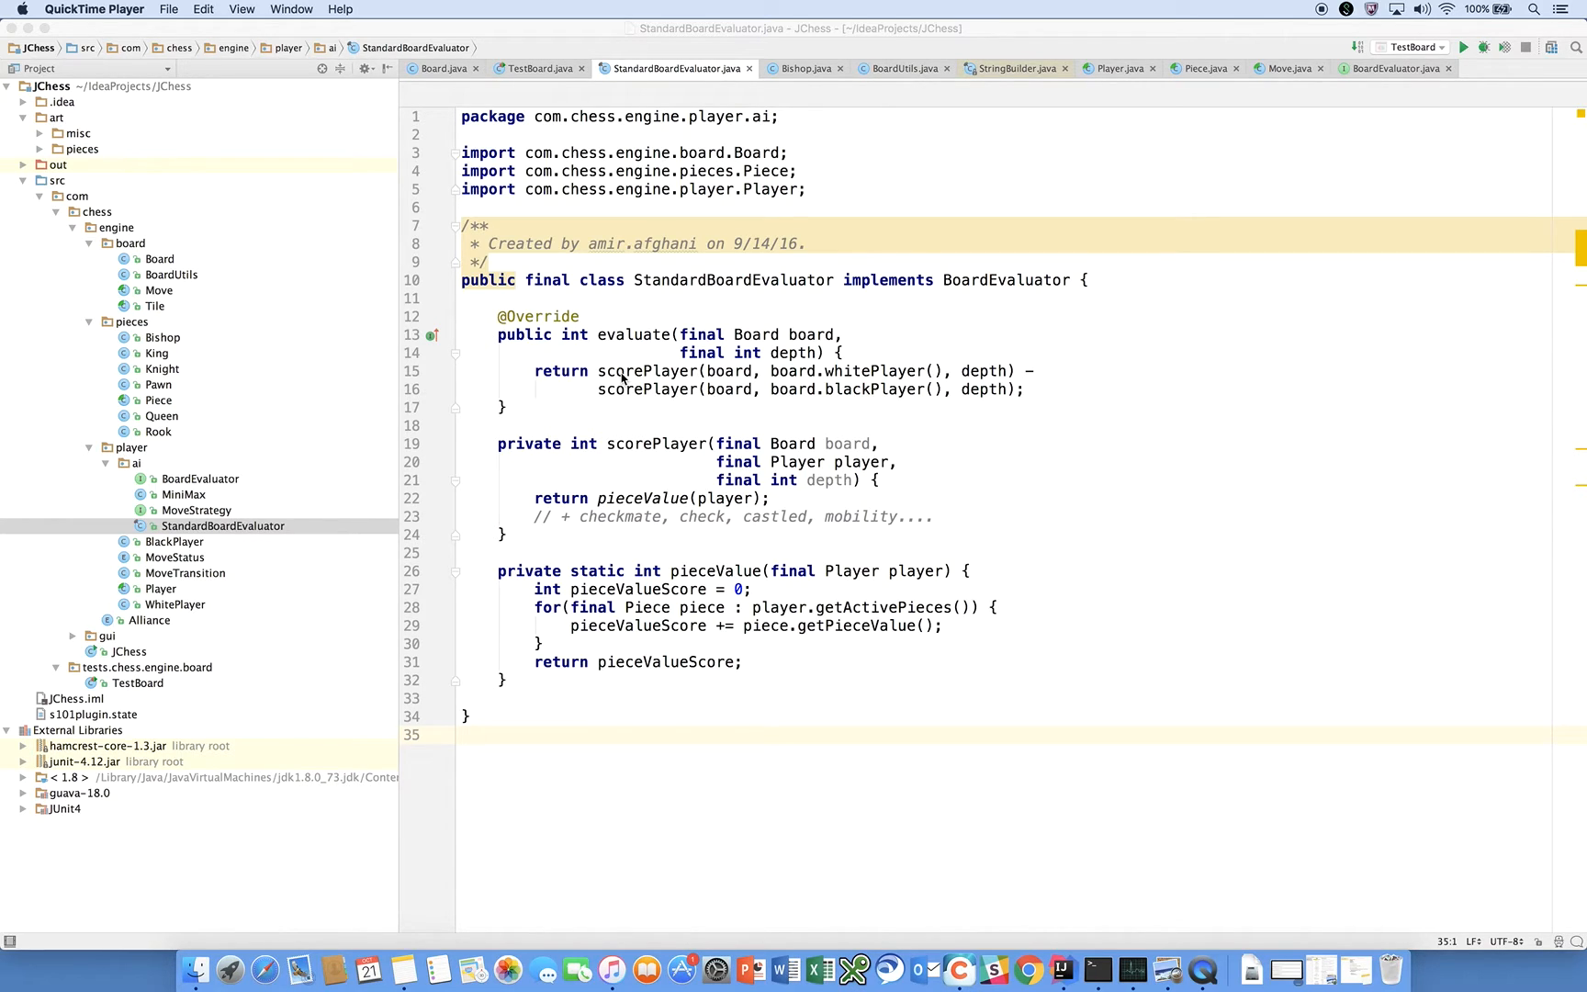
{"action": "mouse_move", "coordinate": [712, 561]}
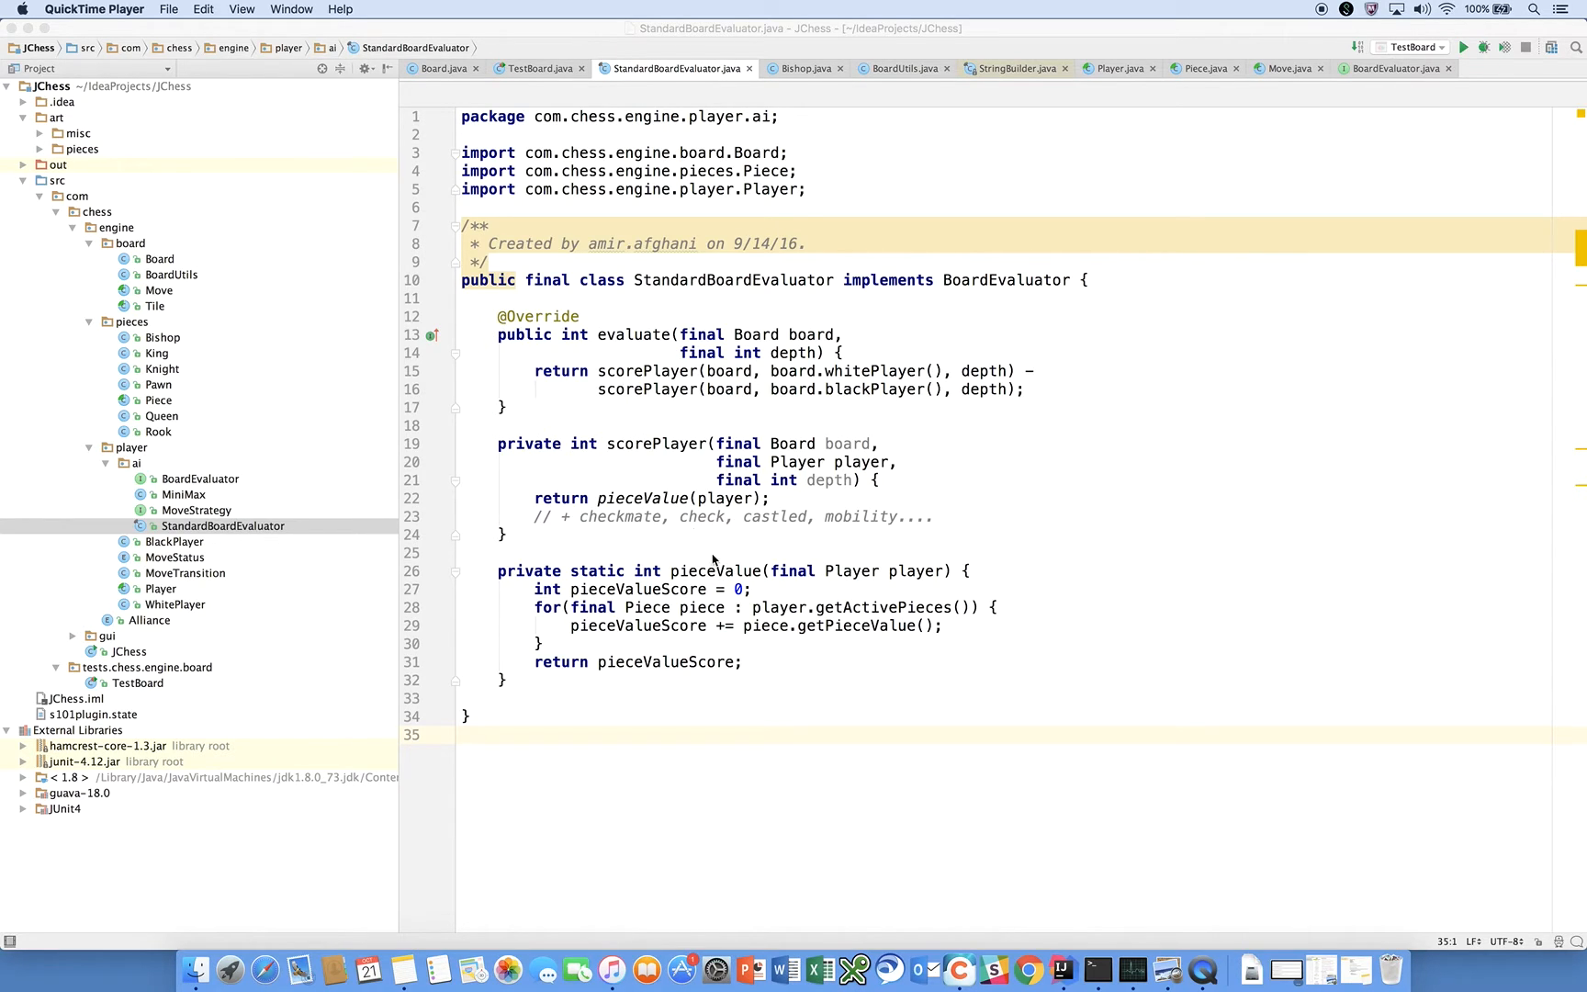
{"action": "mouse_move", "coordinate": [654, 496]}
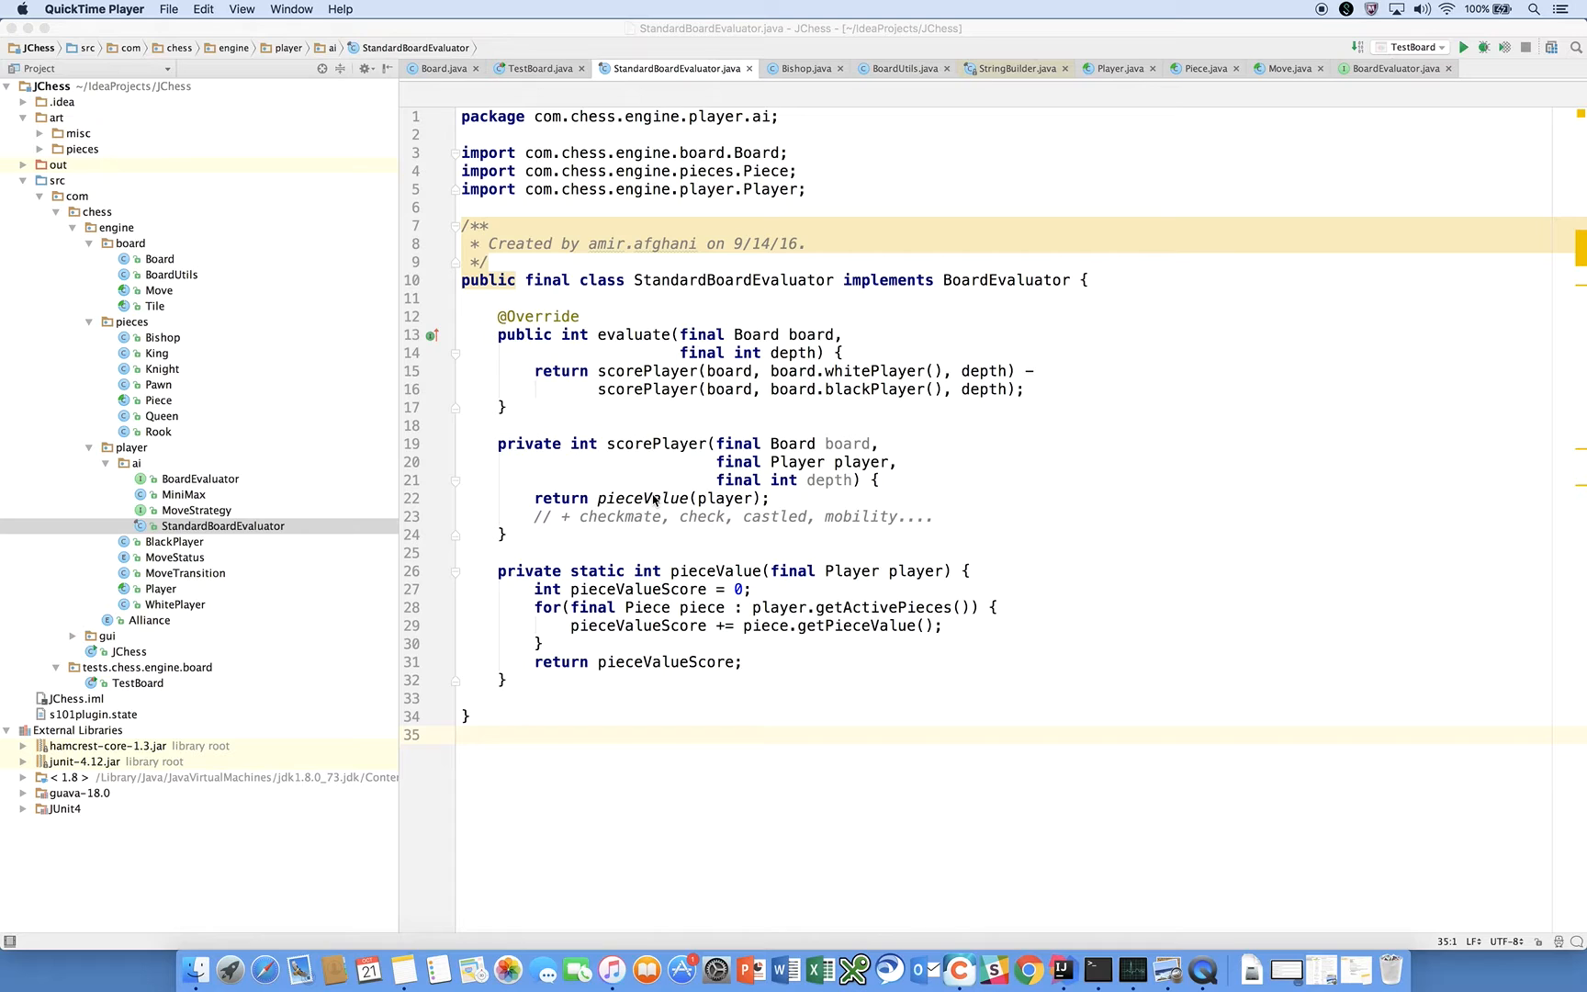
{"action": "mouse_move", "coordinate": [777, 498]}
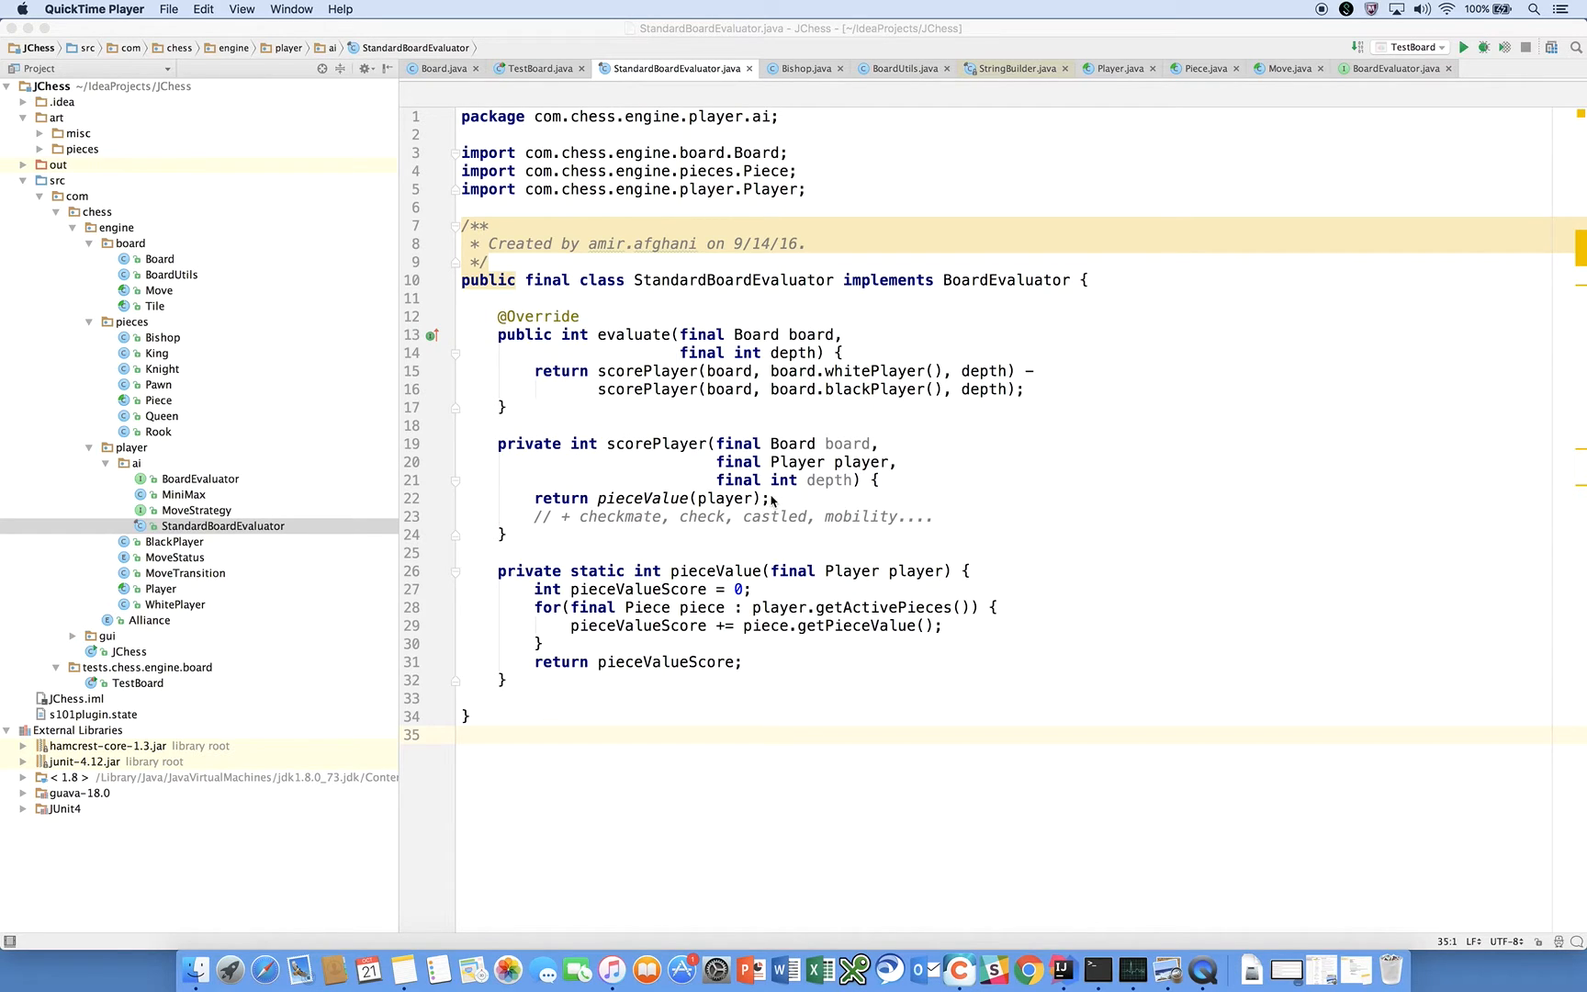
{"action": "mouse_move", "coordinate": [642, 481]}
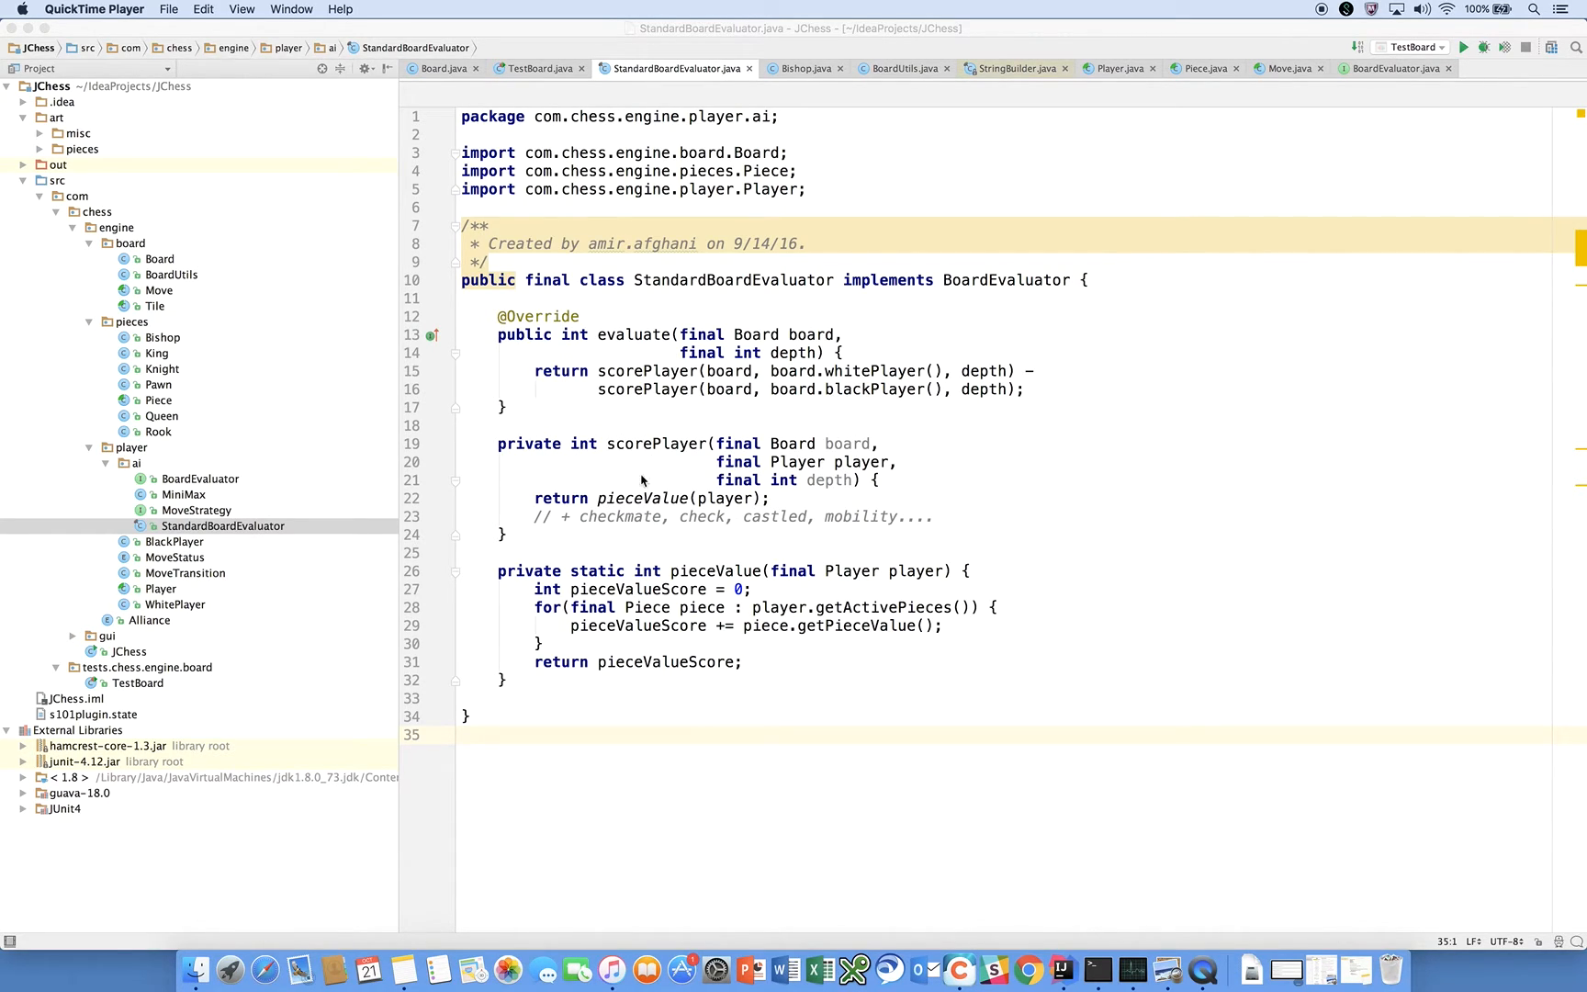
{"action": "mouse_move", "coordinate": [628, 520]}
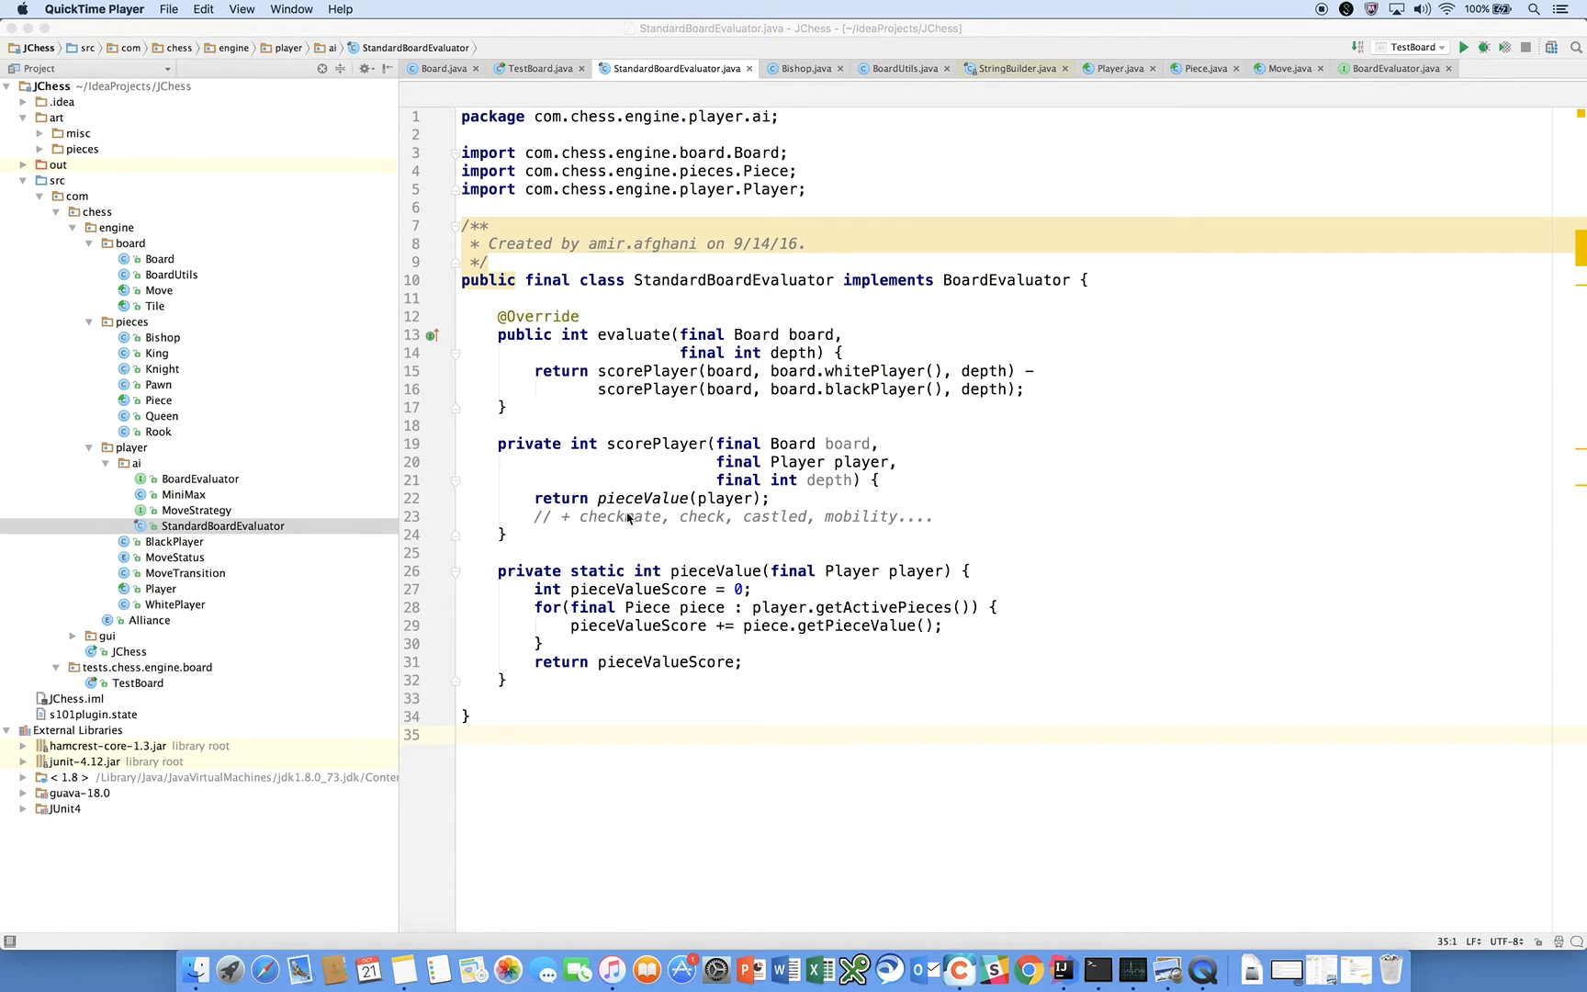
{"action": "mouse_move", "coordinate": [792, 518]}
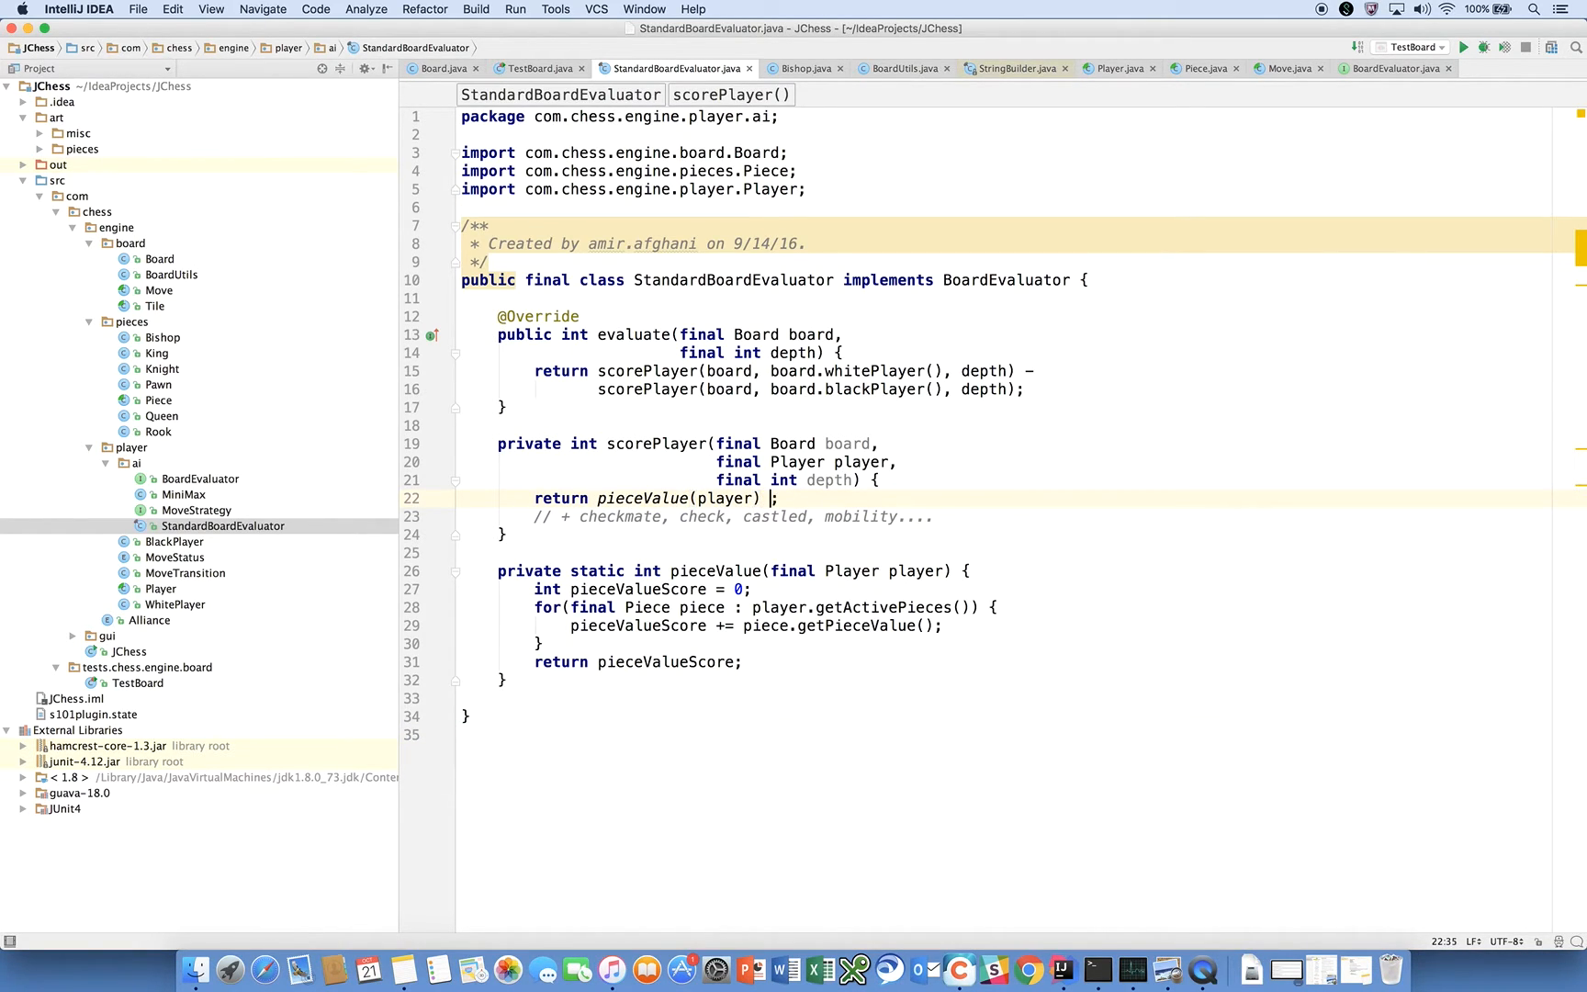
- Add + mobility(player) to scorePlayer's return expression
{"action": "type", "text": "+"}
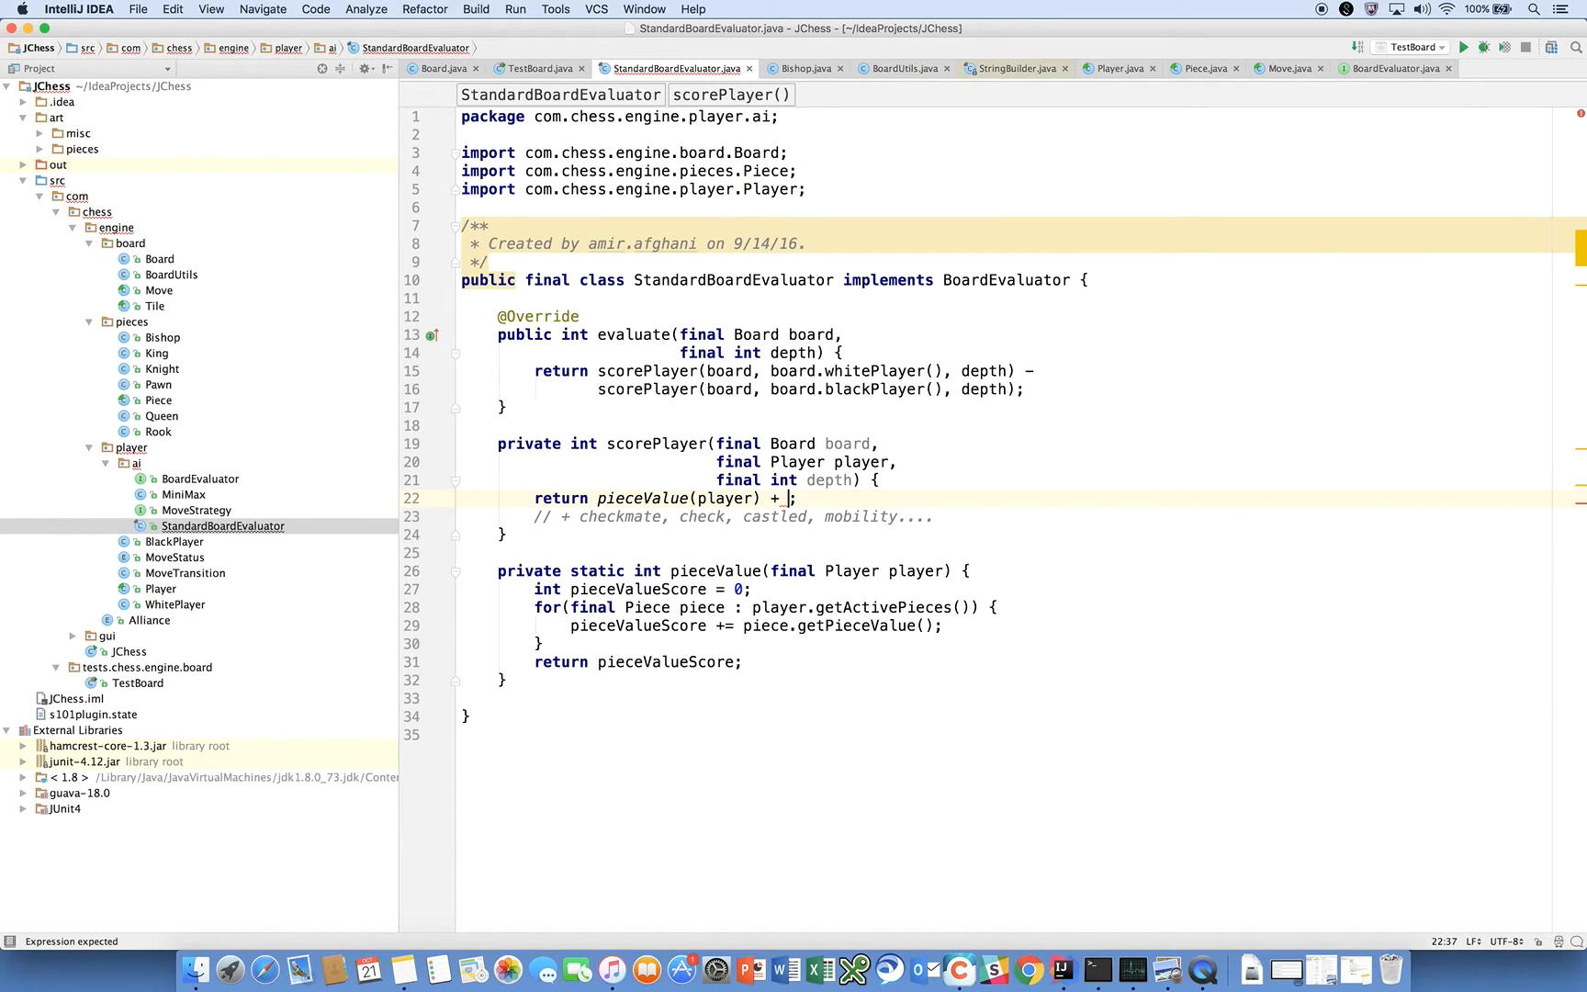
{"action": "type", "text": "mobility()"}
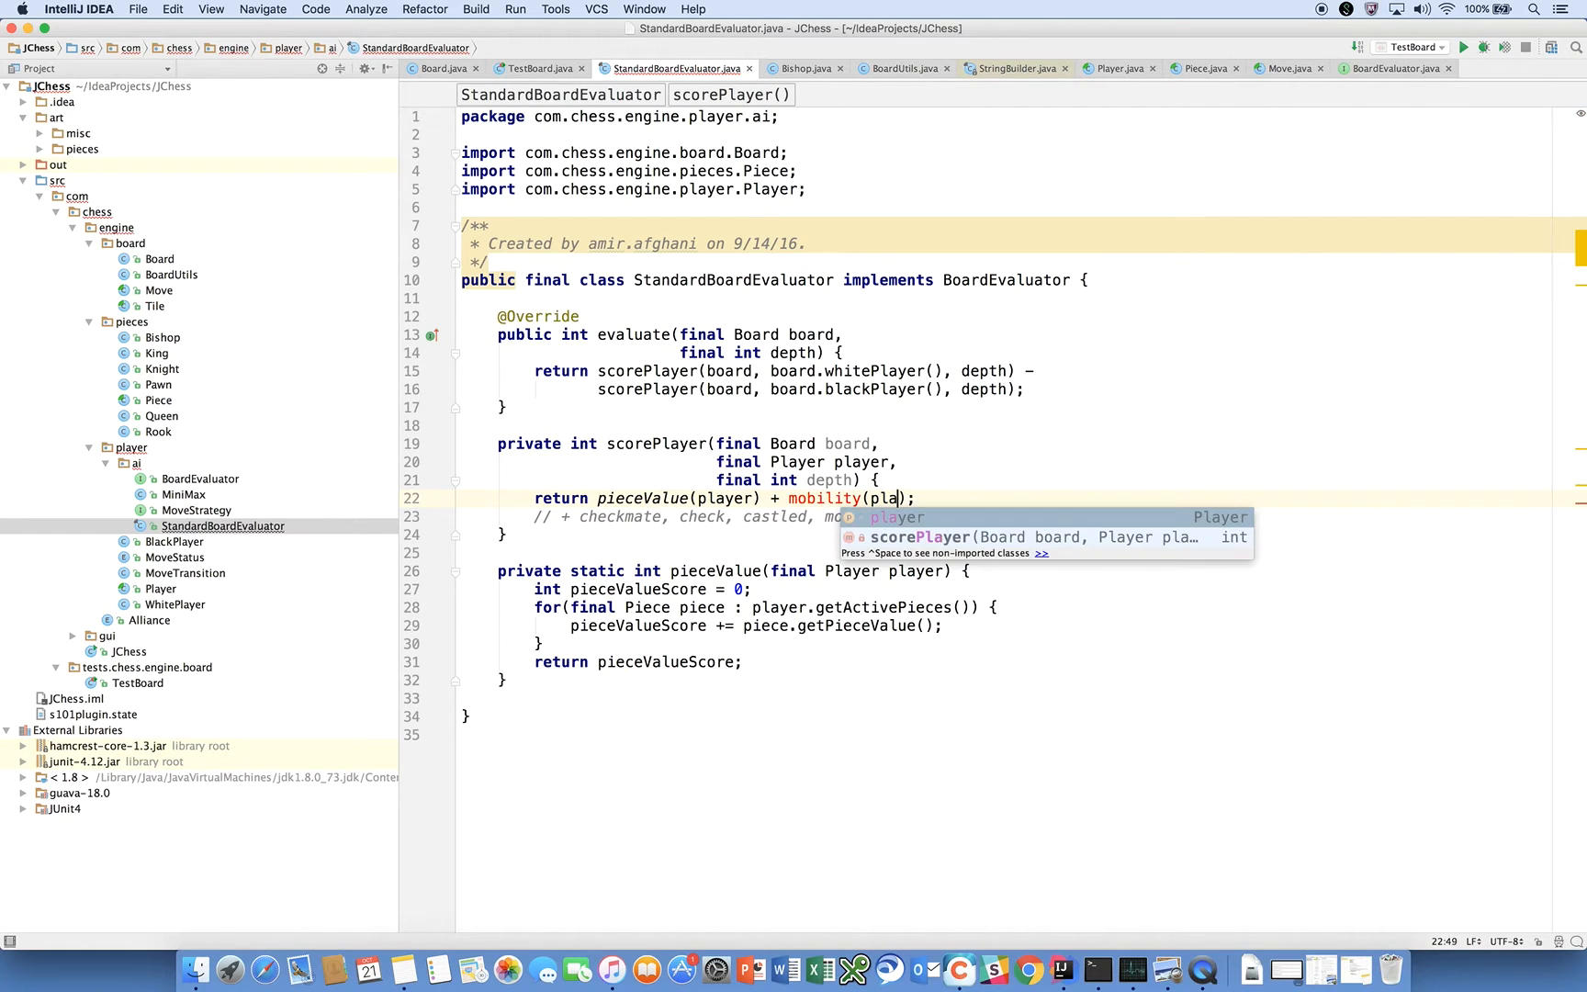
{"action": "type", "text": "yer"}
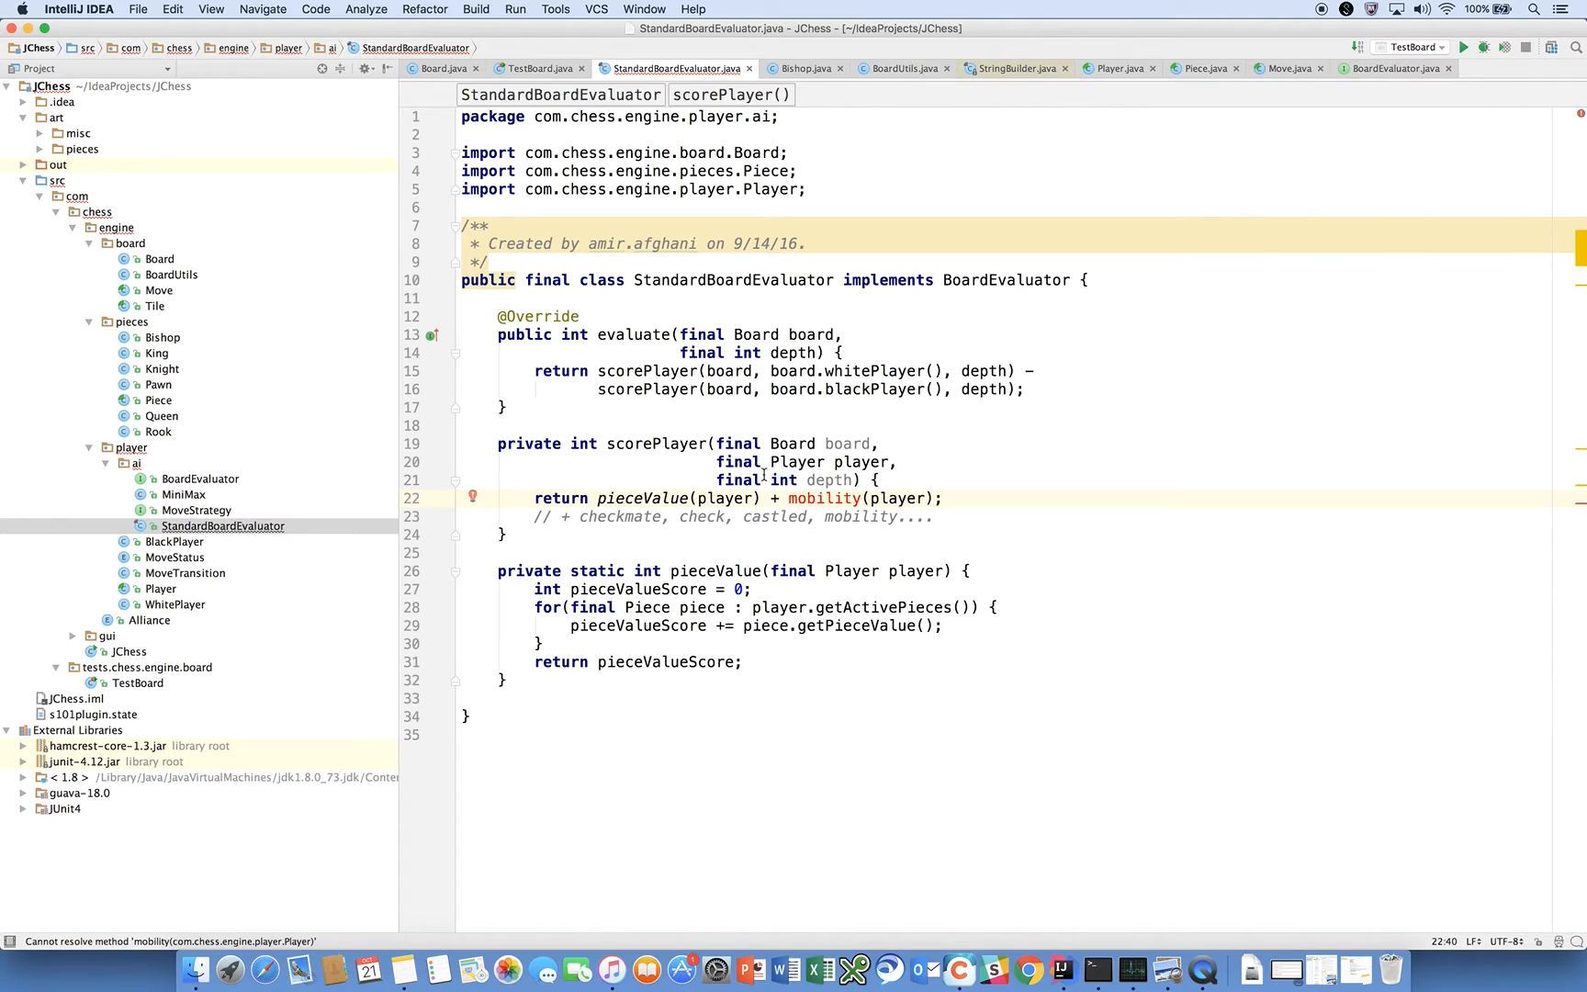
{"action": "mouse_move", "coordinate": [825, 499]}
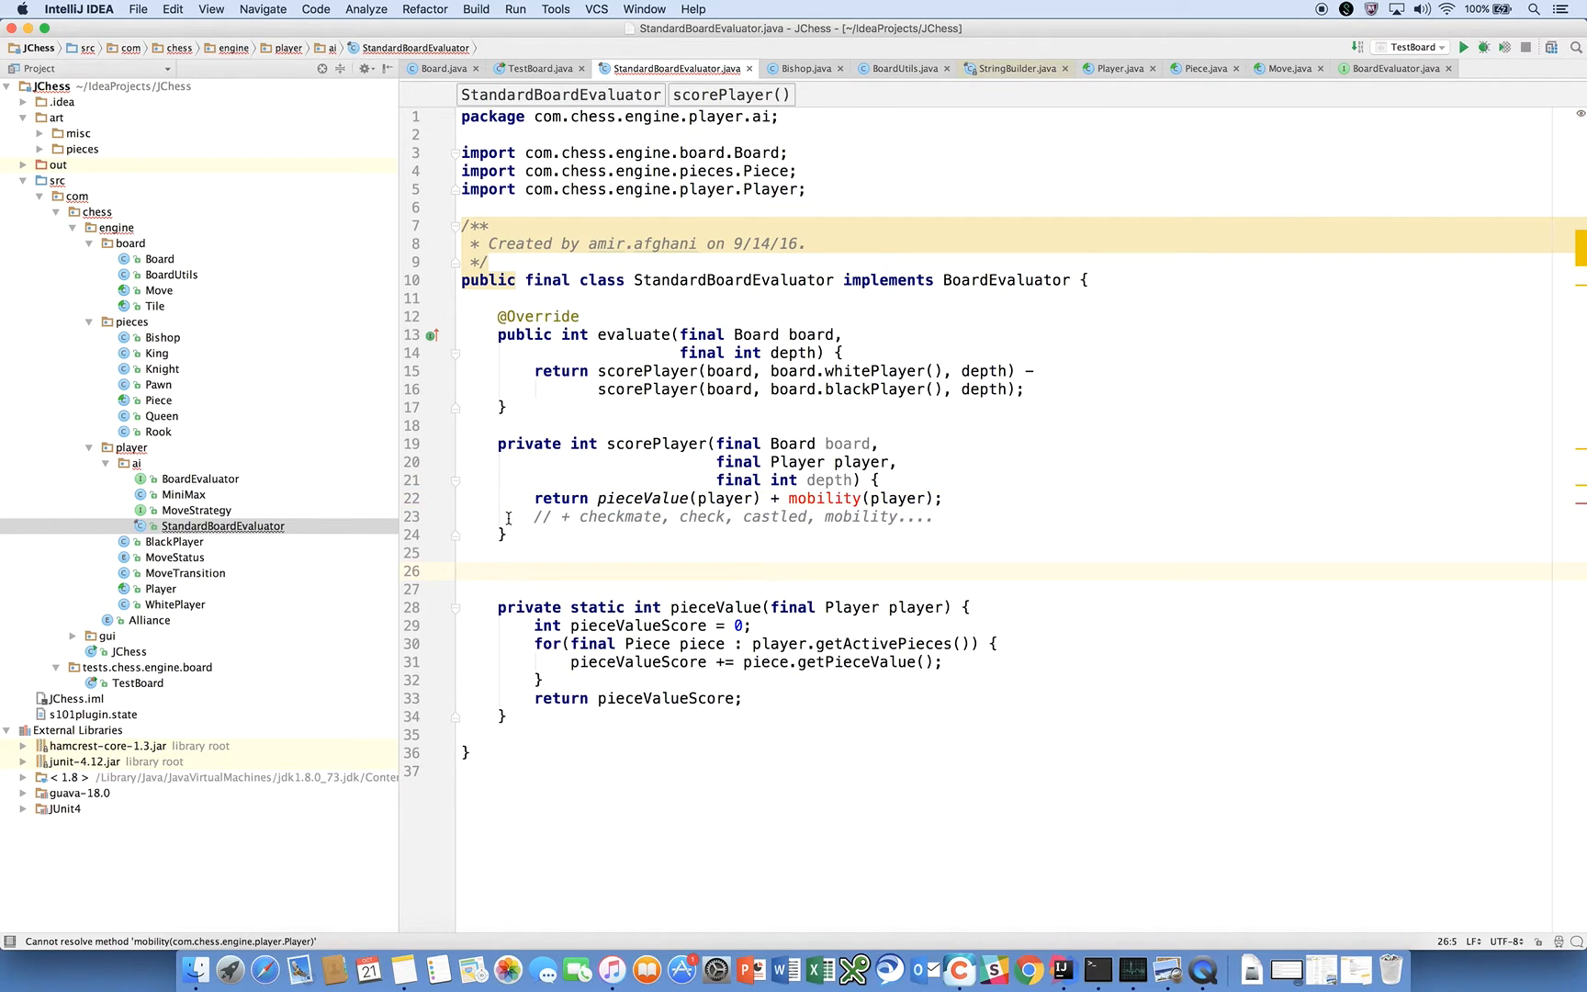
- Write private int mobility(Player player) returning player.getLegalMoves().size()
{"action": "type", "text": "private int mobility(Player player) {"}
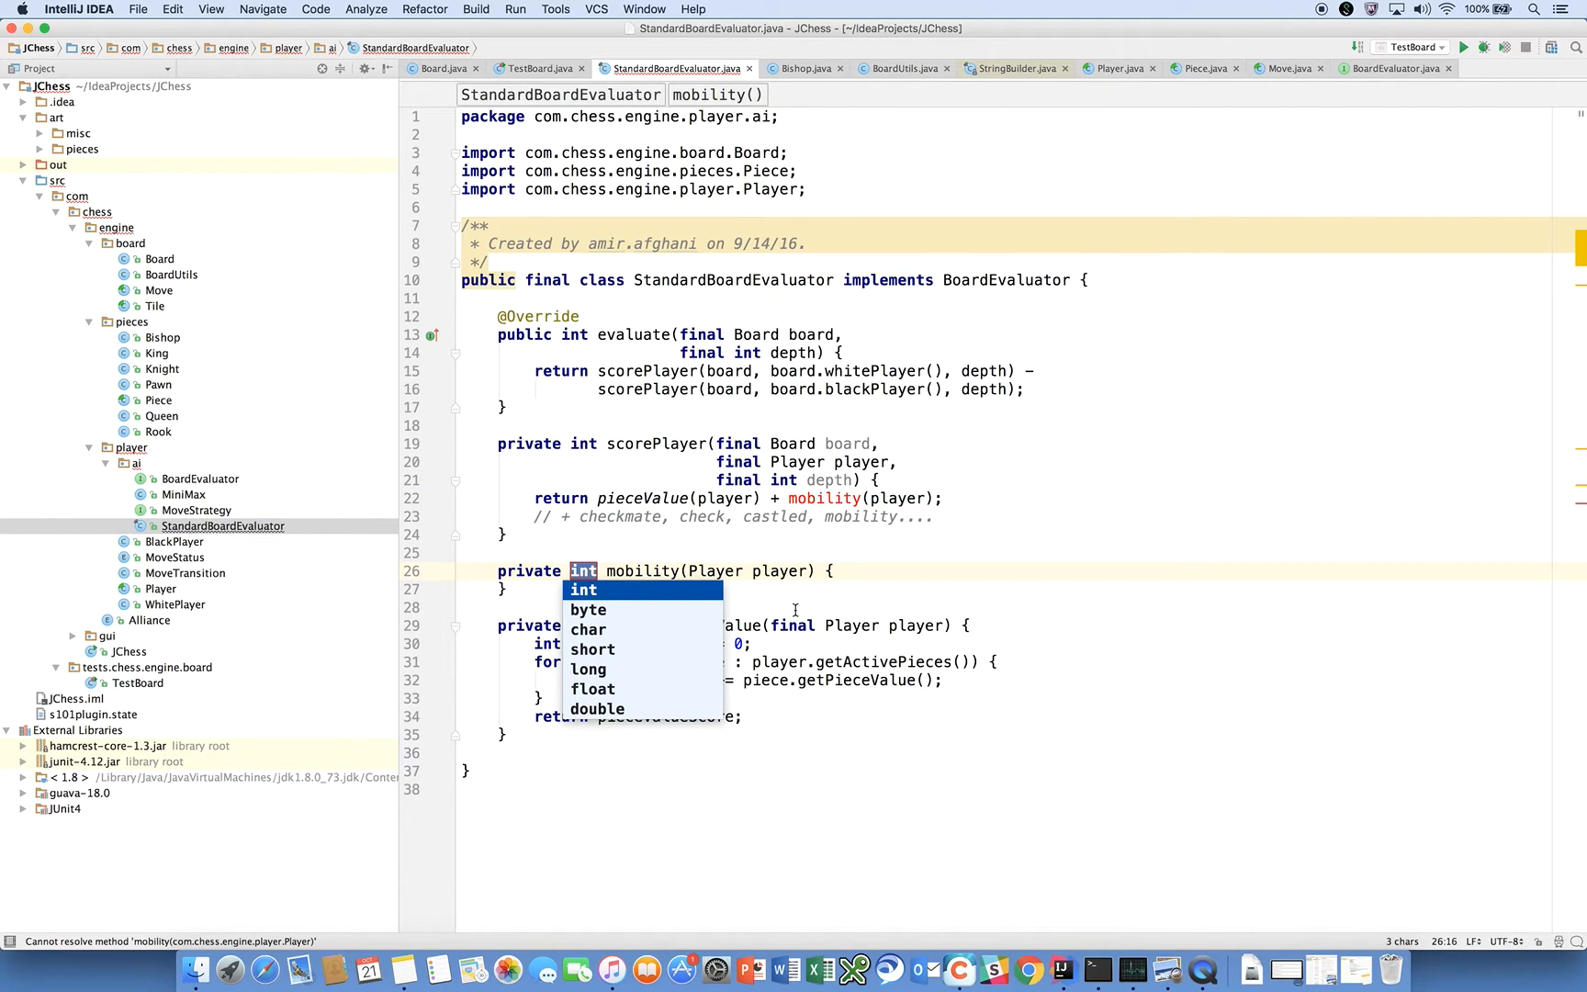
{"action": "type", "text": "return 0;"}
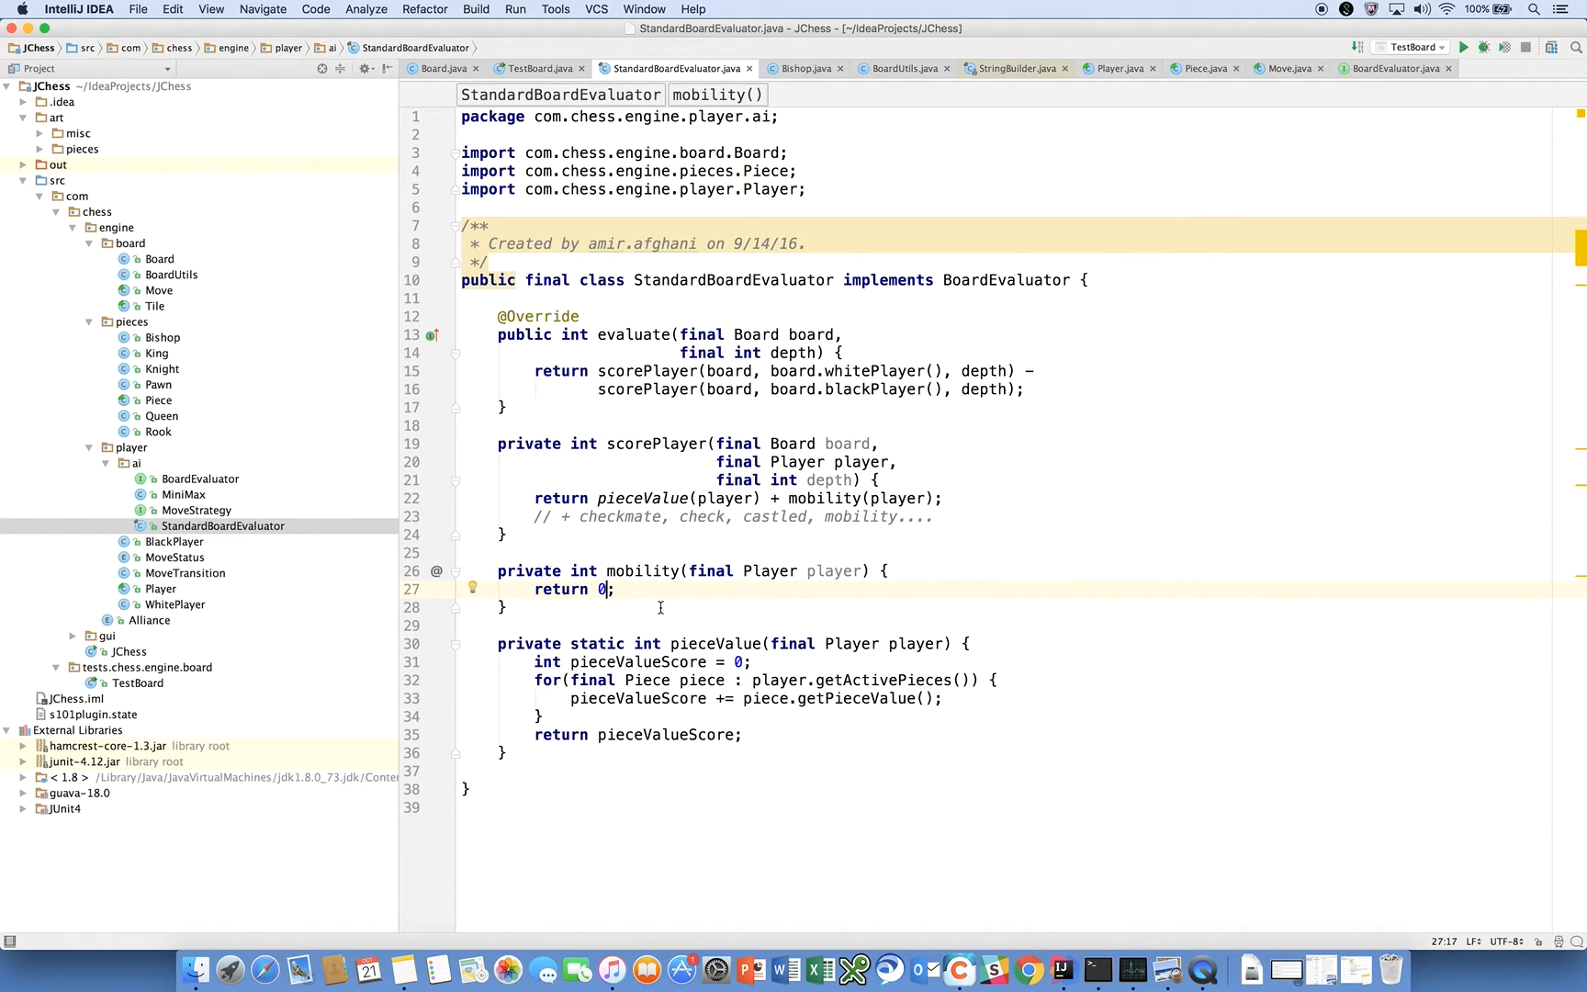
{"action": "key", "text": "Backspace"}
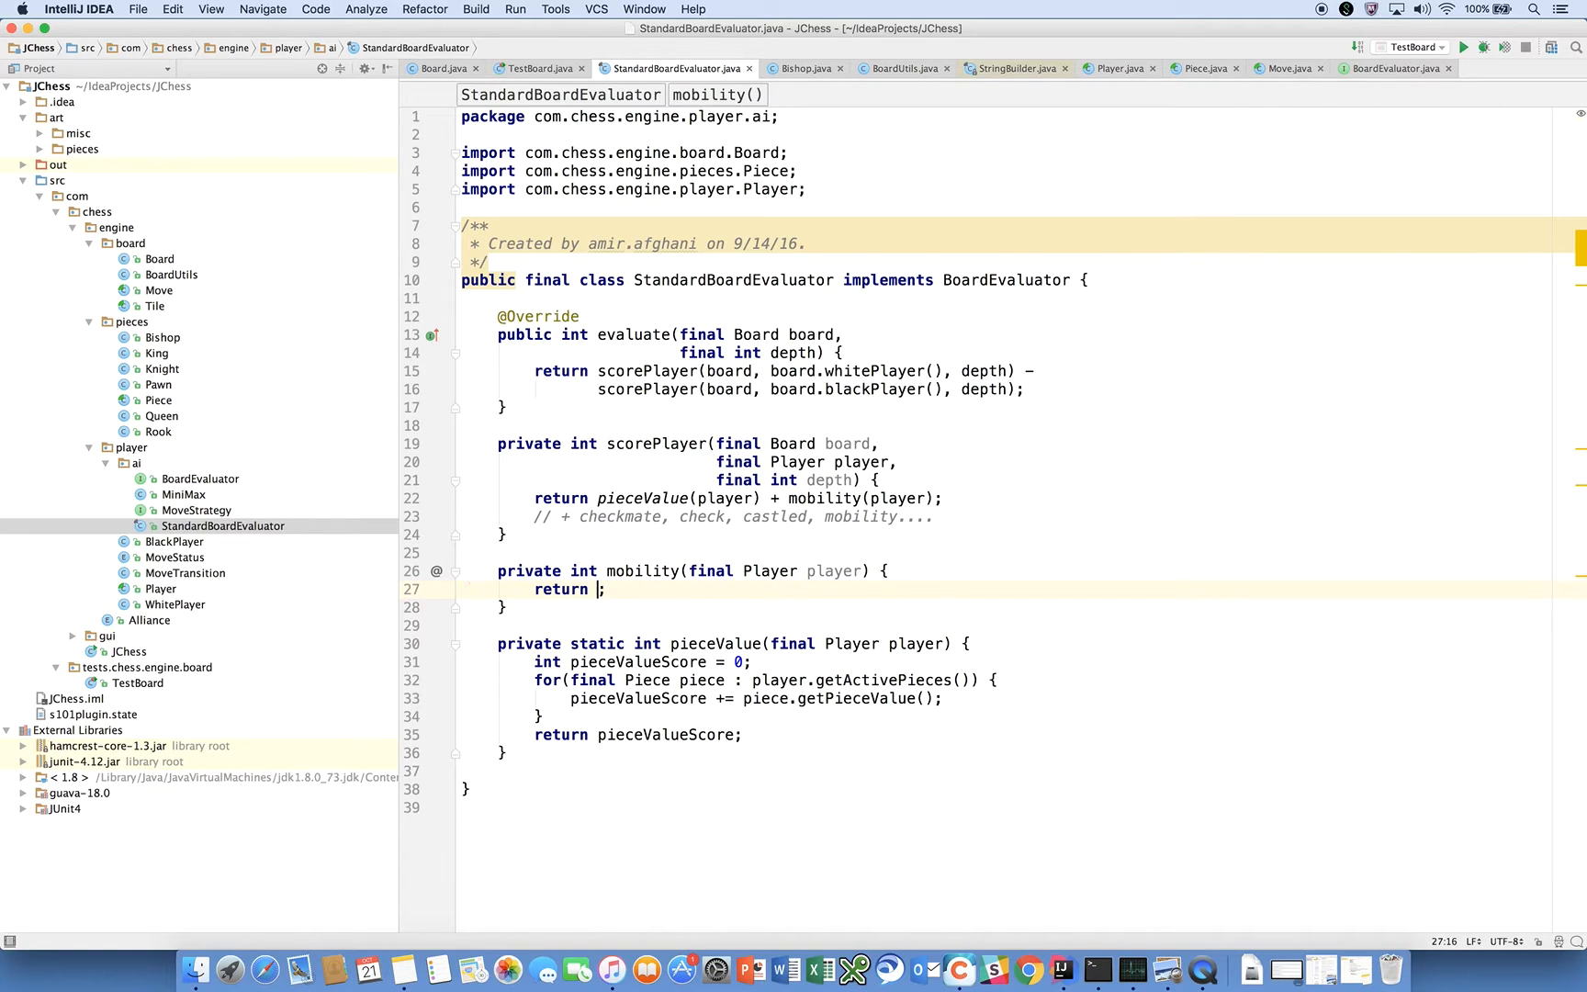
{"action": "type", "text": "player."}
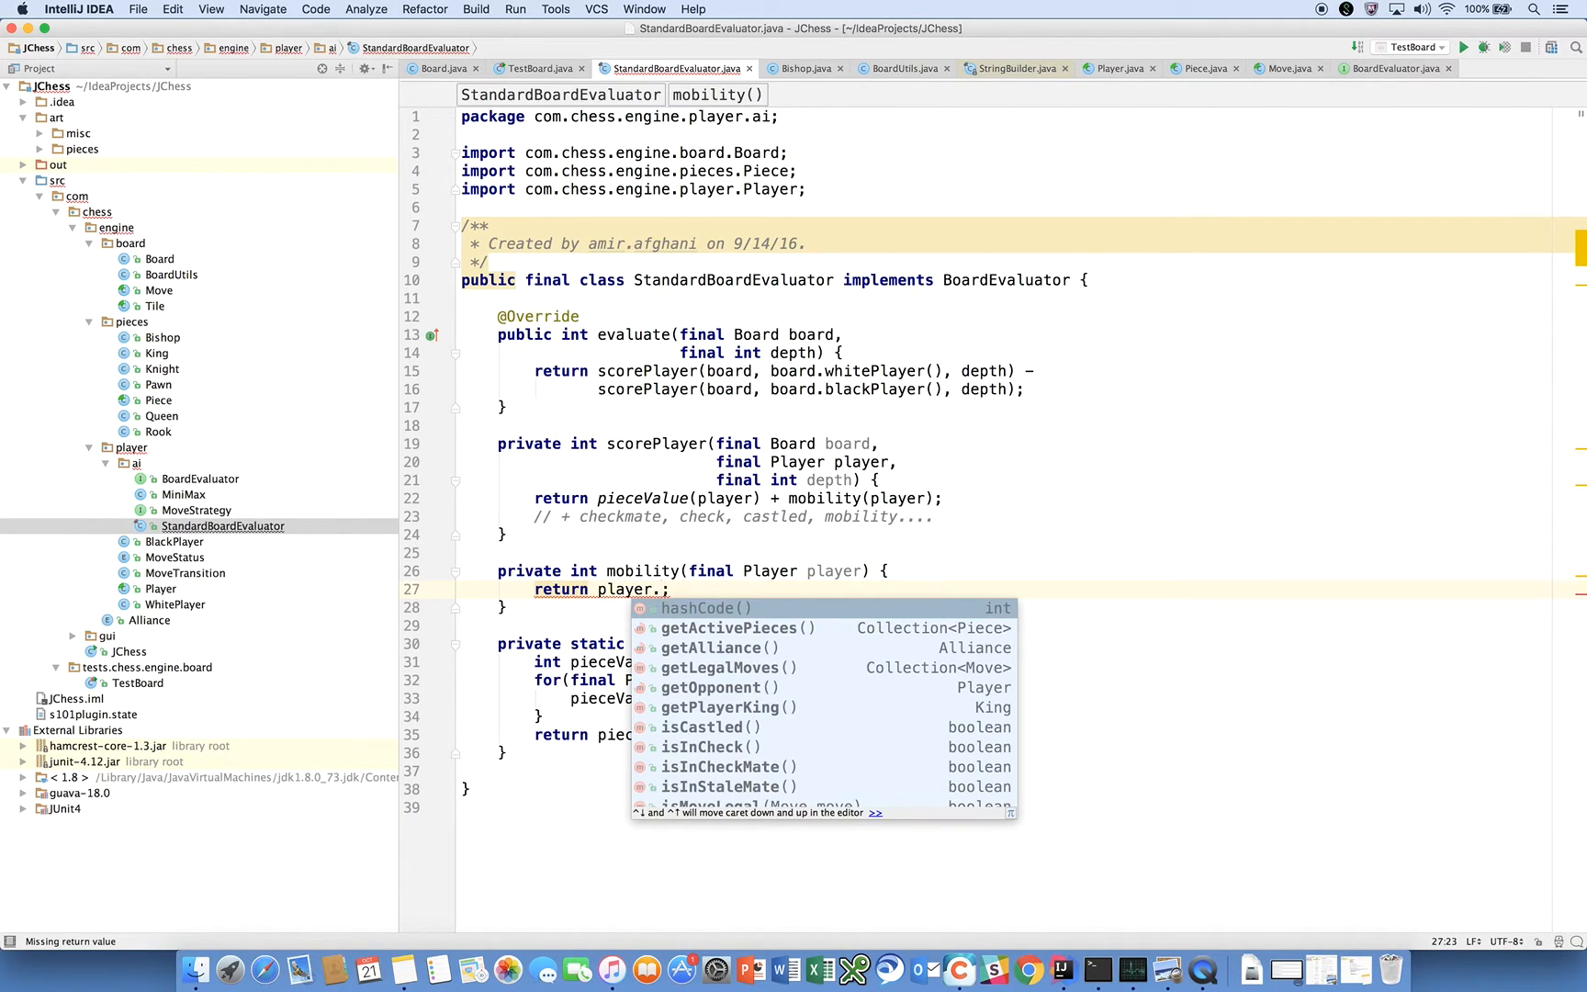
{"action": "type", "text": "getLegalMoves().size("}
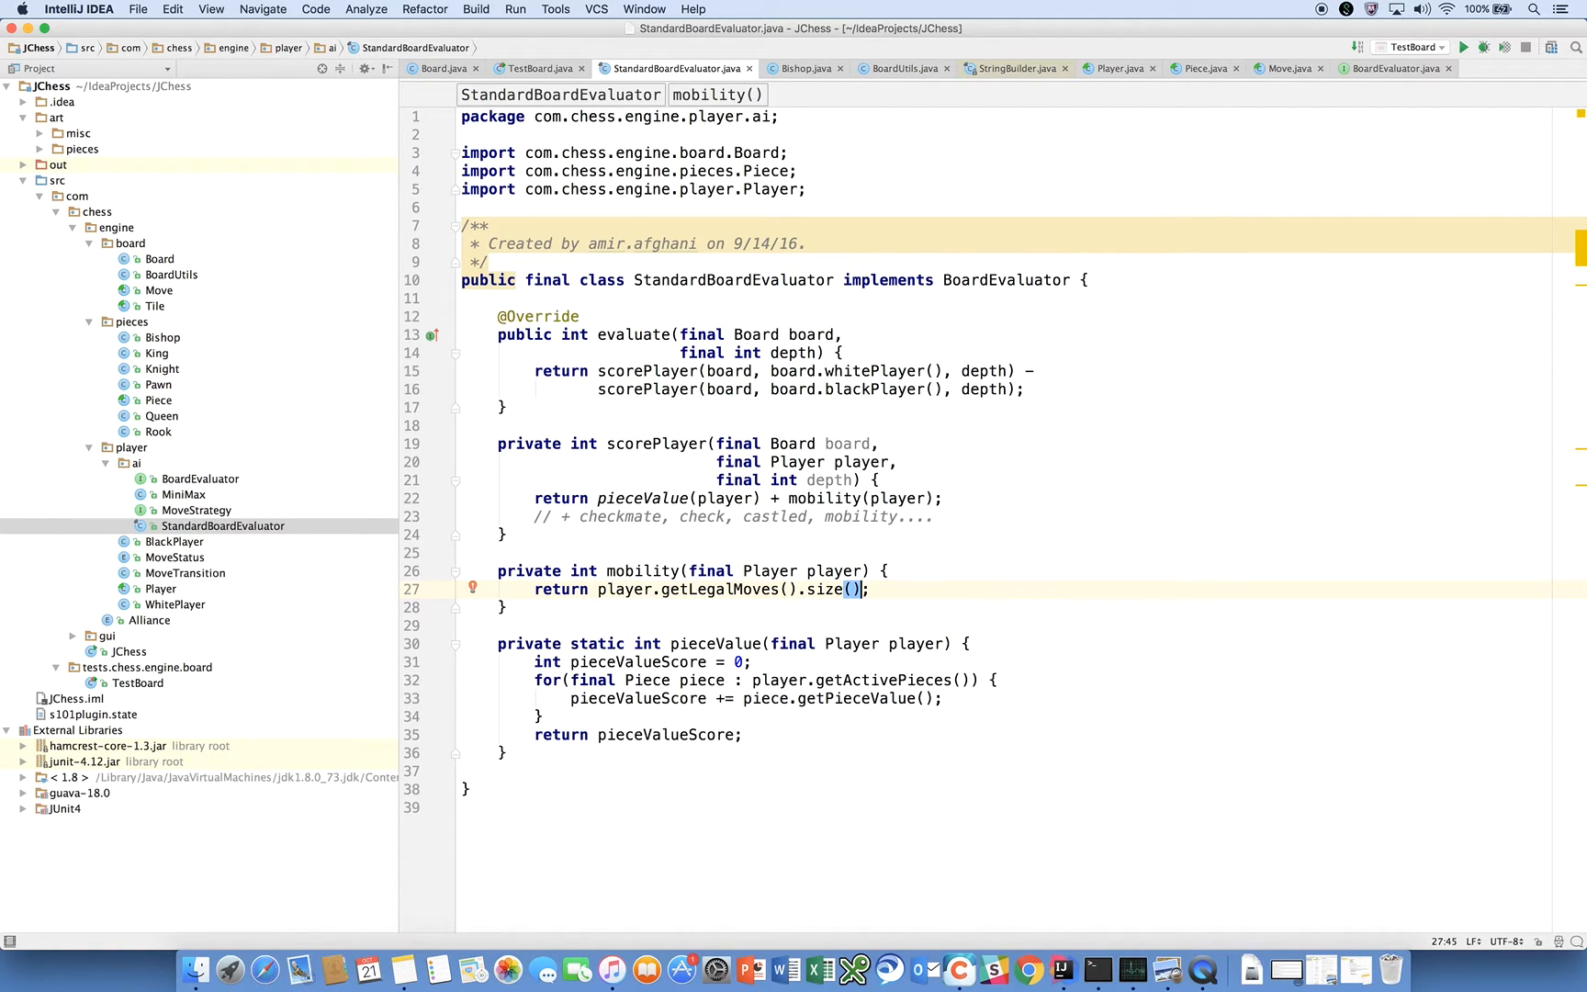
{"action": "mouse_move", "coordinate": [760, 624]}
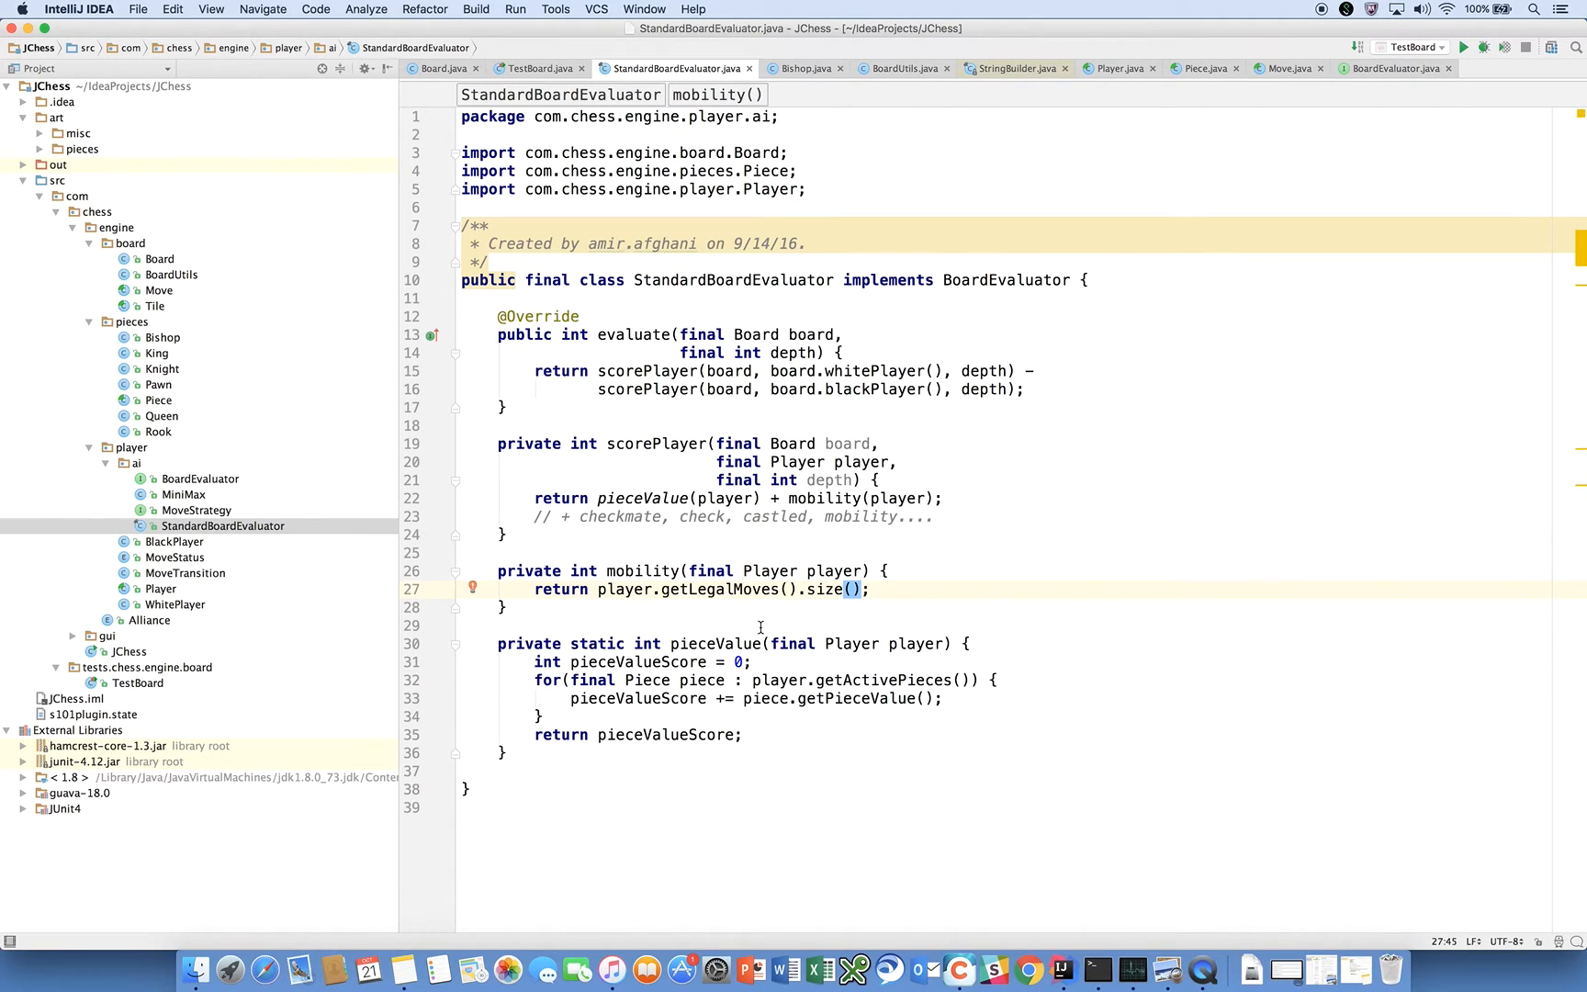
{"action": "mouse_move", "coordinate": [697, 485]}
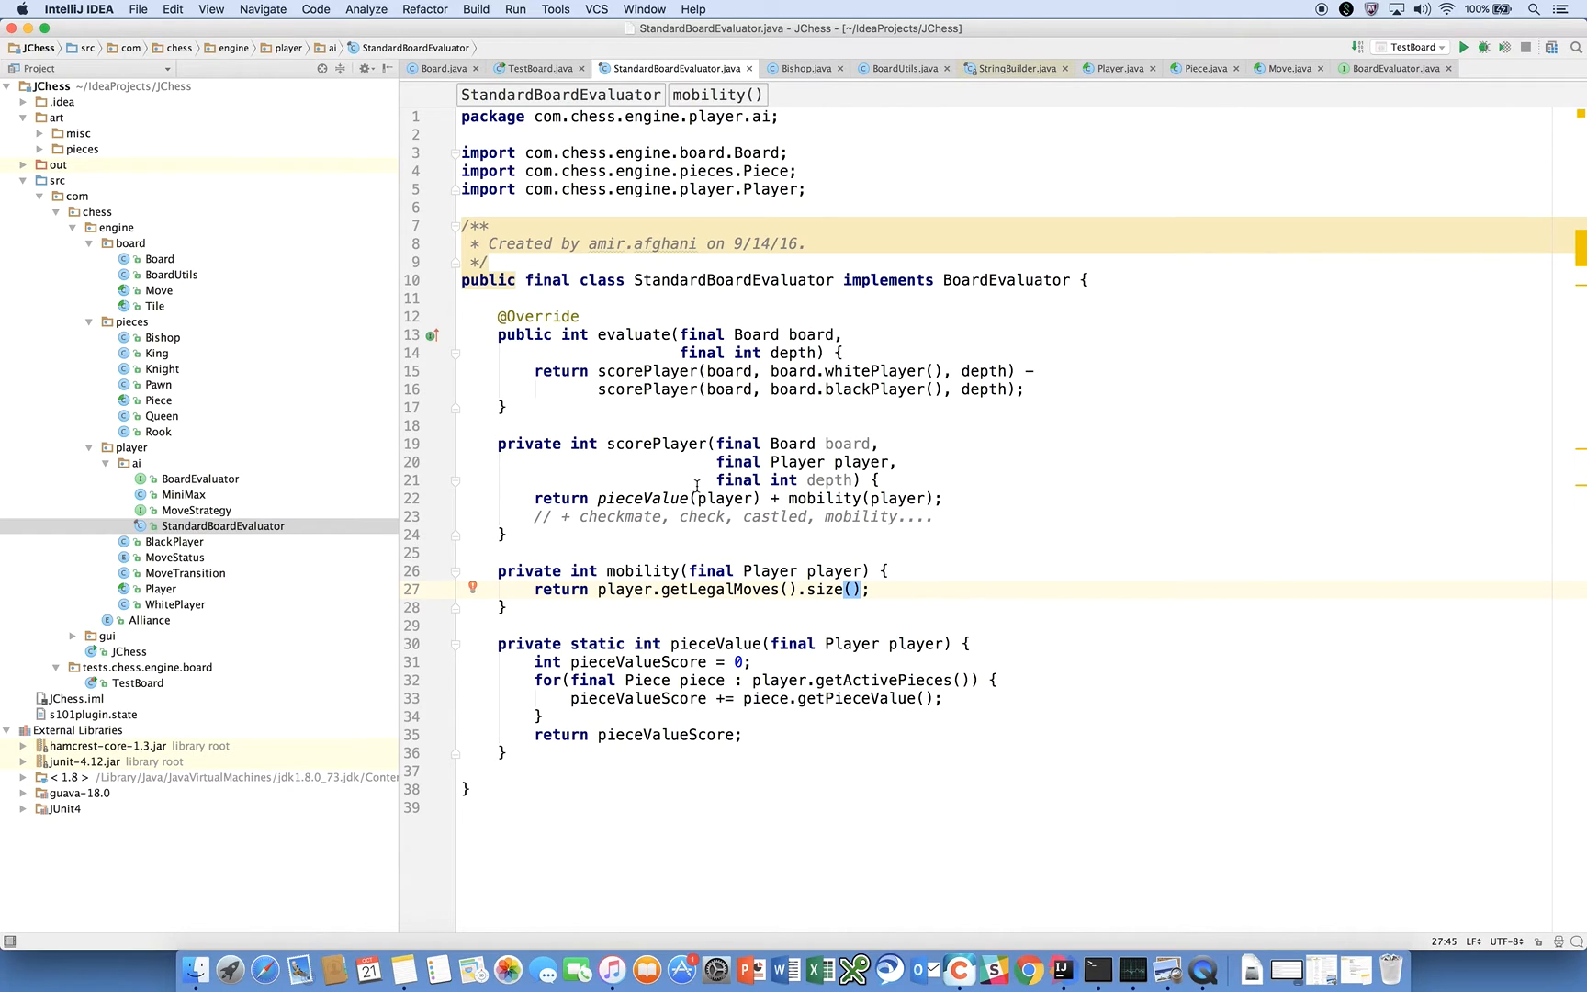
{"action": "mouse_move", "coordinate": [823, 516]}
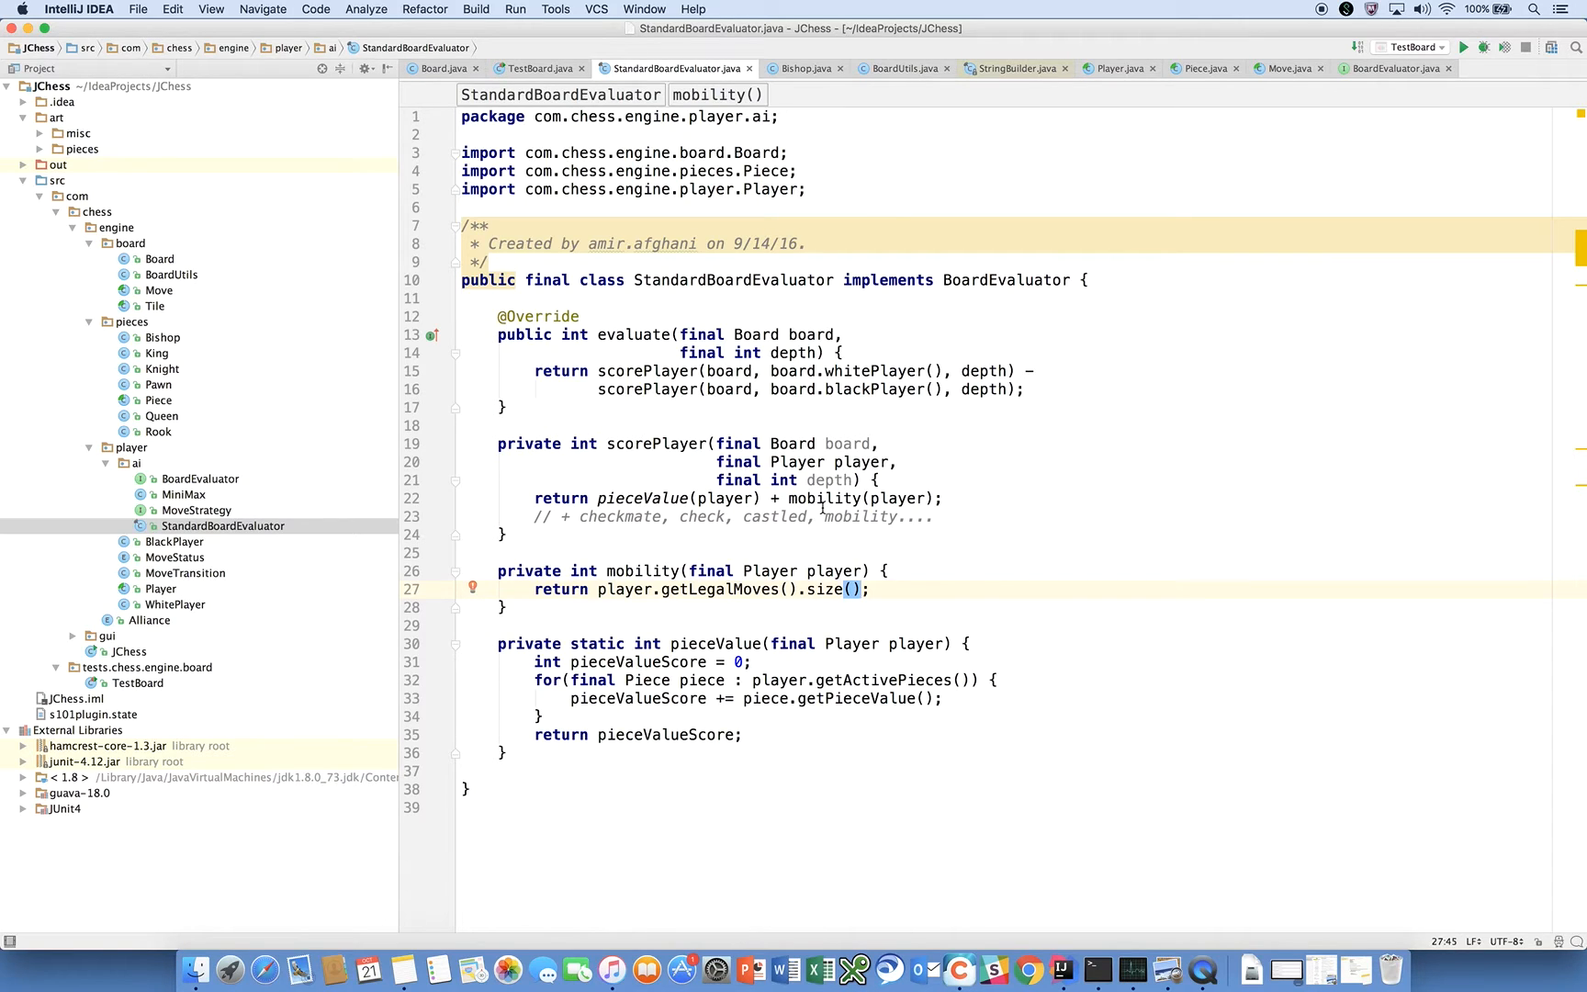
{"action": "mouse_move", "coordinate": [915, 482]}
{"action": "type", "text": " + check("}
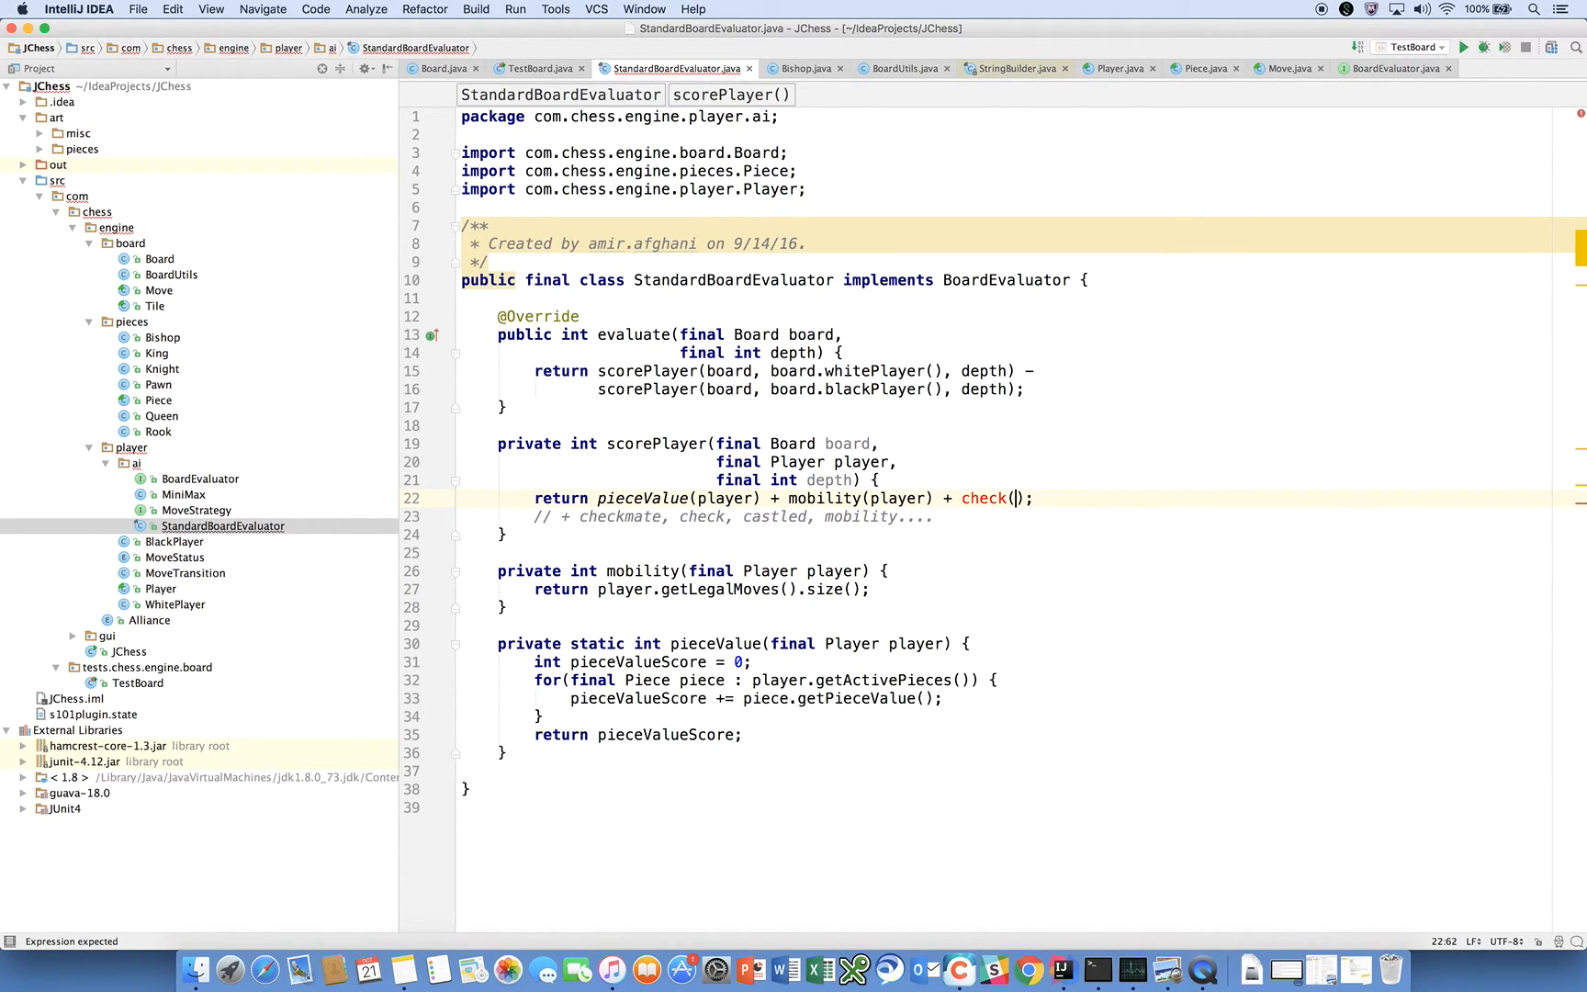
- Pass player to check() and start its final Player parameter with player.getOpponent()
{"action": "type", "text": "P"}
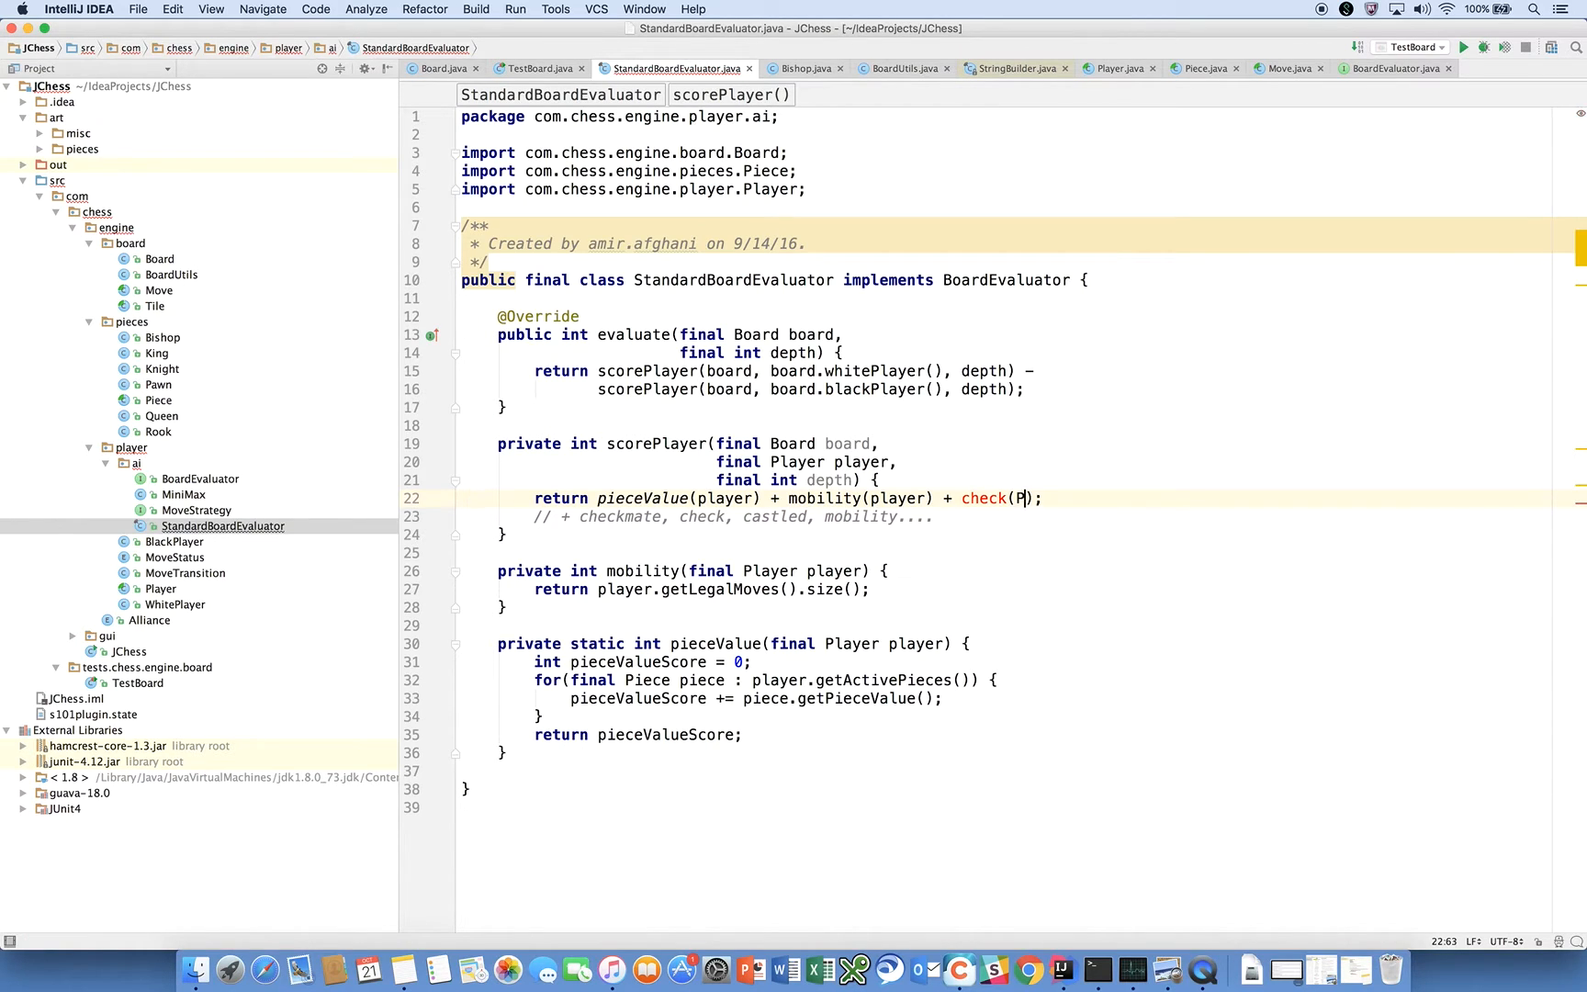
{"action": "key", "text": "Backspace"}
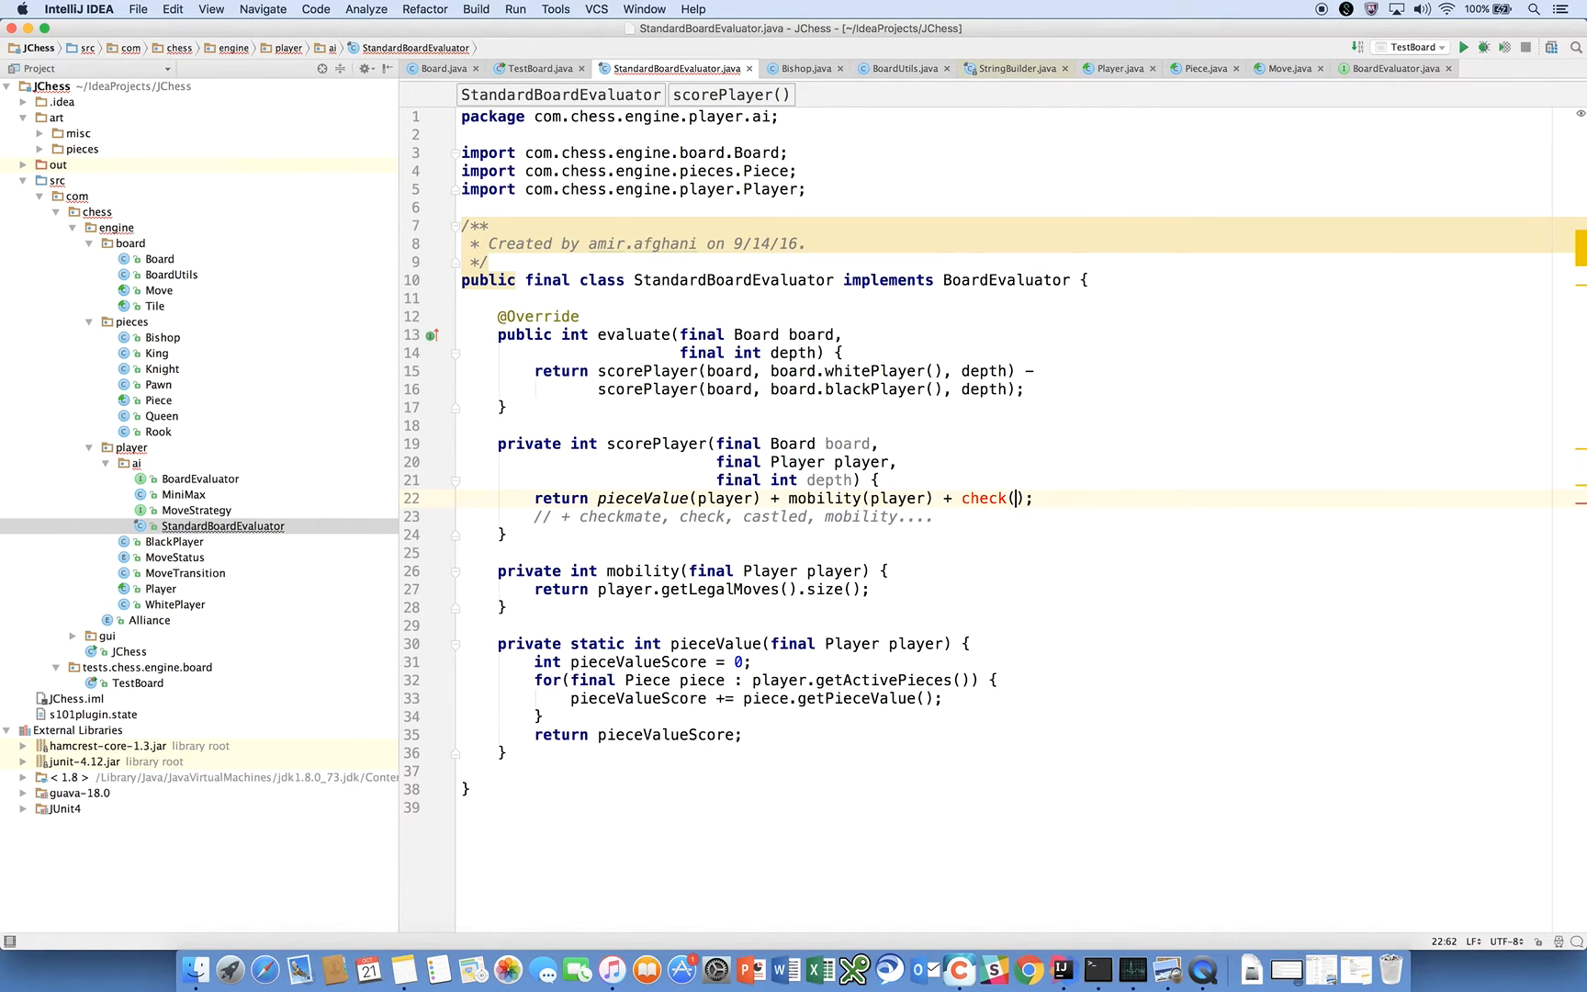
{"action": "type", "text": "player"}
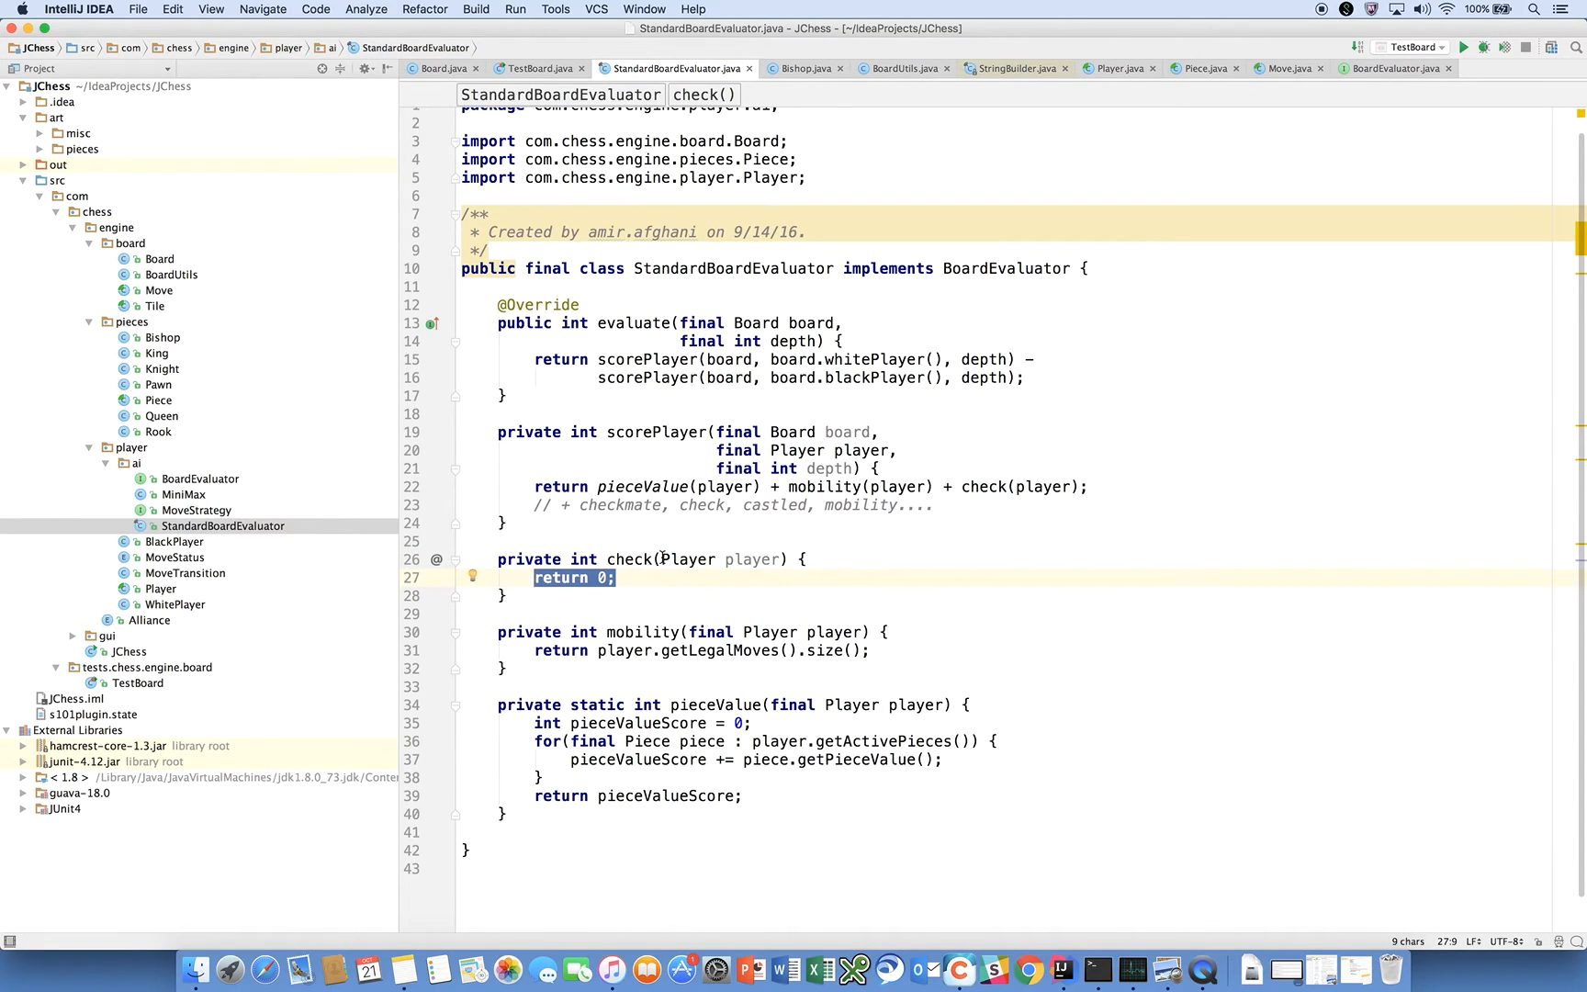
{"action": "type", "text": "final"}
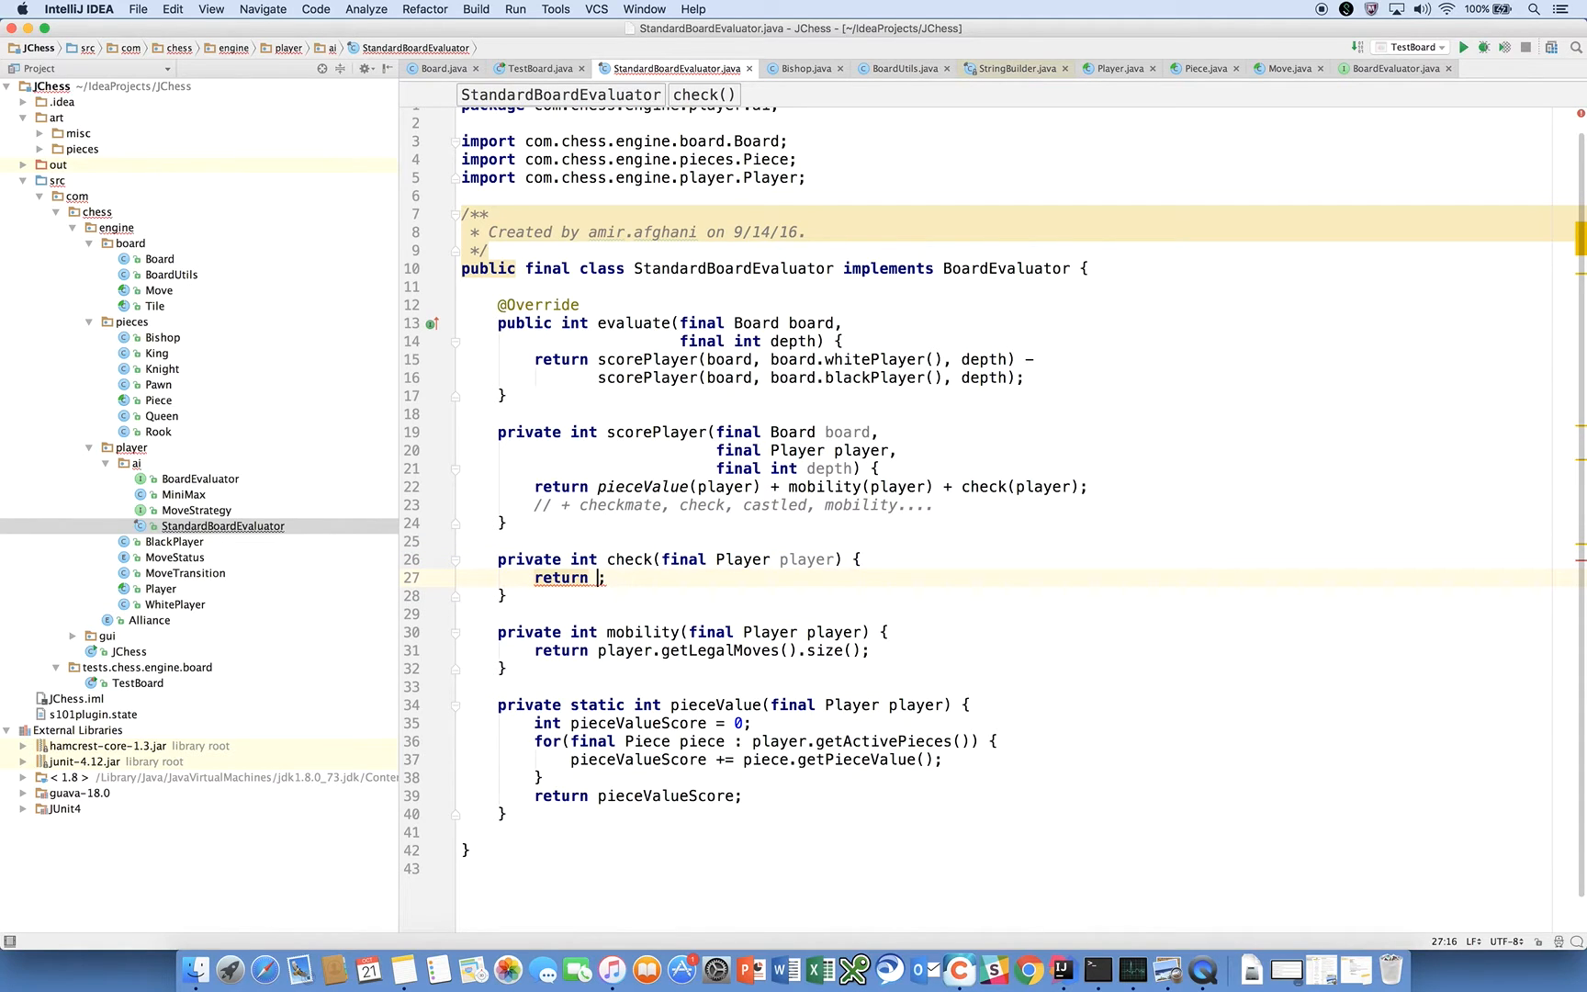
{"action": "type", "text": "p"}
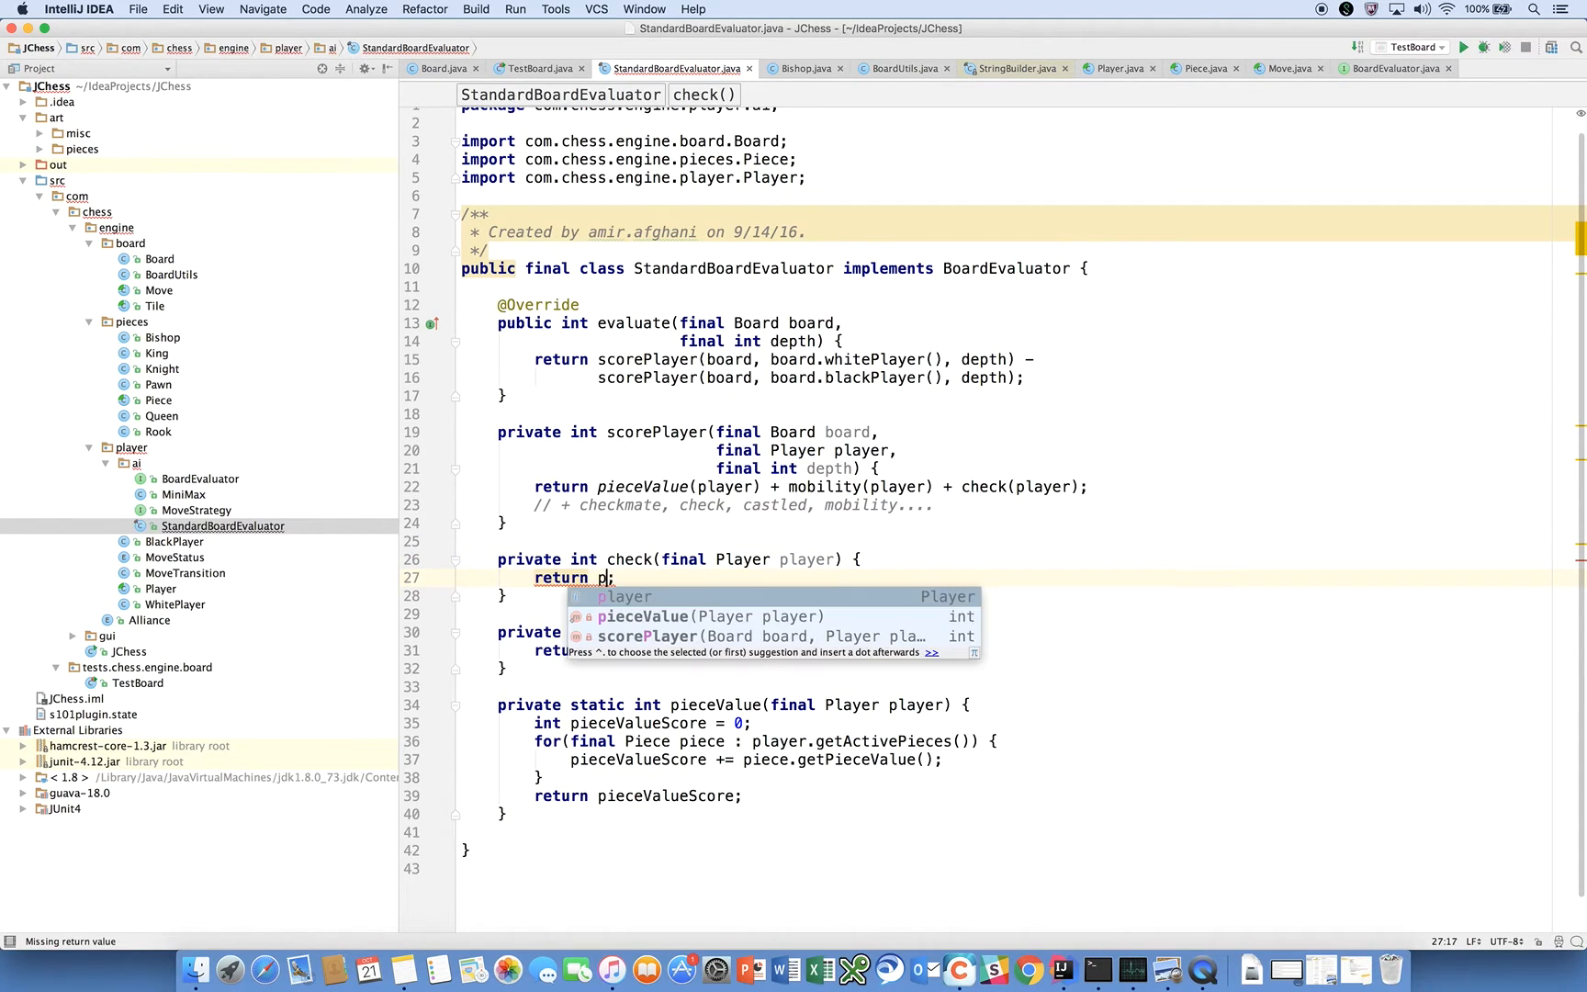
{"action": "type", "text": "layer.getOpponent("}
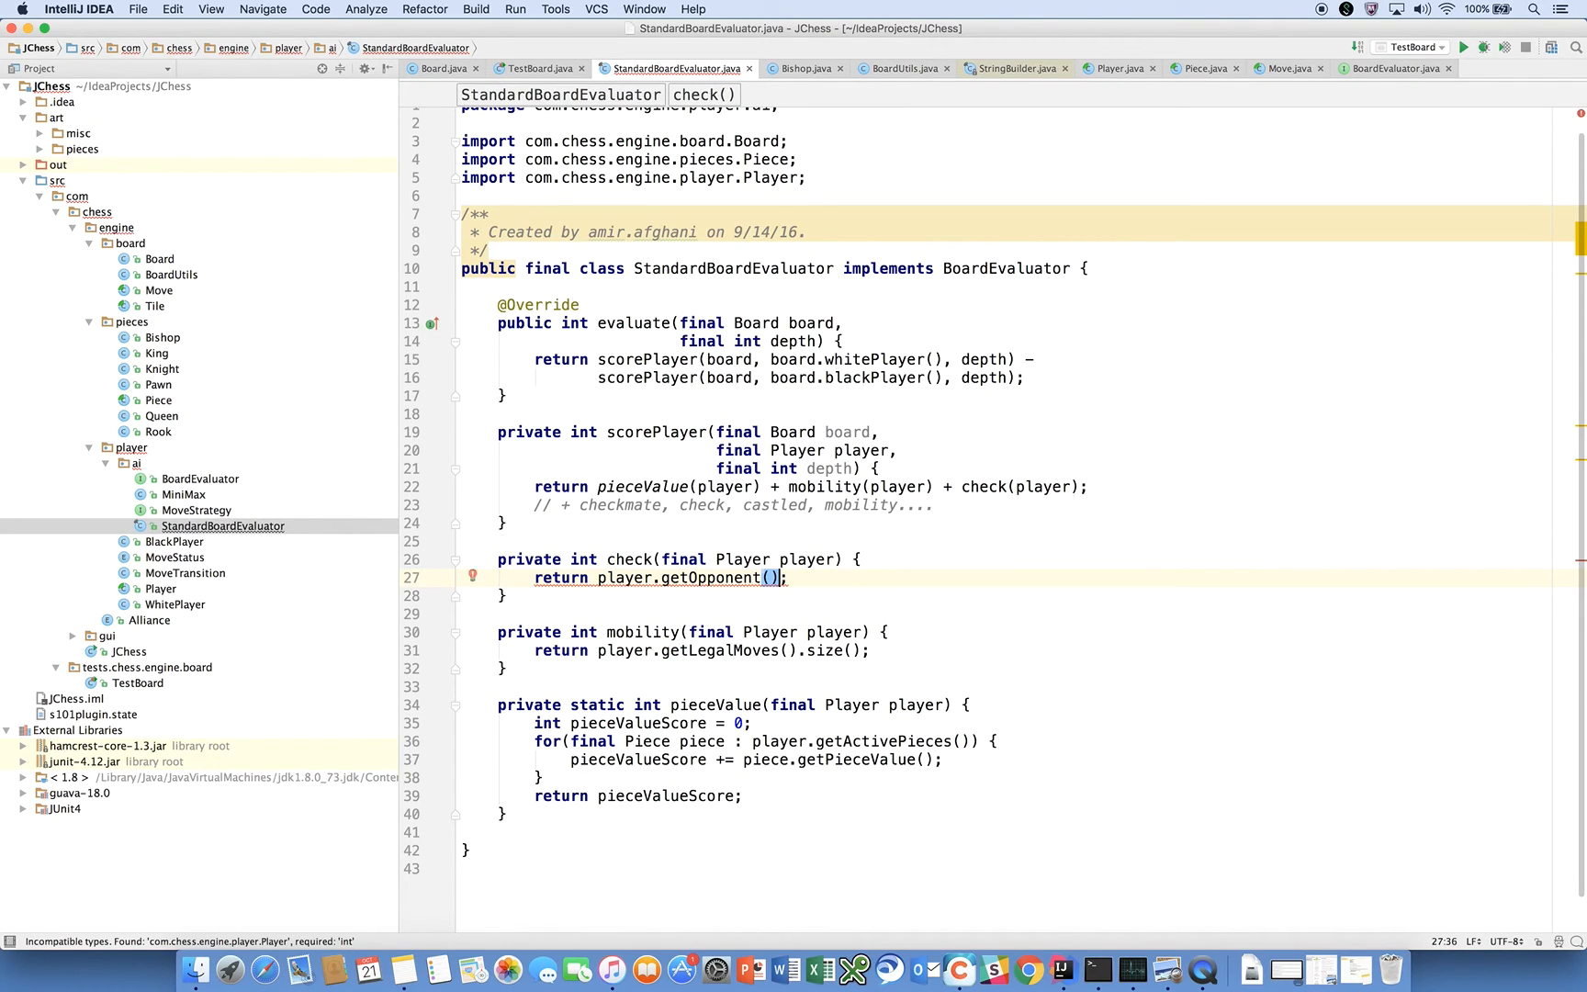
- Complete check() to return isInCheck() ? CHECK_BONUS : 0
{"action": "type", "text": ".is"}
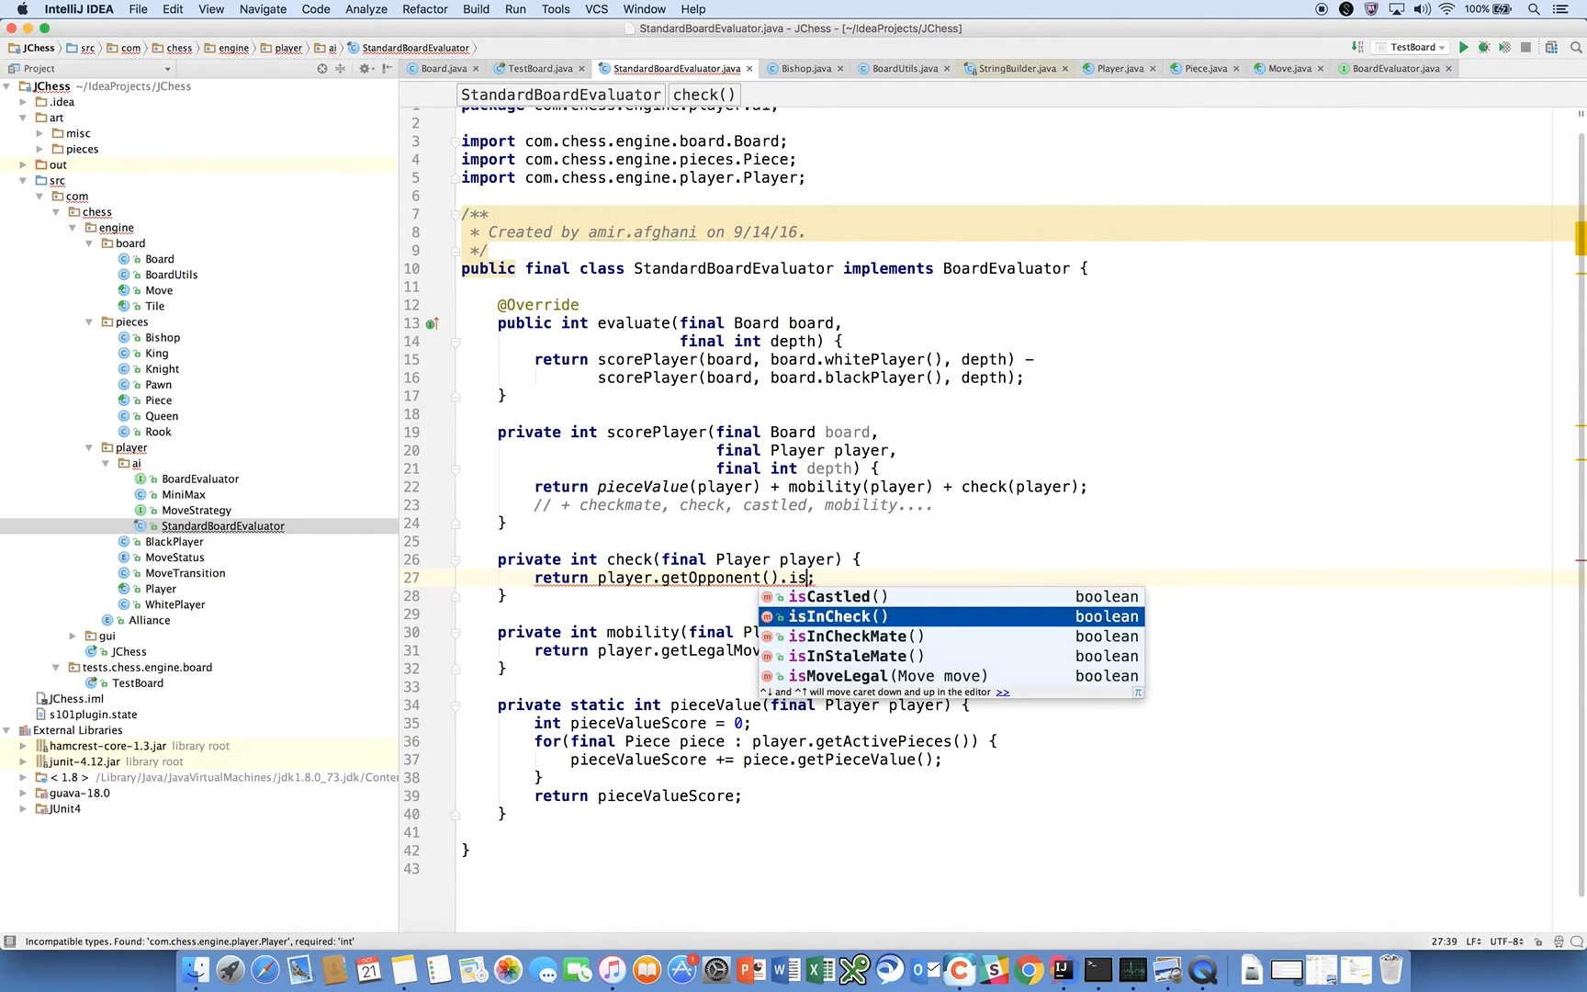
{"action": "left_click", "coordinate": [838, 617]}
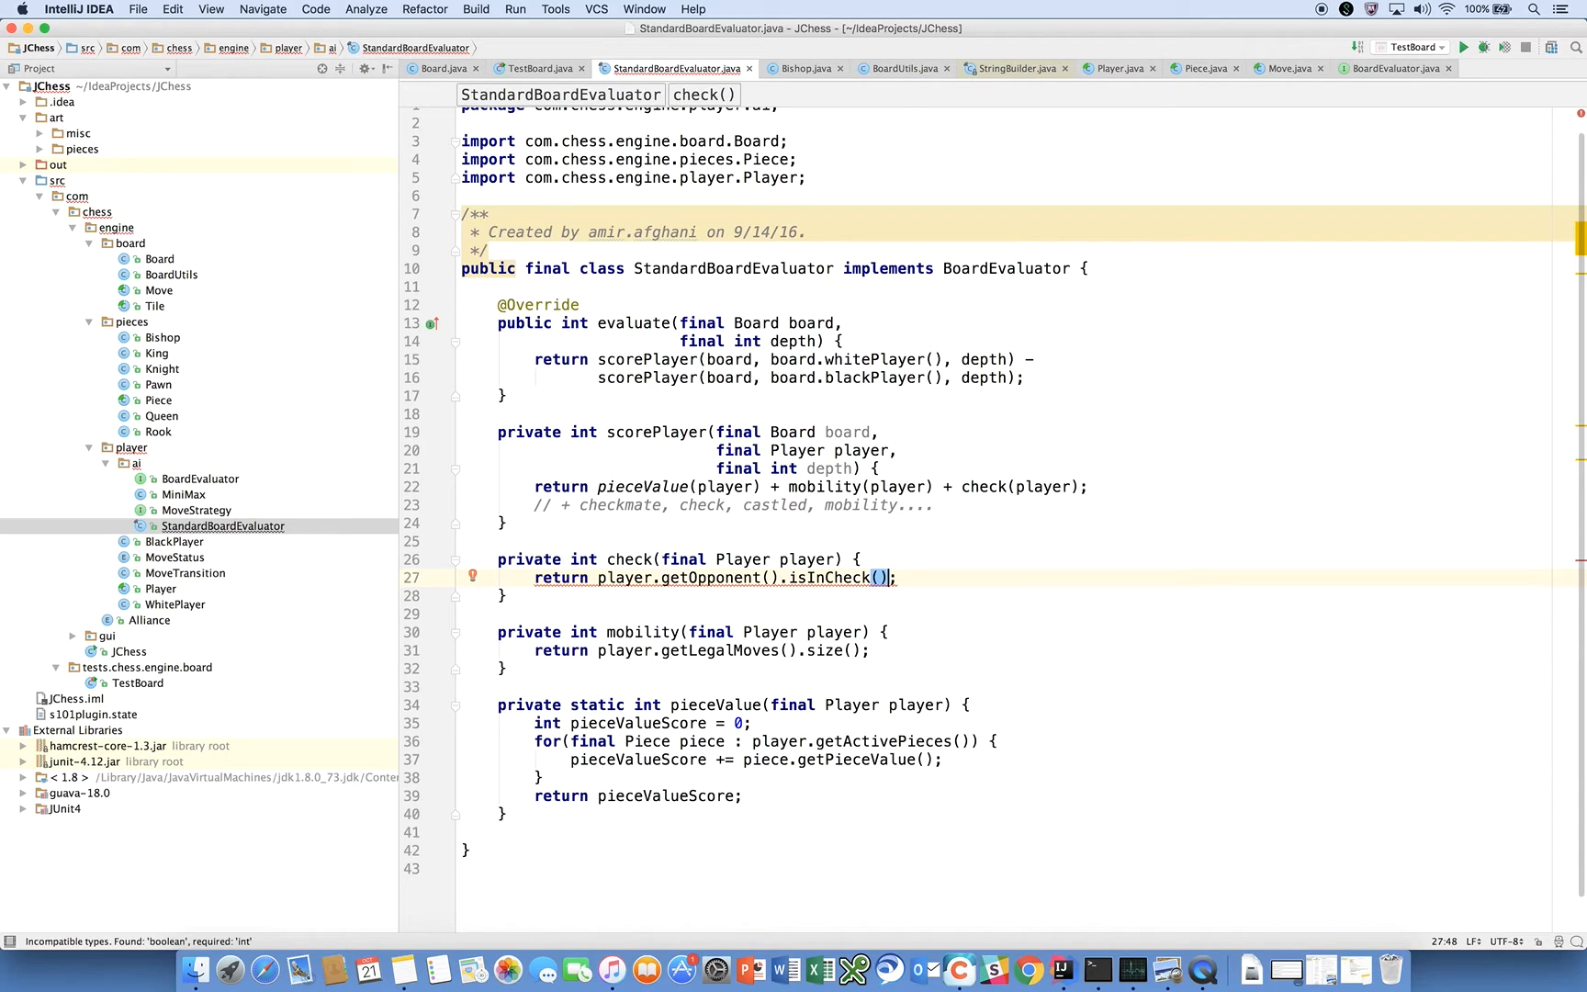
{"action": "type", "text": "\" \""}
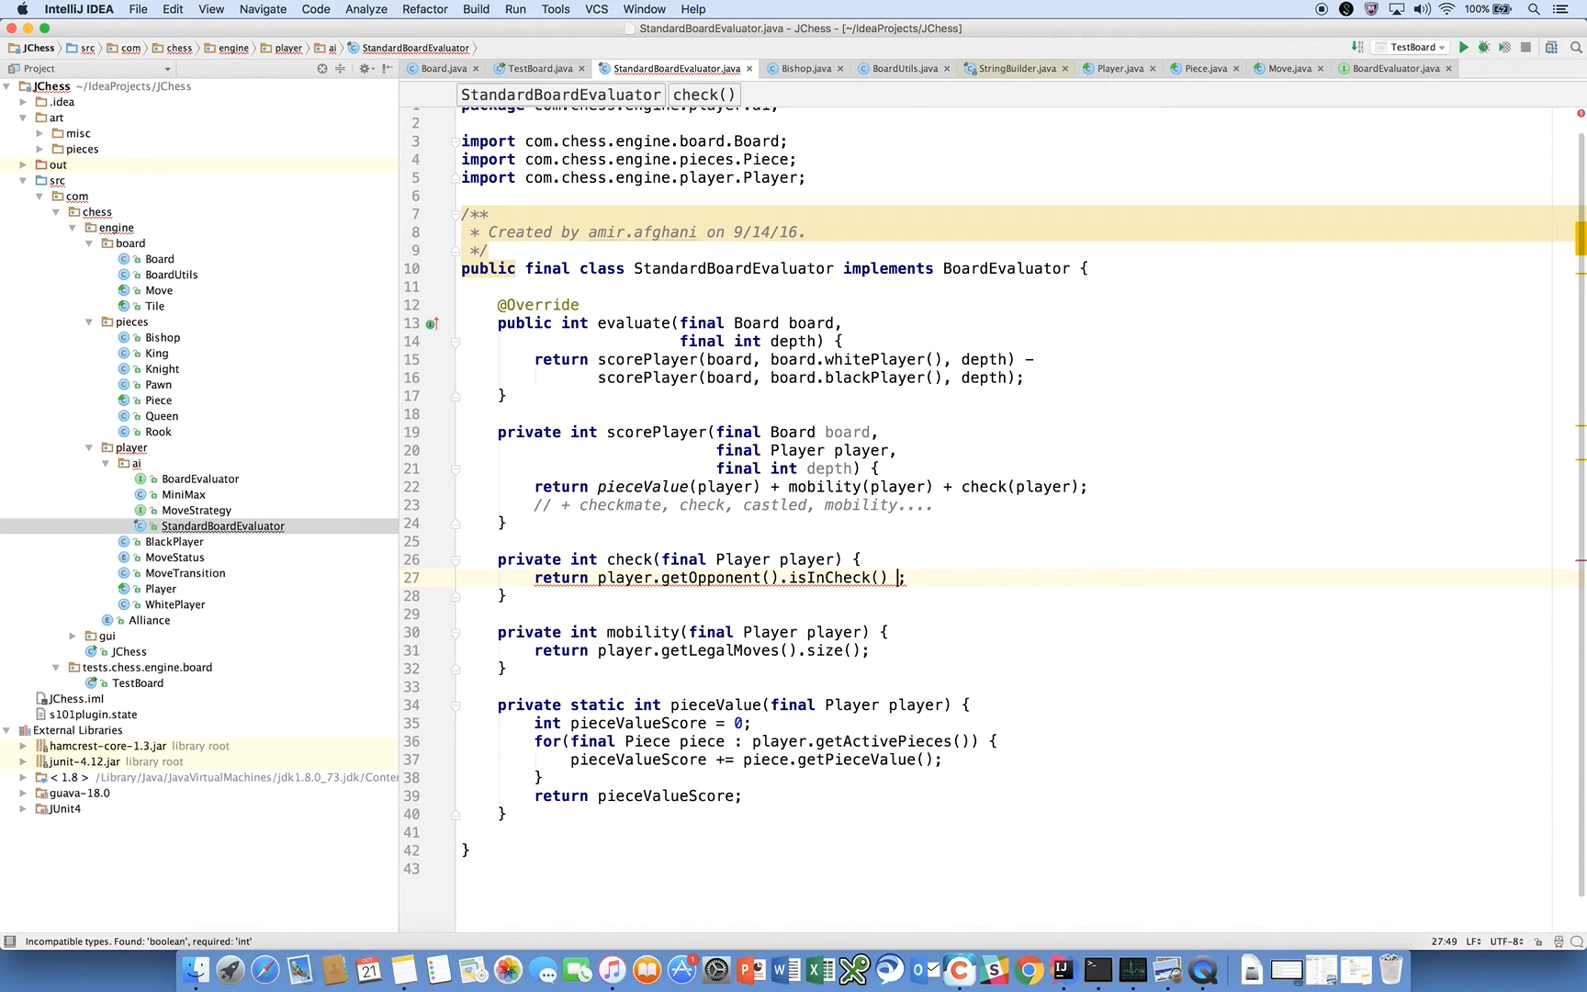
{"action": "type", "text": "?"}
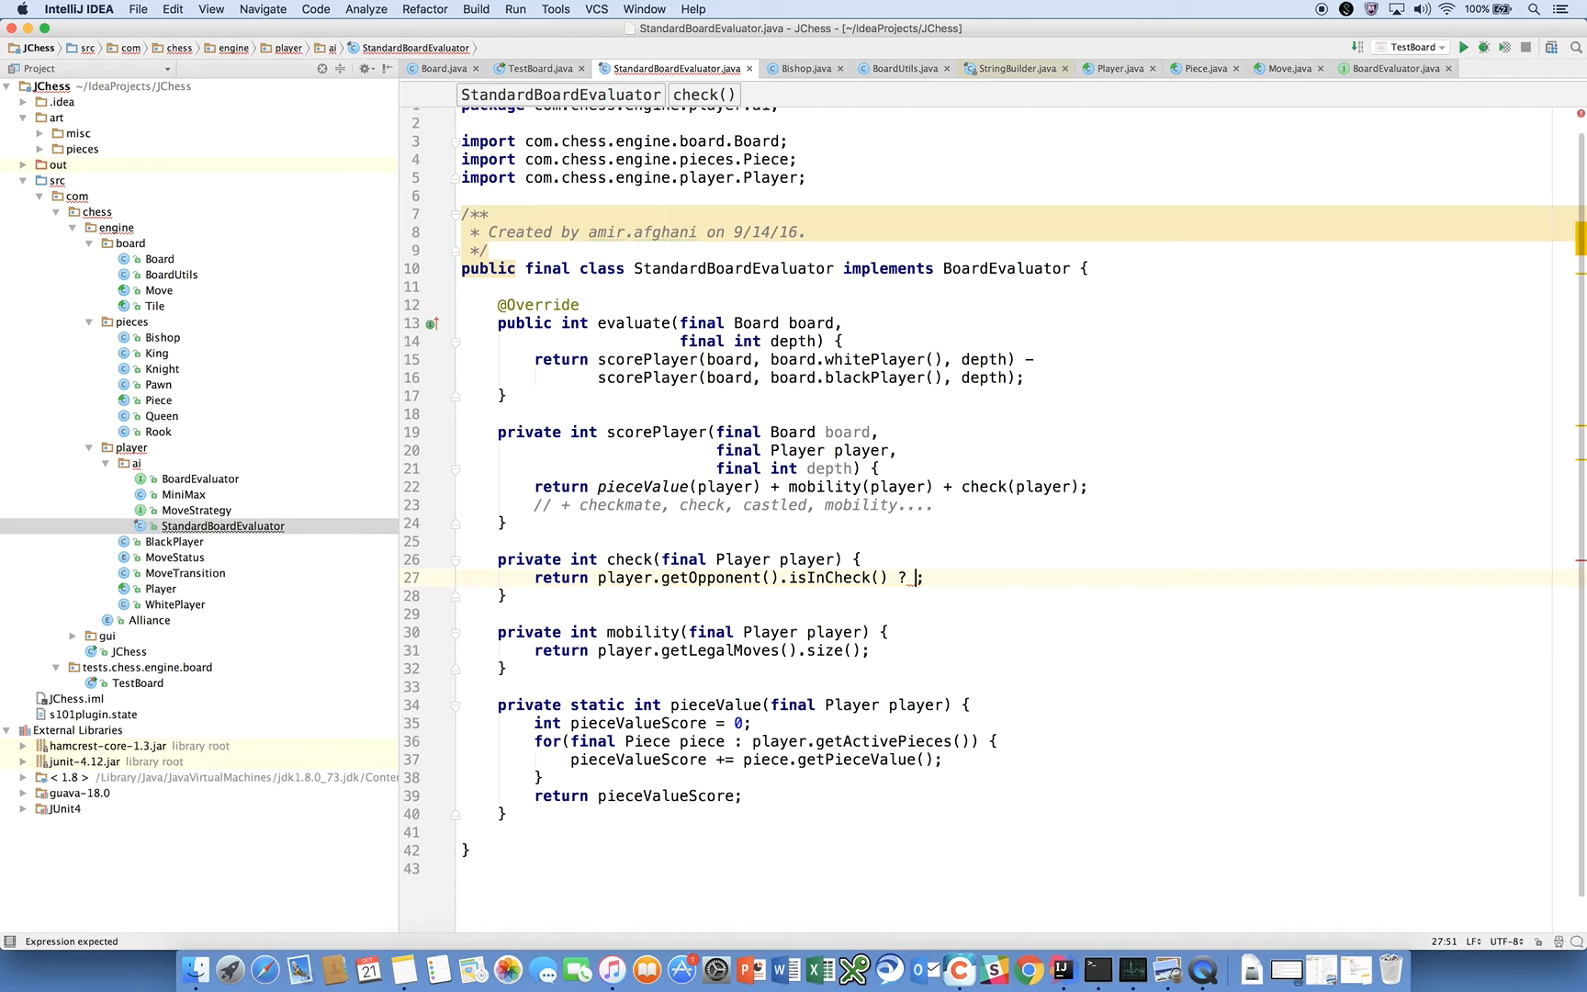
{"action": "type", "text": "CHECK"}
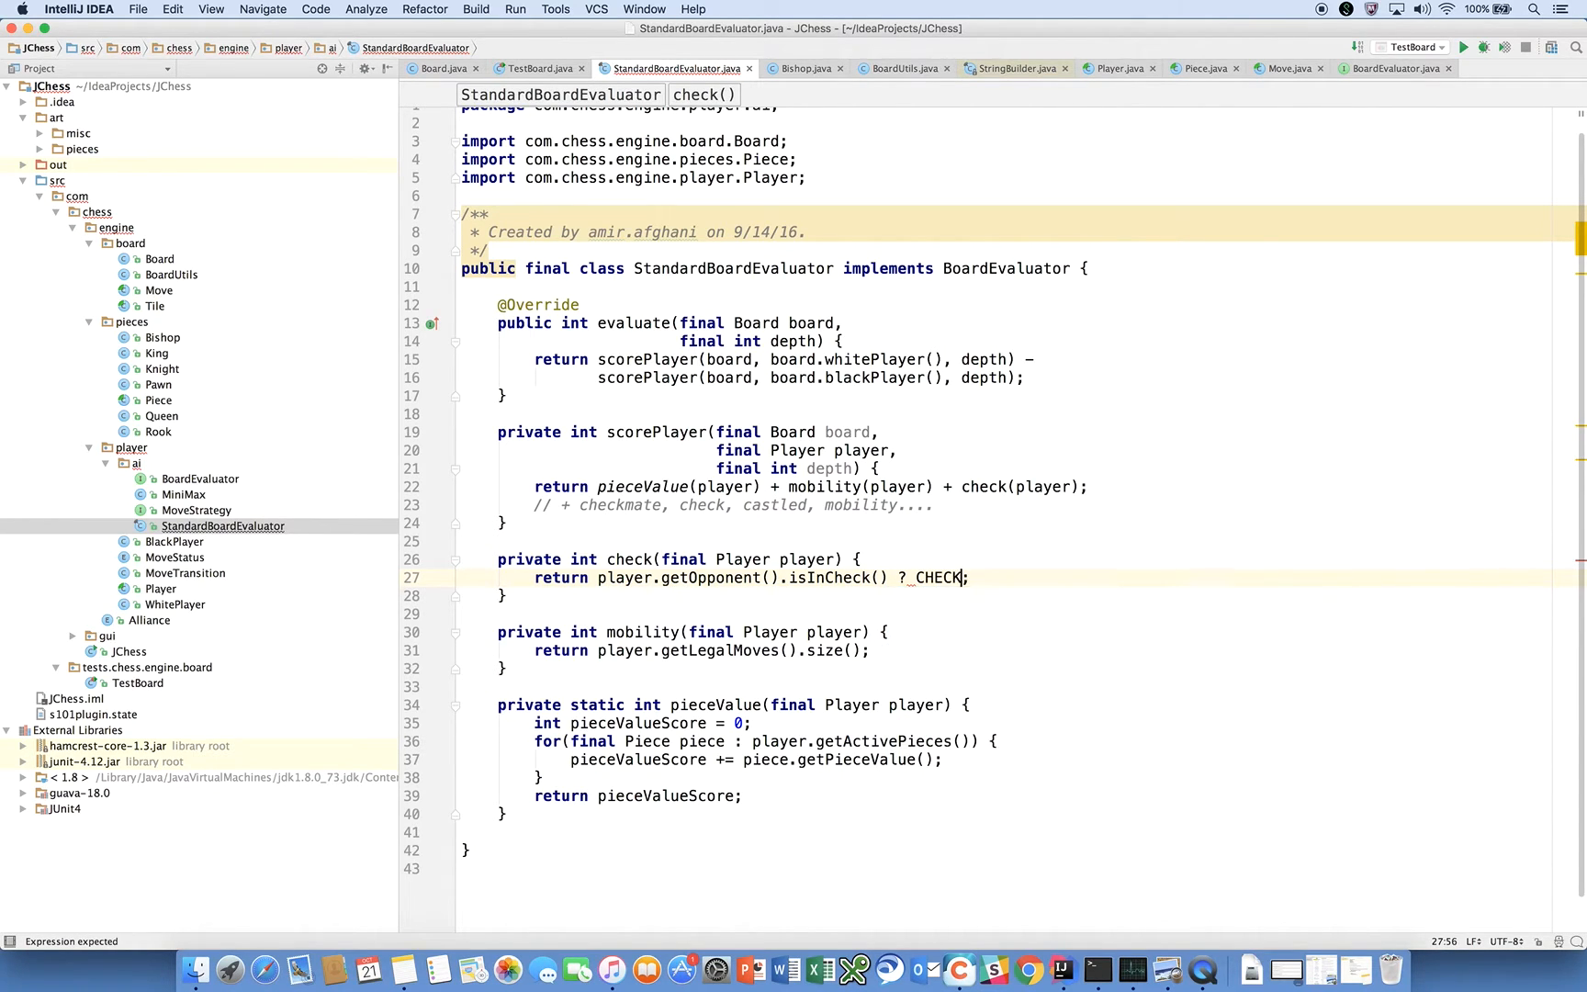
{"action": "type", "text": "_BONUS : 0"}
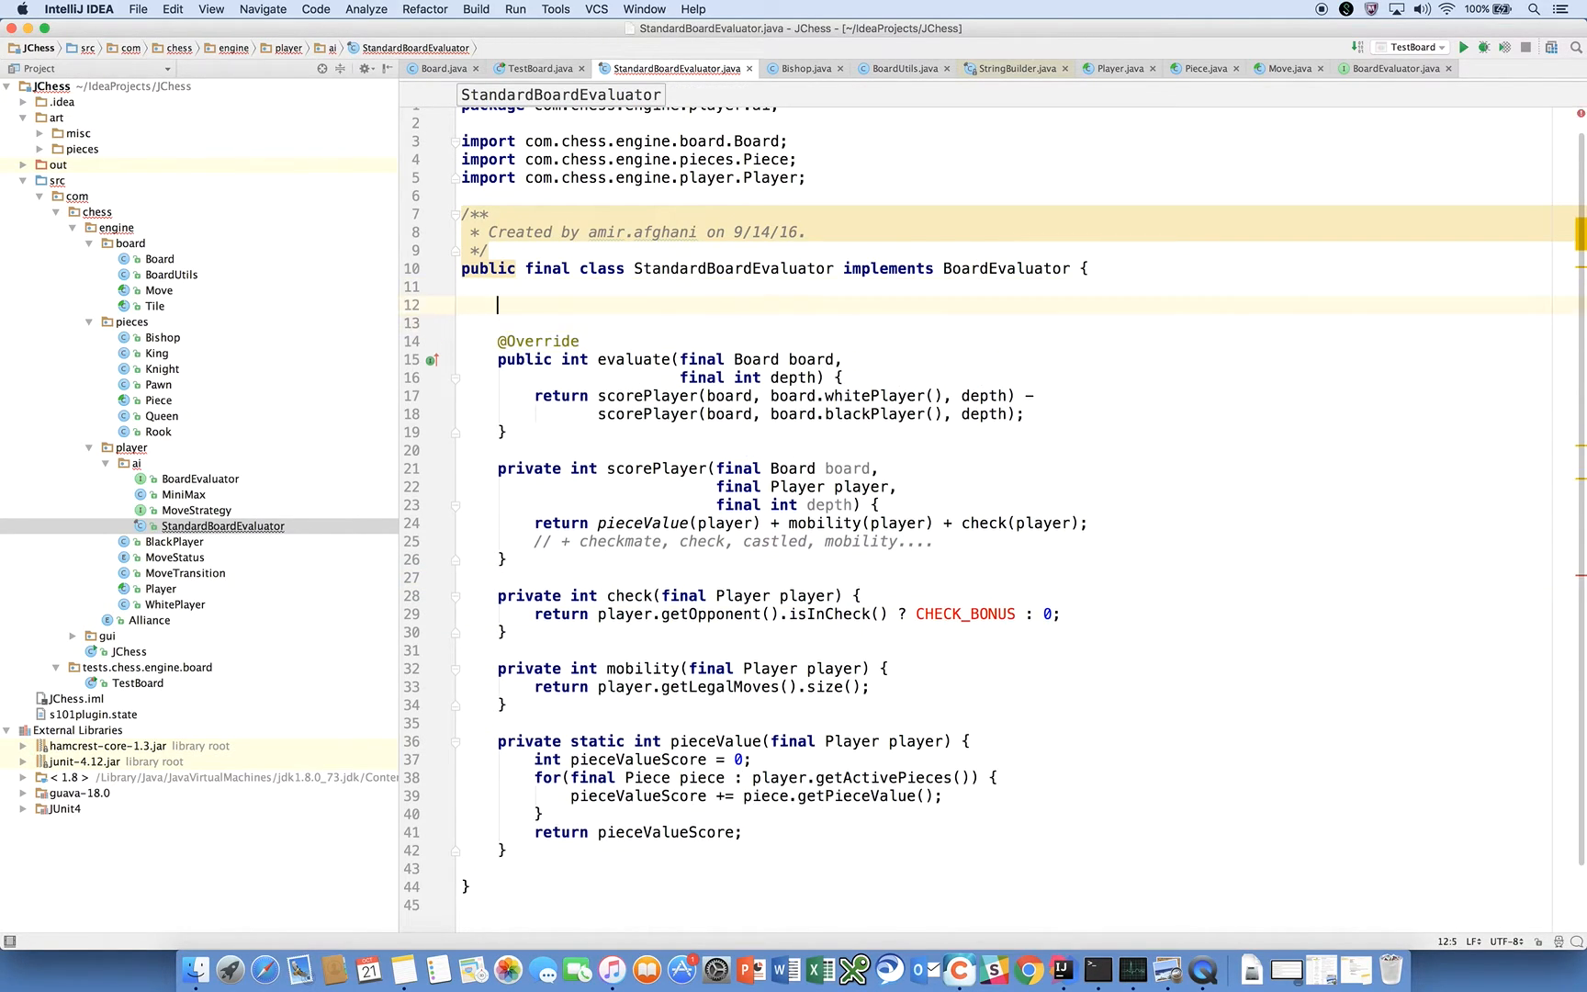
- Declare private static final int CHECK_BONUS = 50 at the top of the class
{"action": "type", "text": "private static final"}
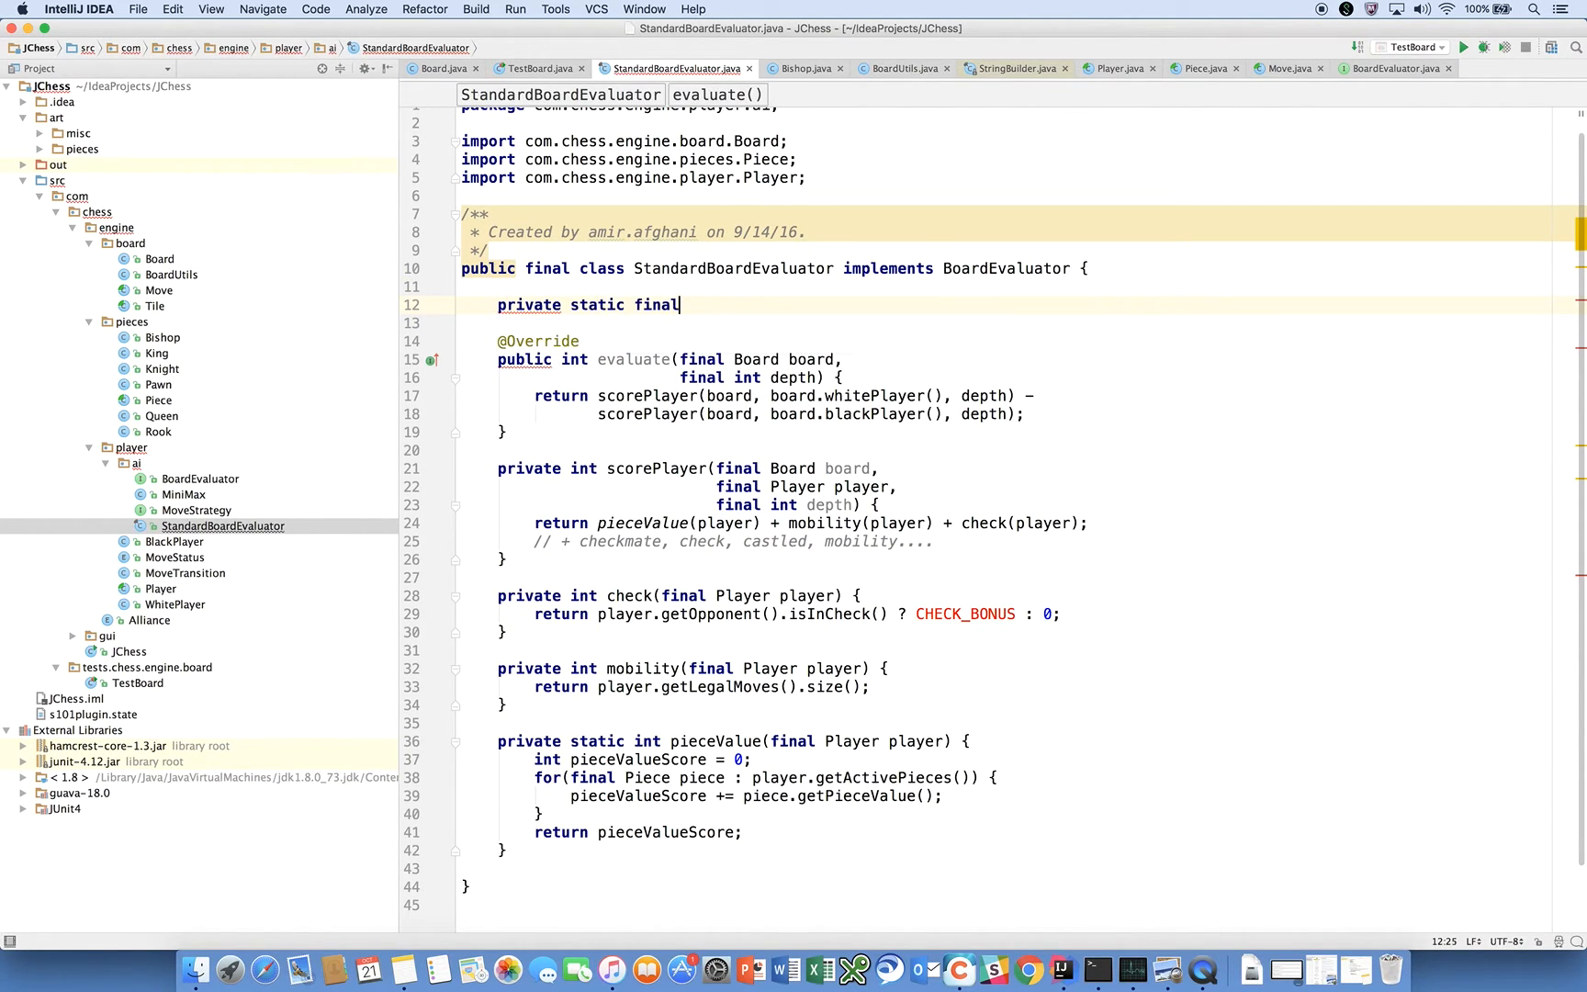
{"action": "type", "text": "int"}
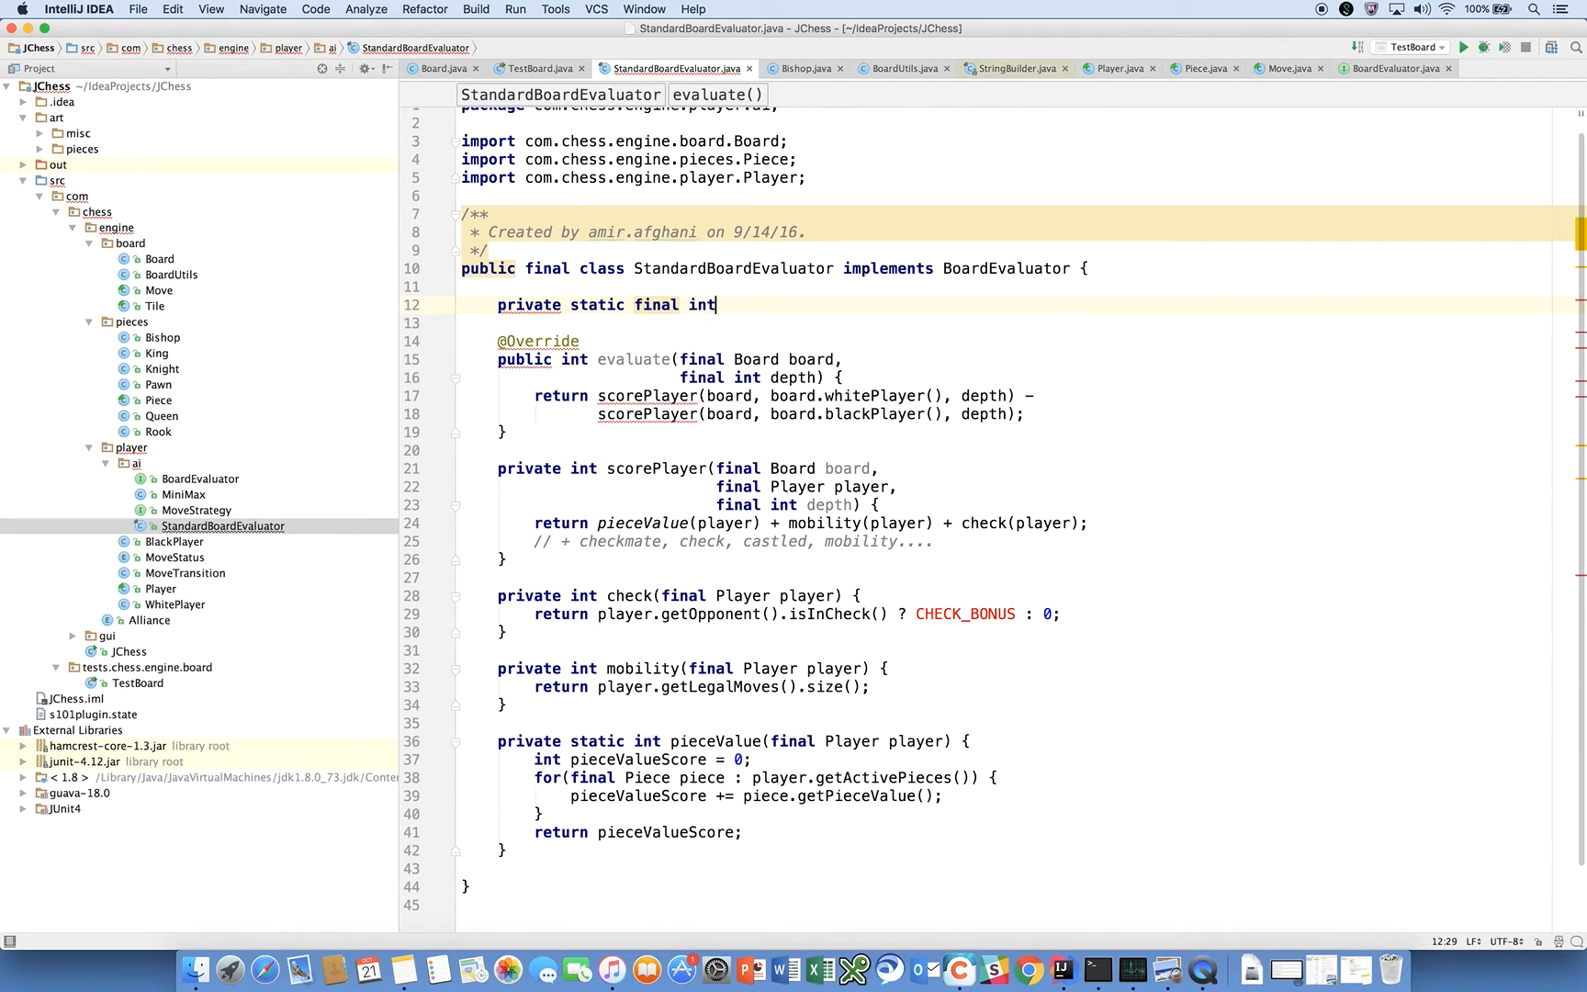
{"action": "type", "text": "CHECK_BONUS ="}
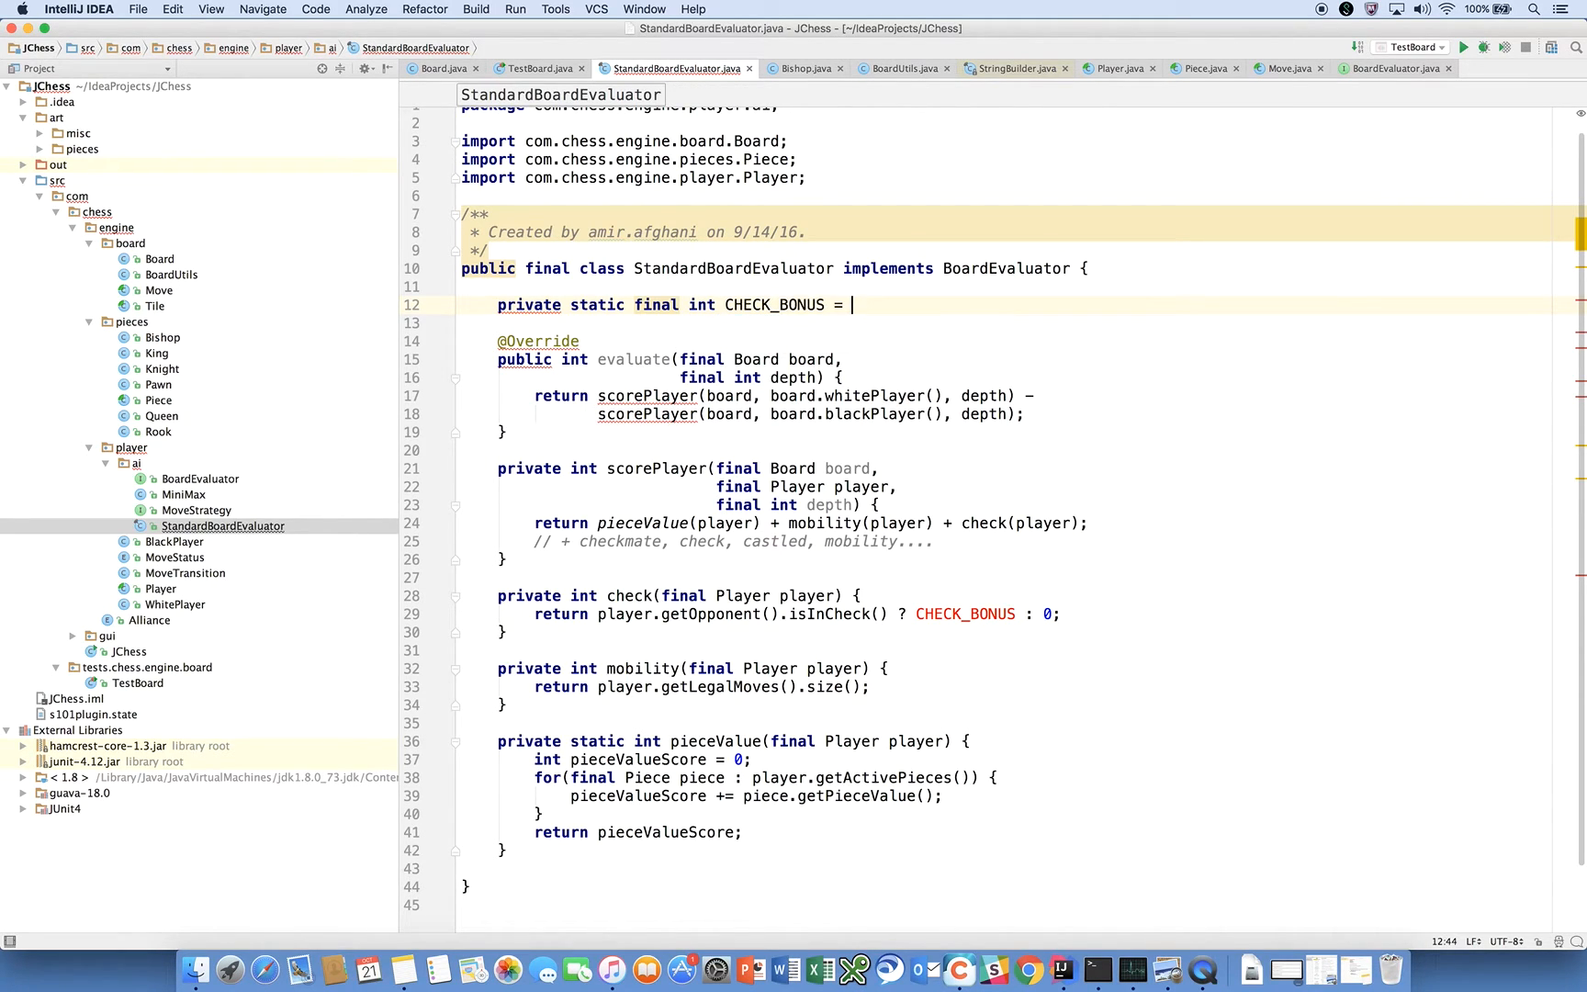
{"action": "type", "text": "50;"}
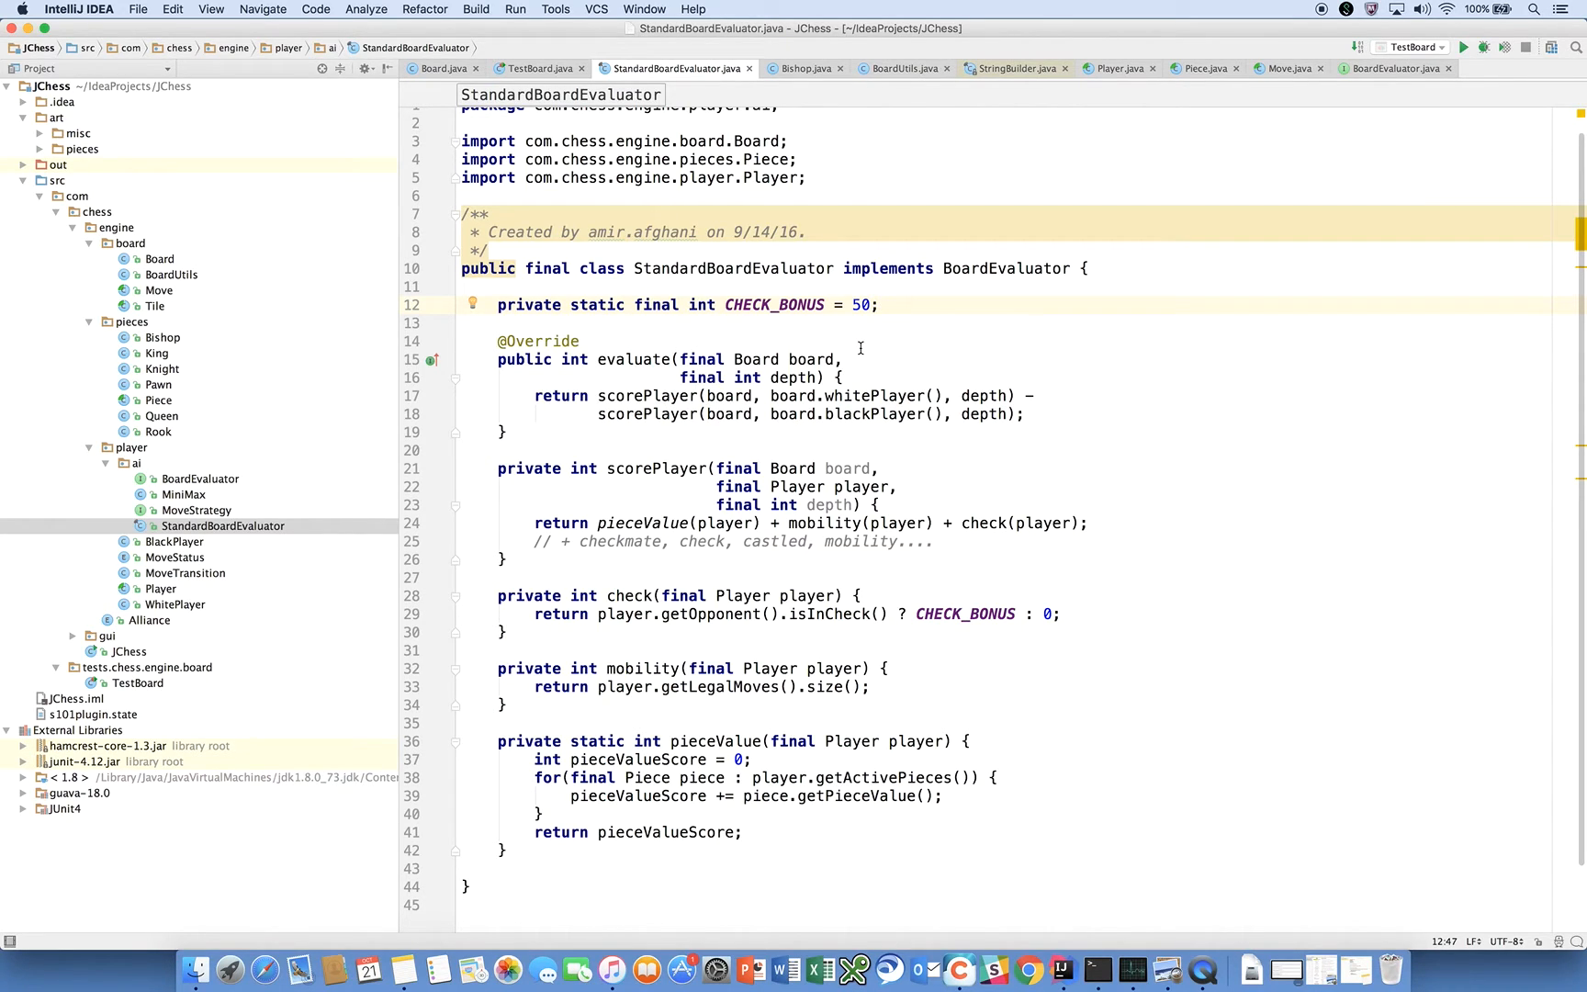
{"action": "mouse_move", "coordinate": [925, 584]}
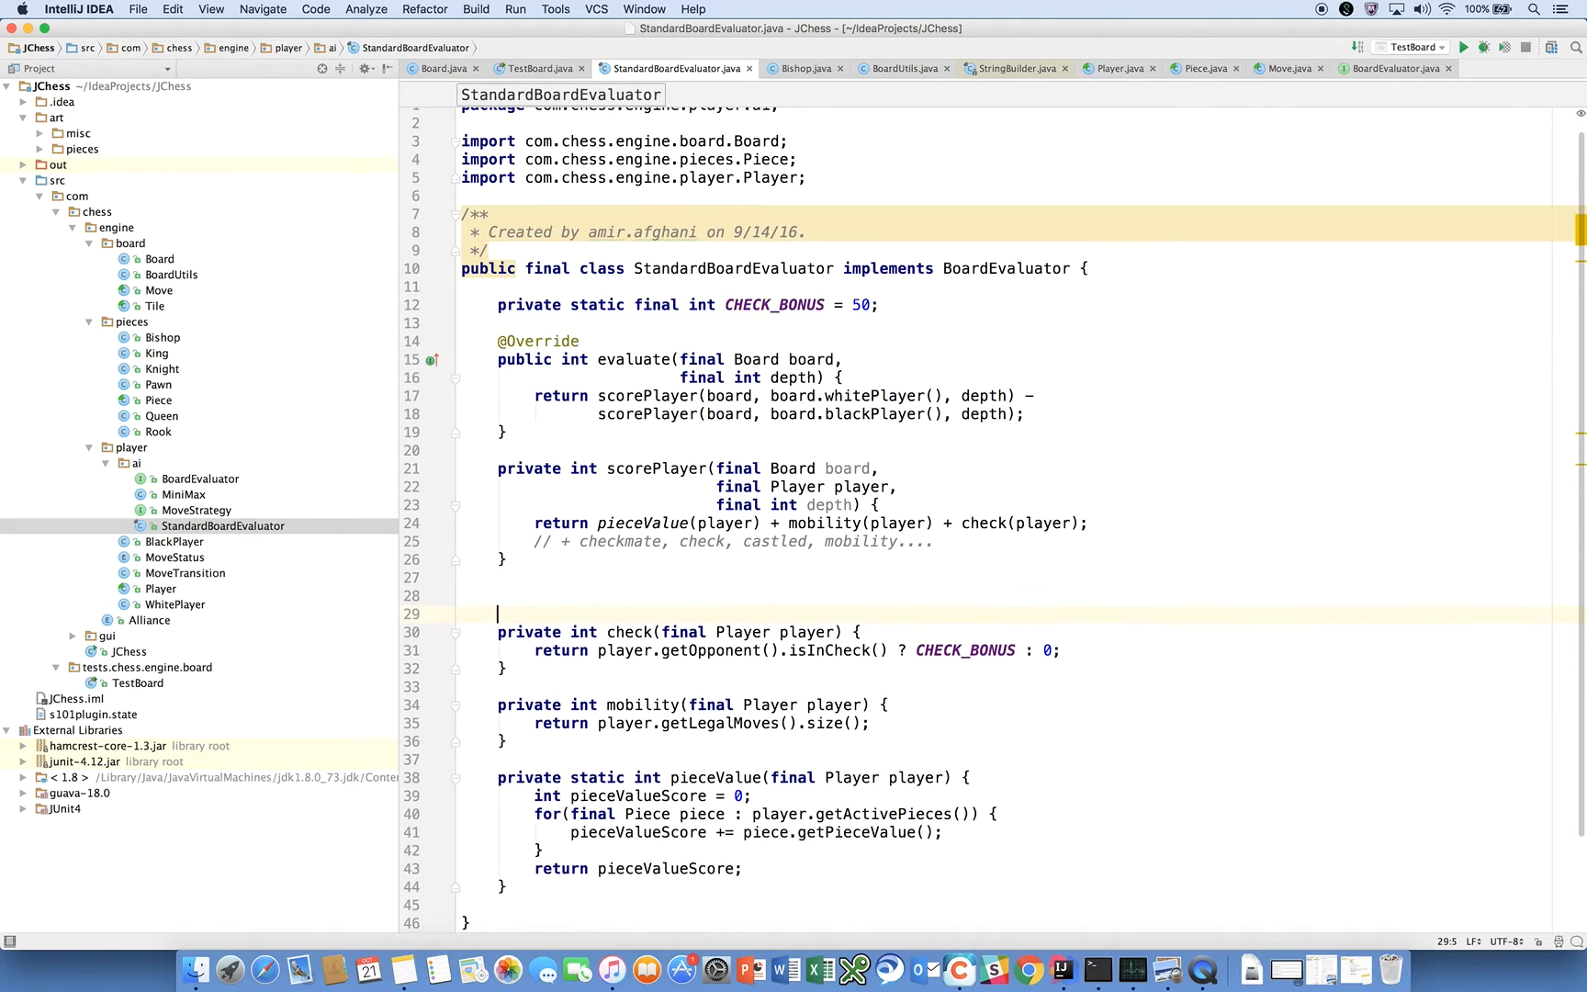
- Add + checkmate(player) on a new line in scorePlayer's return
{"action": "type", "text": "pri"}
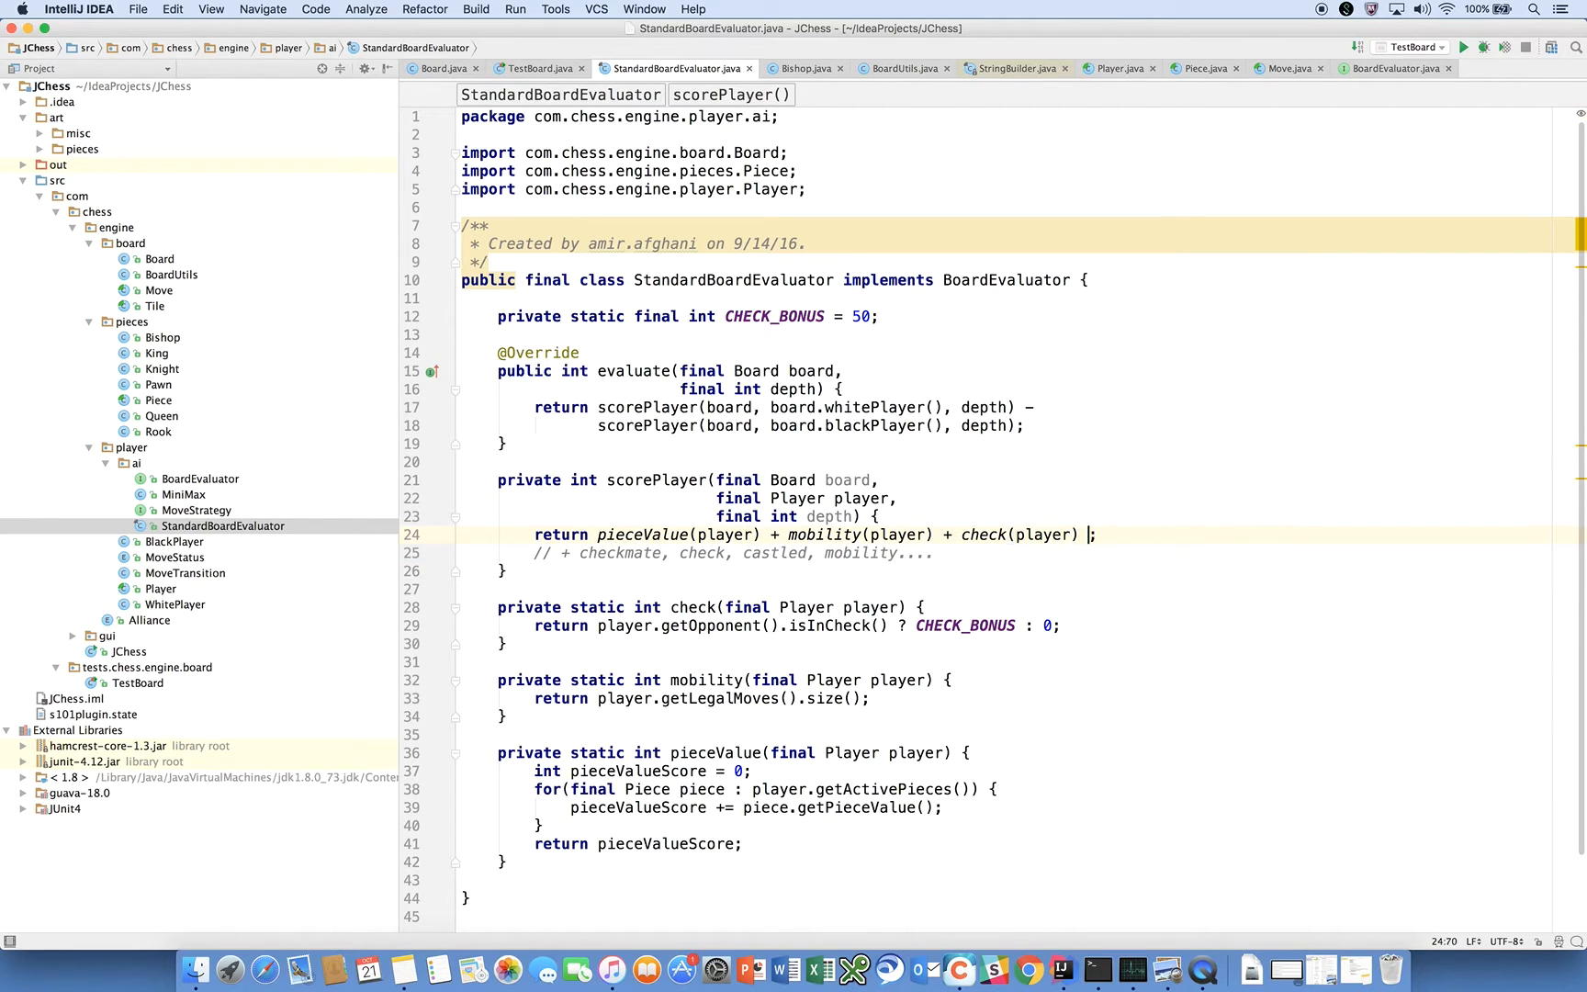
{"action": "type", "text": "+"}
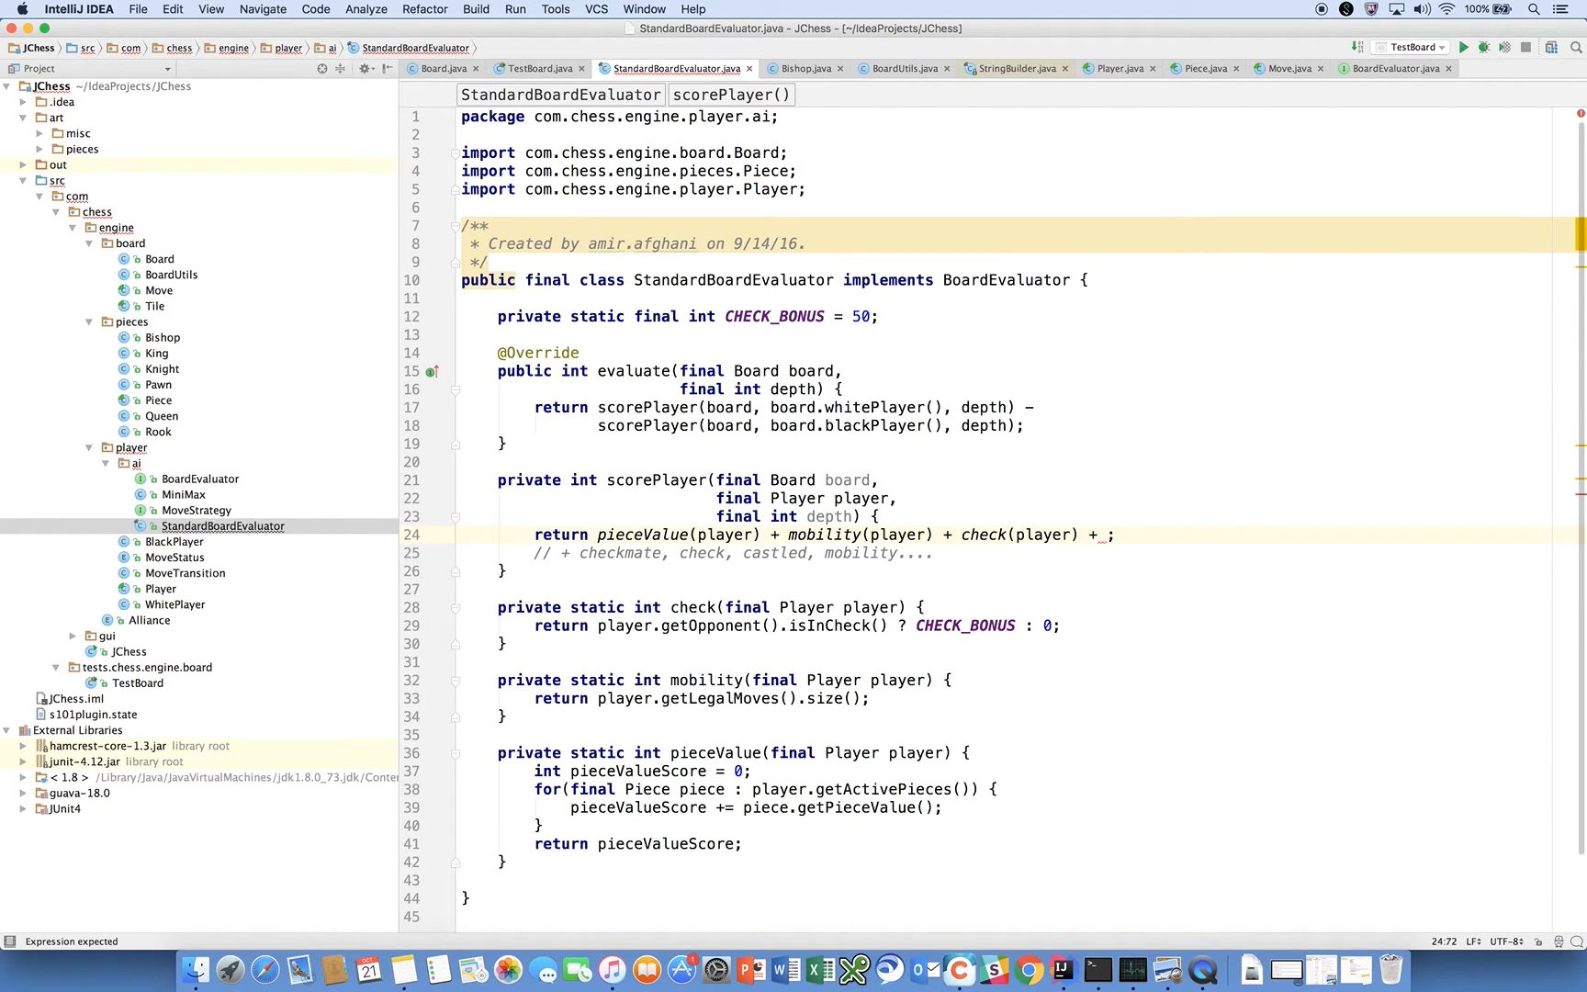
{"action": "key", "text": "Enter"}
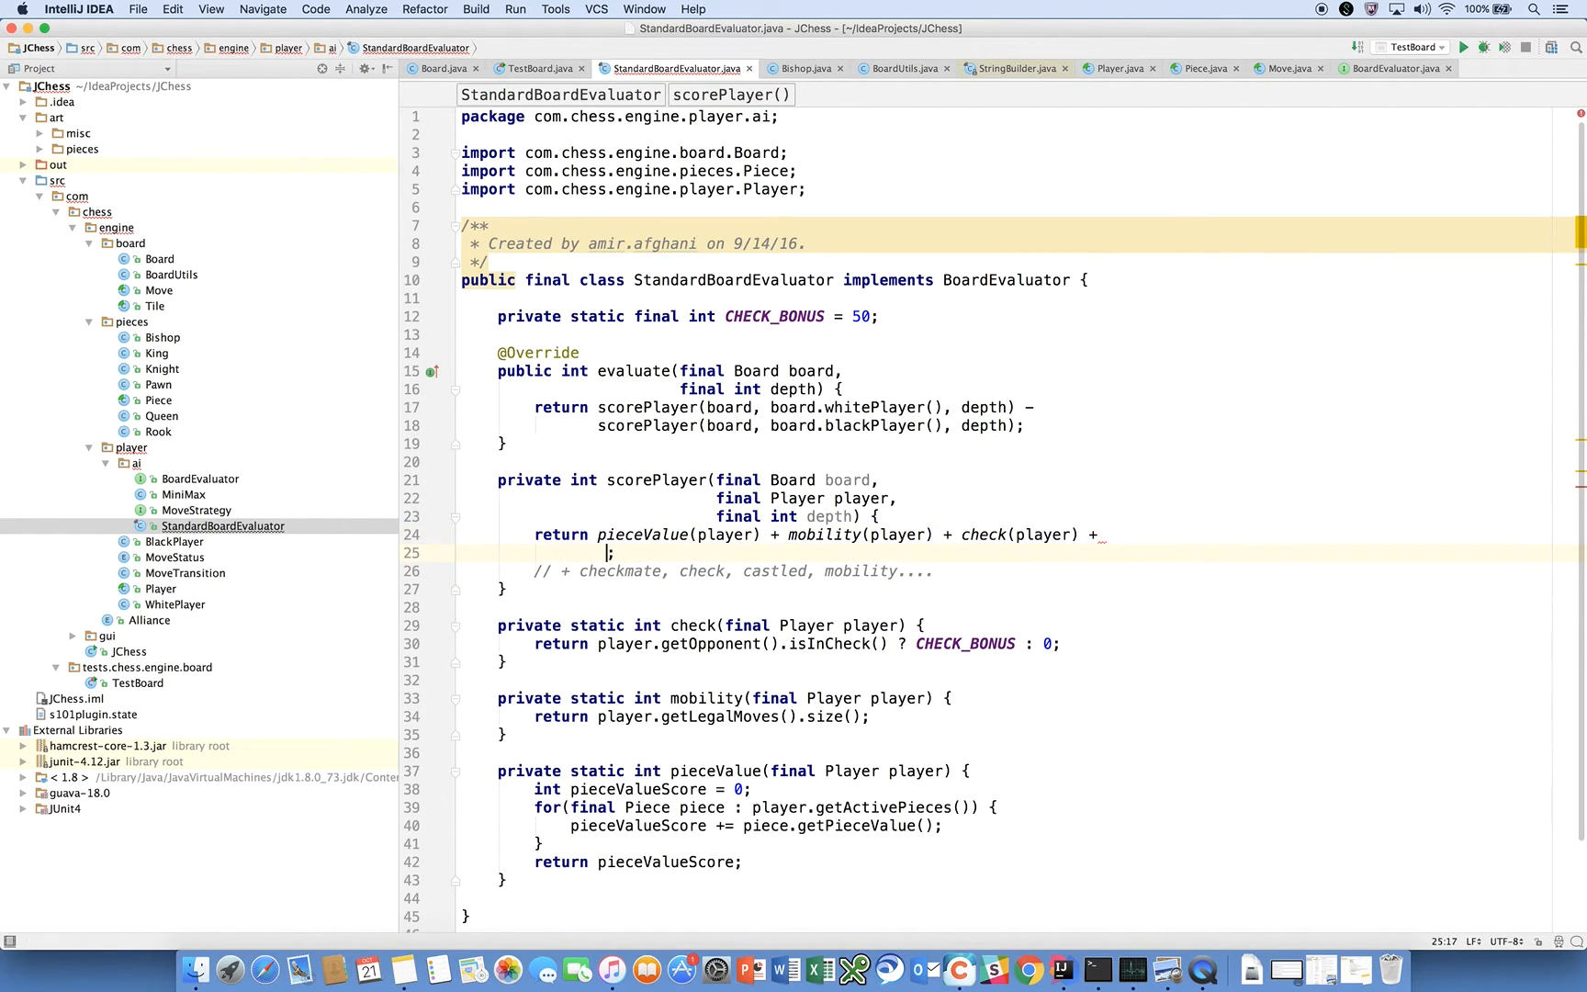
{"action": "type", "text": "checkma"}
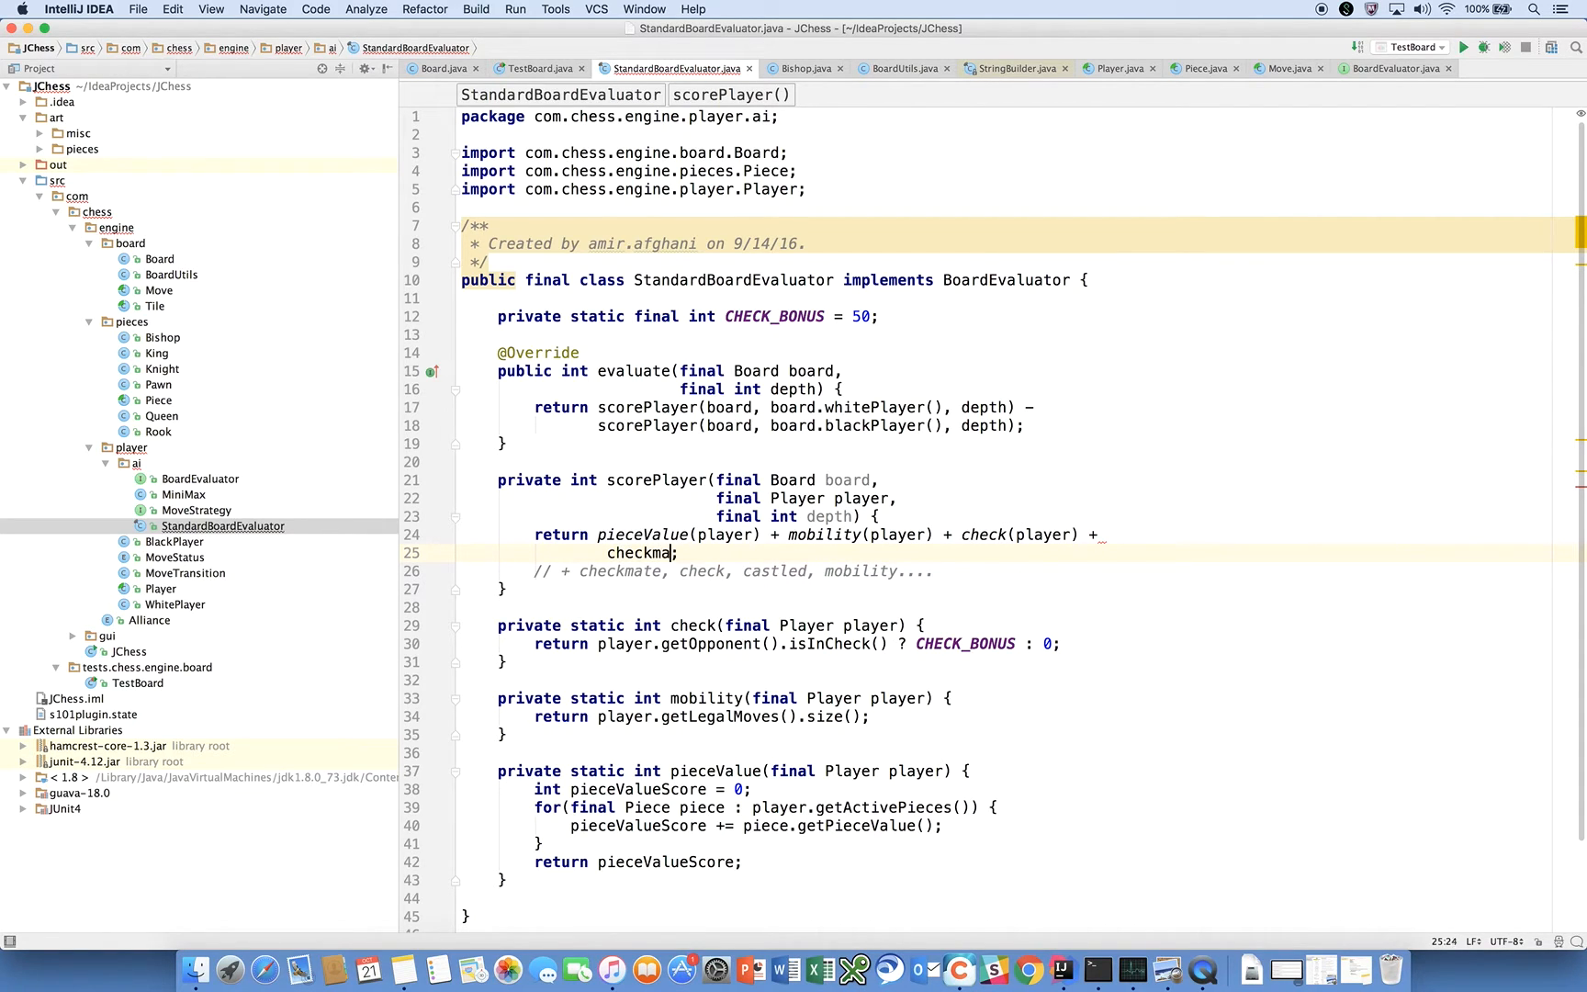
{"action": "type", "text": "te(player)"}
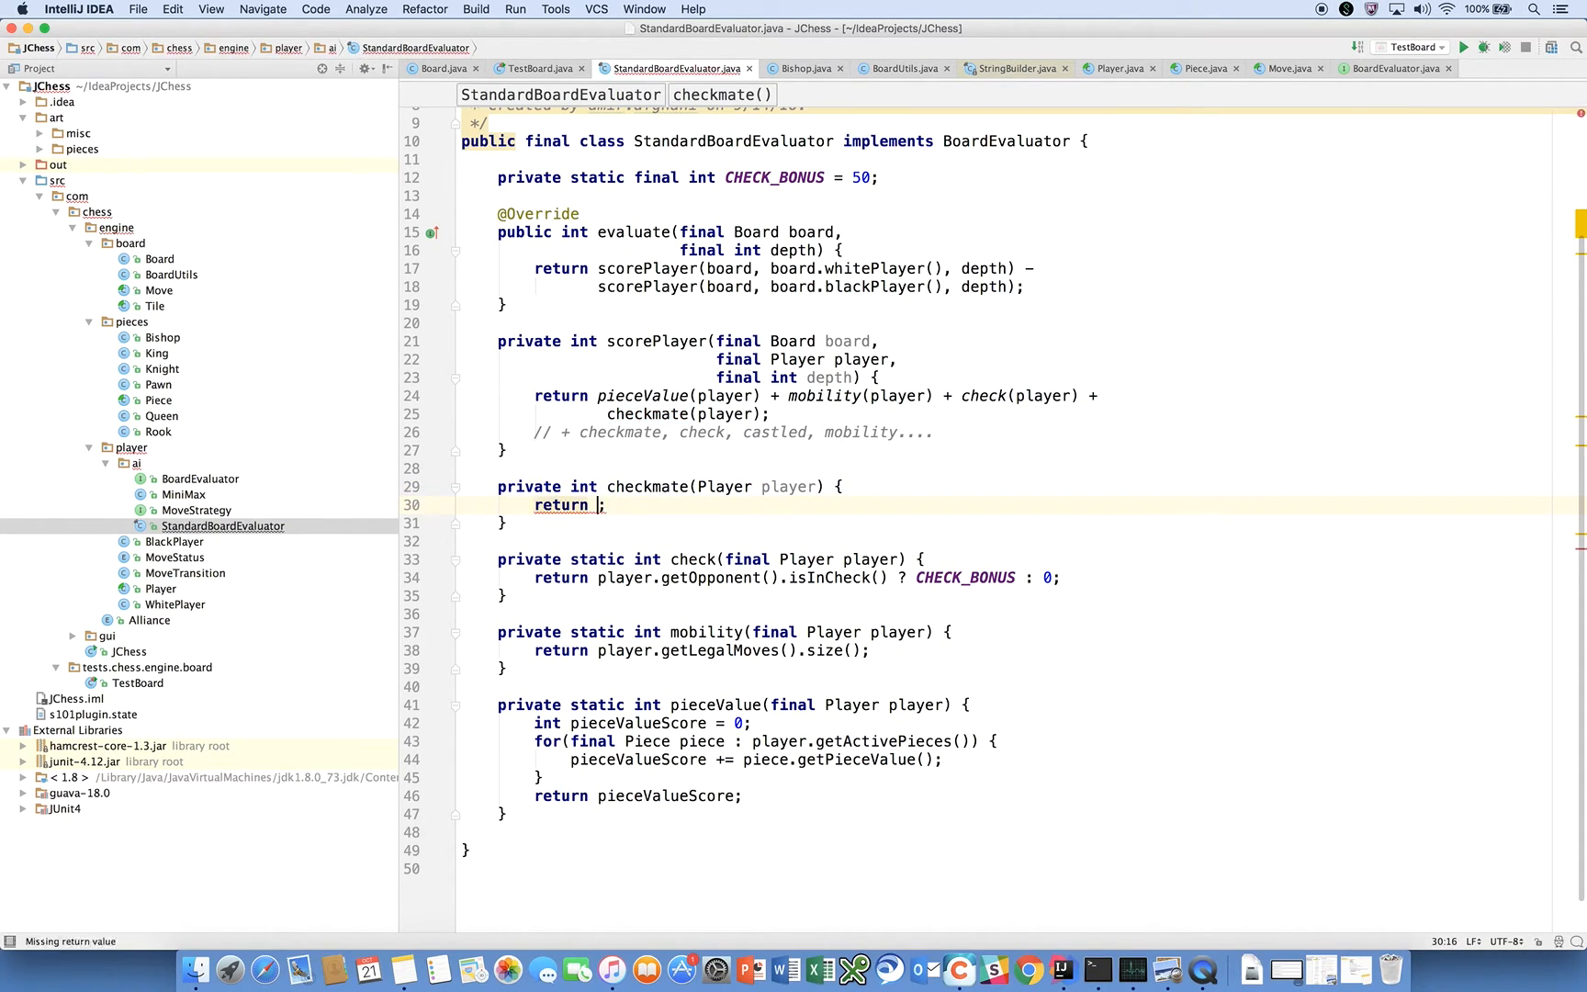
- Write checkmate() returning the opponent's isInCheckMate() ? CHECK_MATE_BONUS : 0
{"action": "type", "text": "player.getOpponent("}
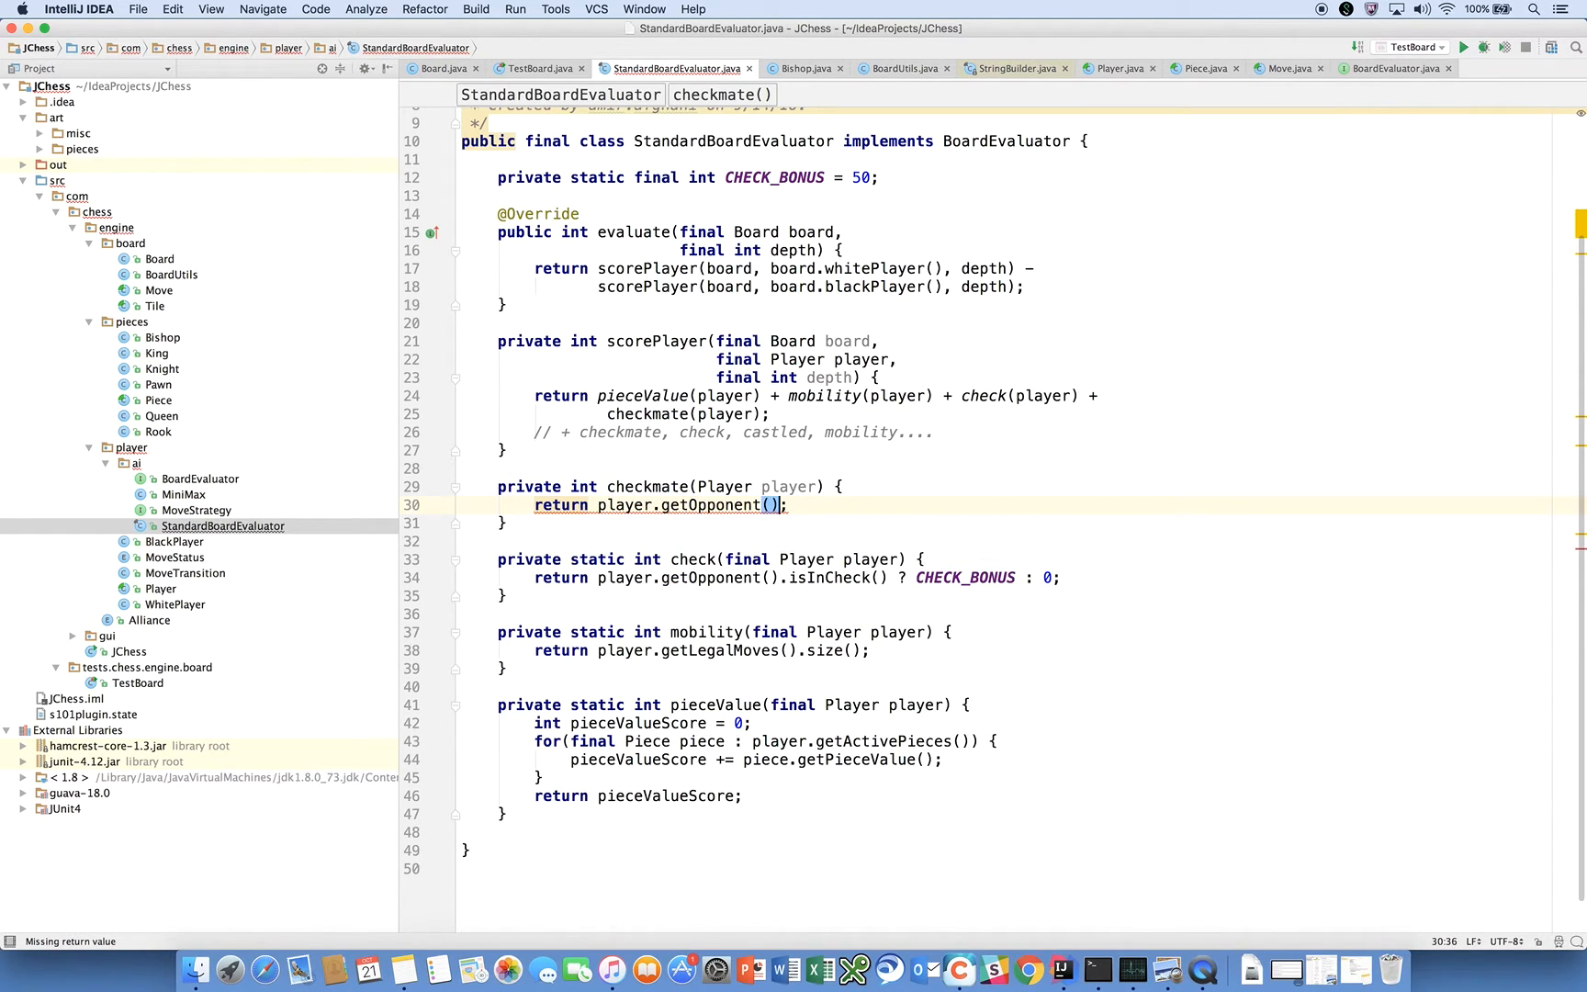
{"action": "type", "text": ".is"}
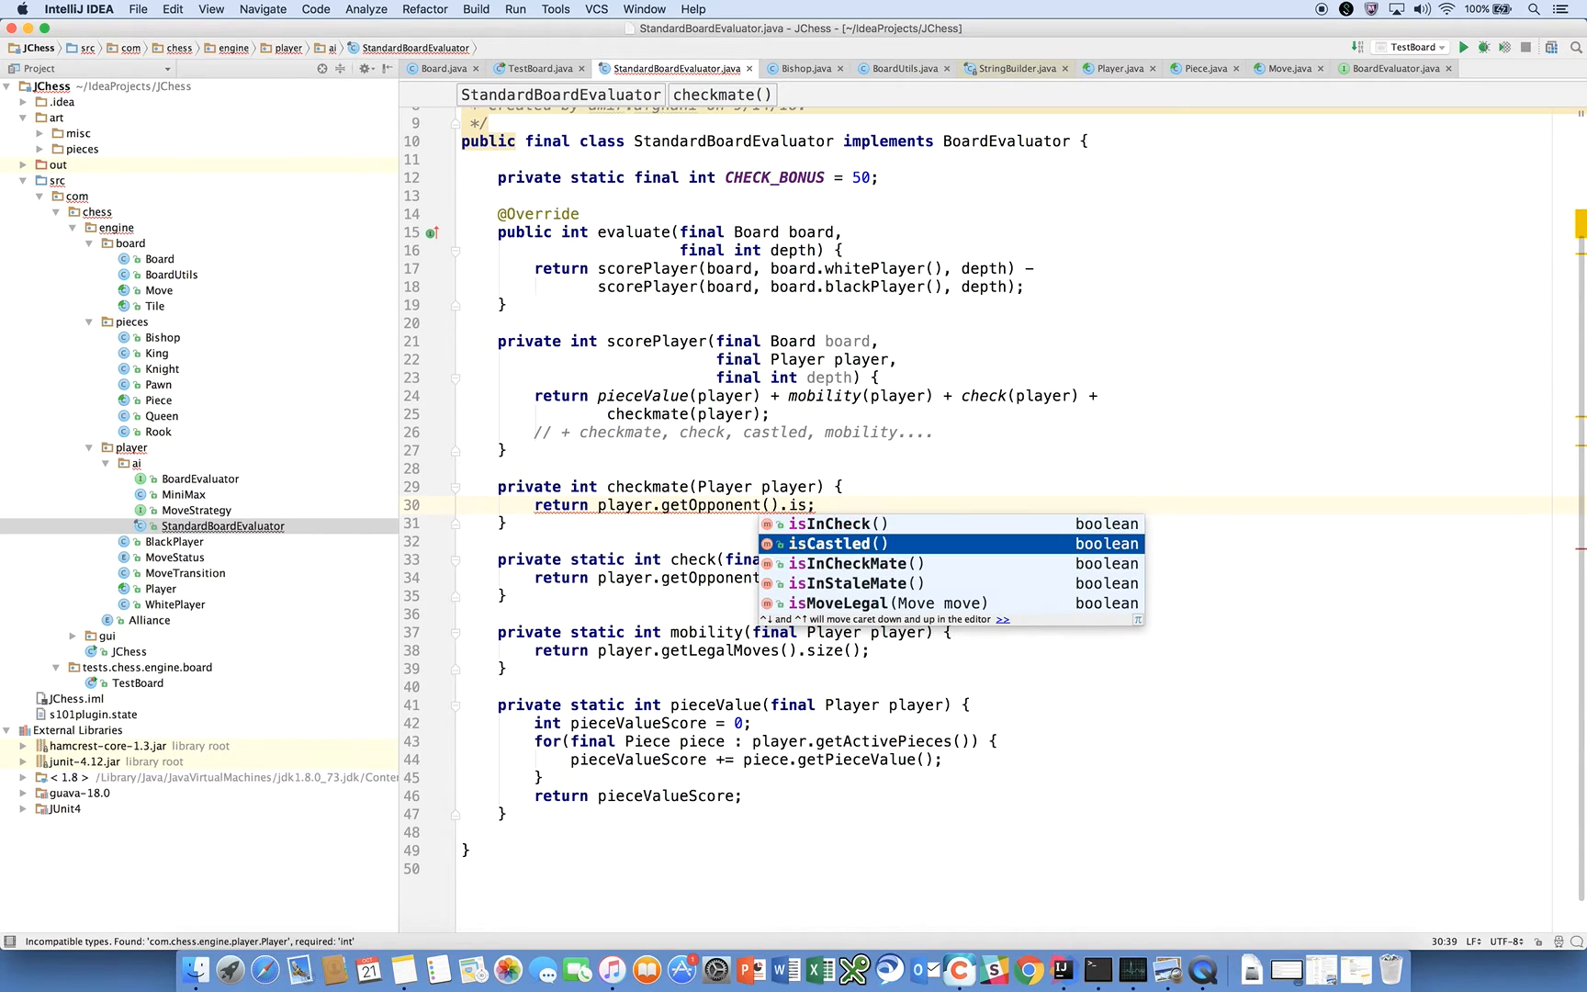
{"action": "left_click", "coordinate": [850, 564]}
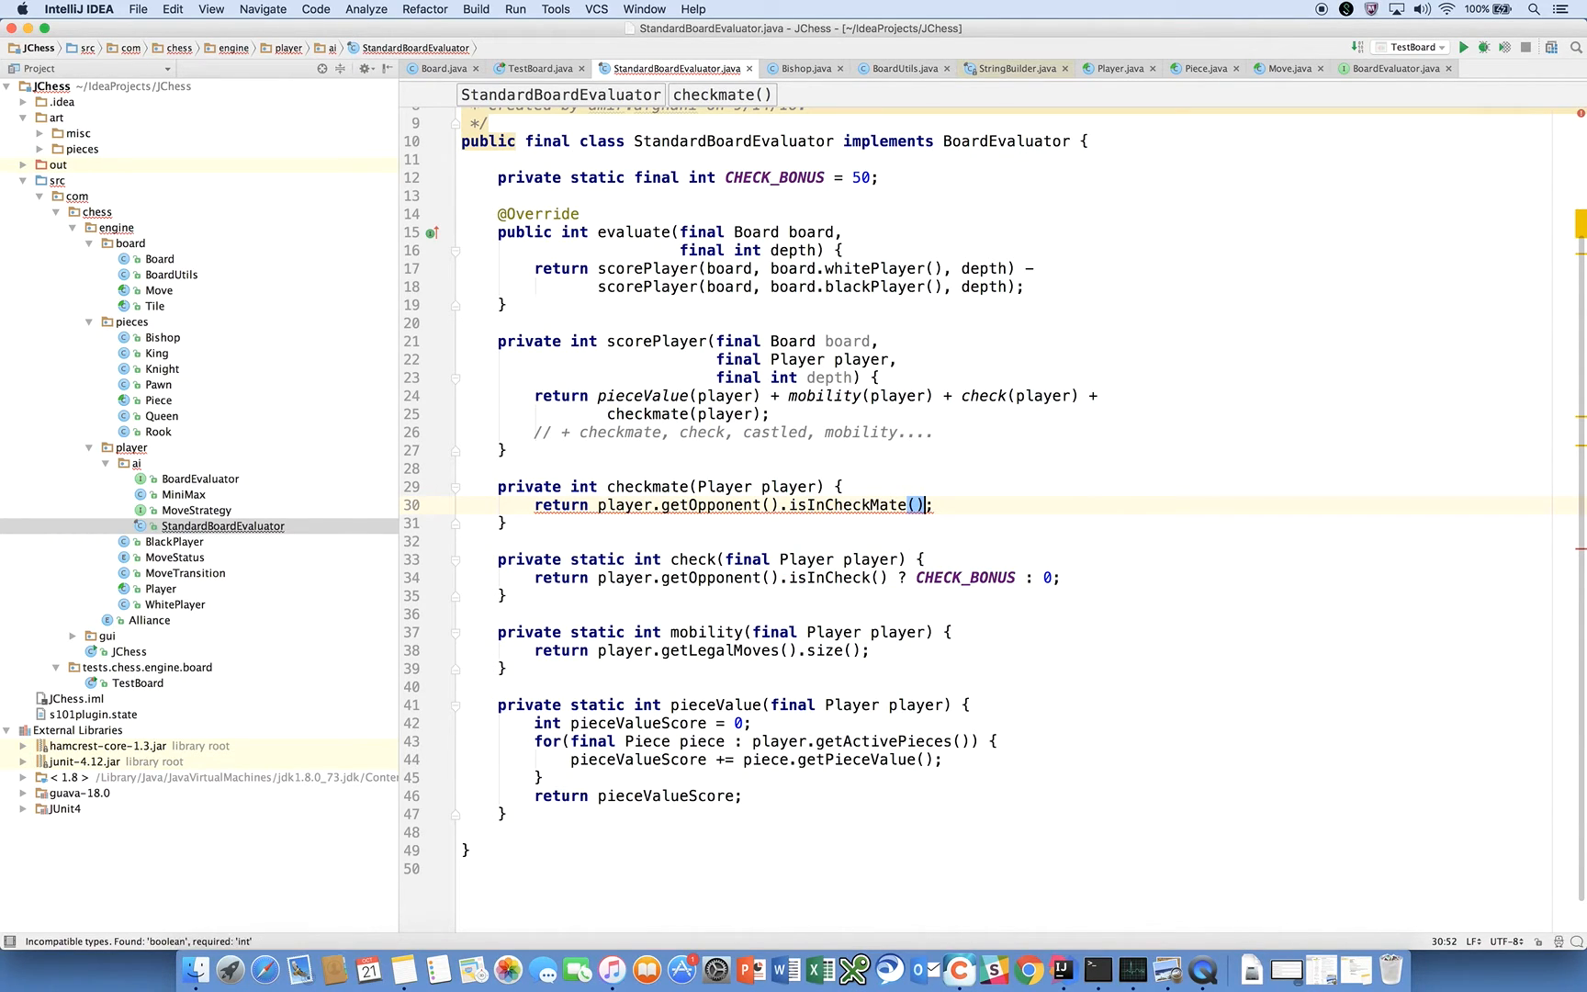
{"action": "type", "text": "? CHECK_"}
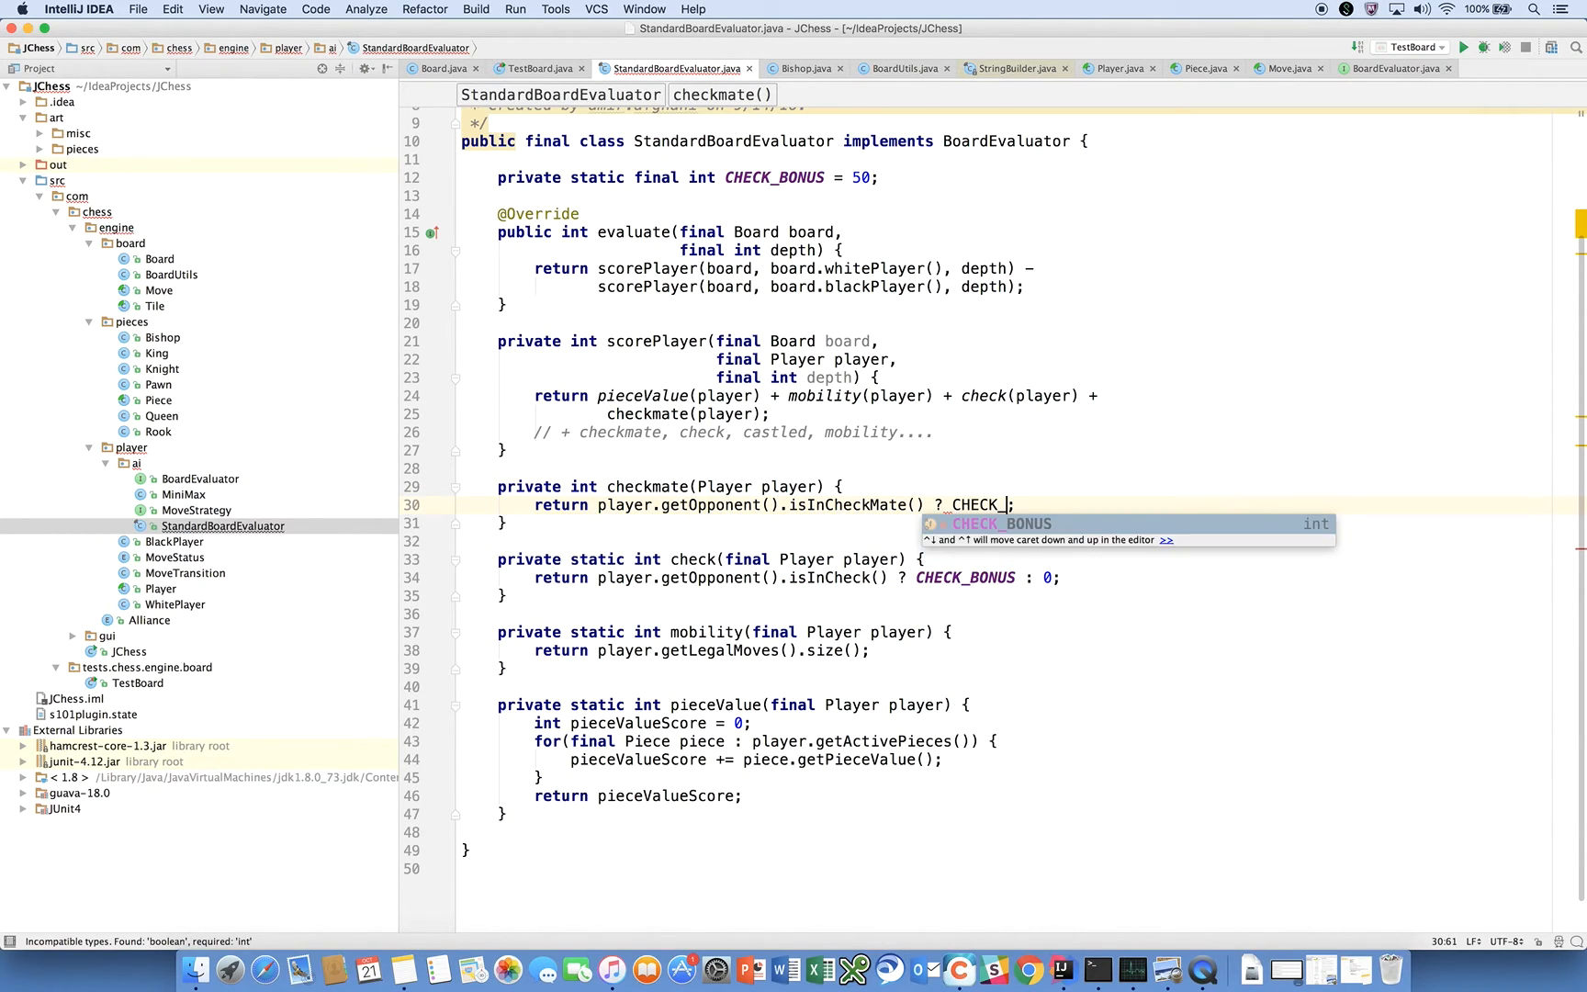
{"action": "type", "text": "MATE_BONUS"}
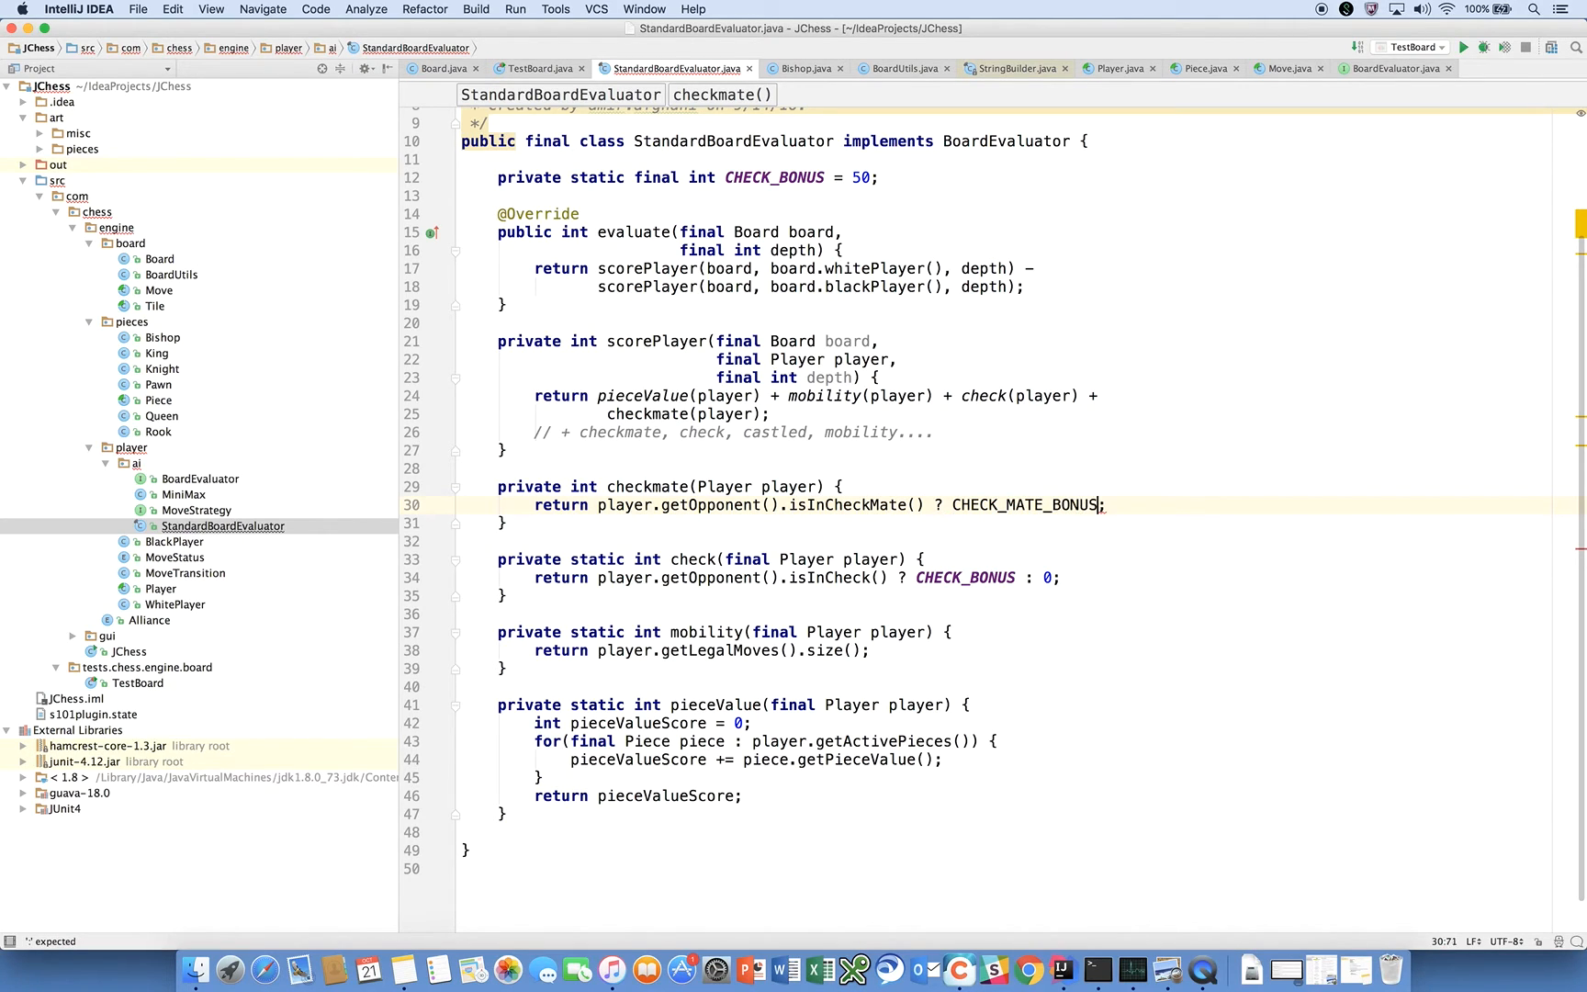
{"action": "type", "text": ":"}
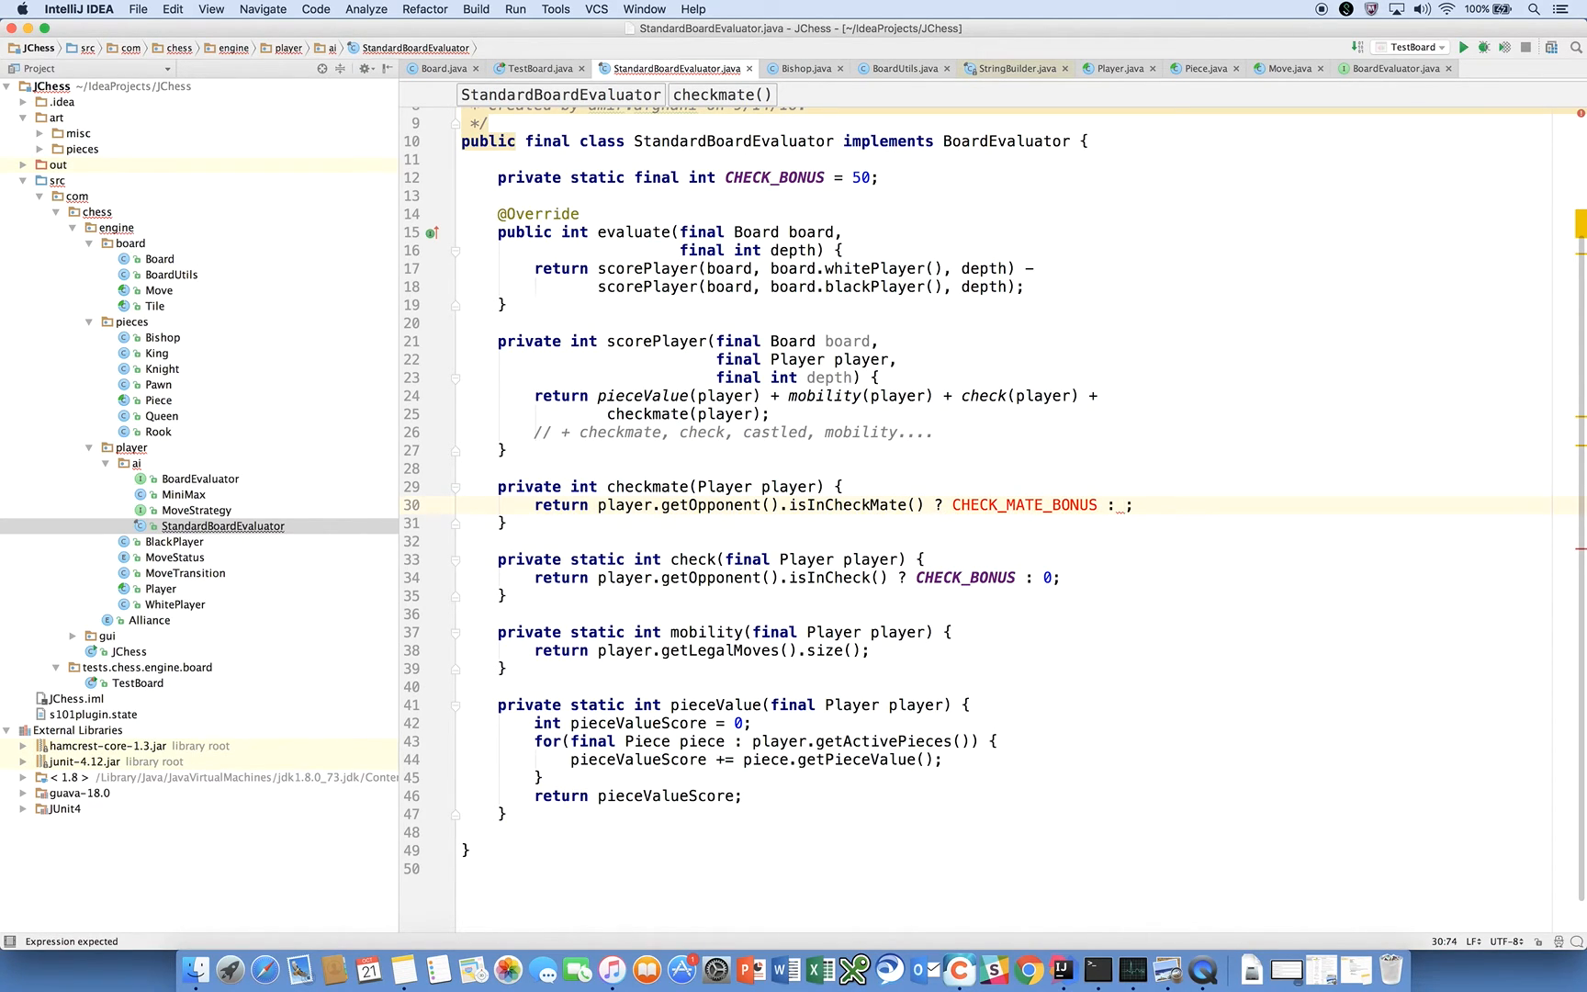
{"action": "type", "text": "0"}
{"action": "left_click", "coordinate": [1019, 487]}
{"action": "type", "text": ", "}
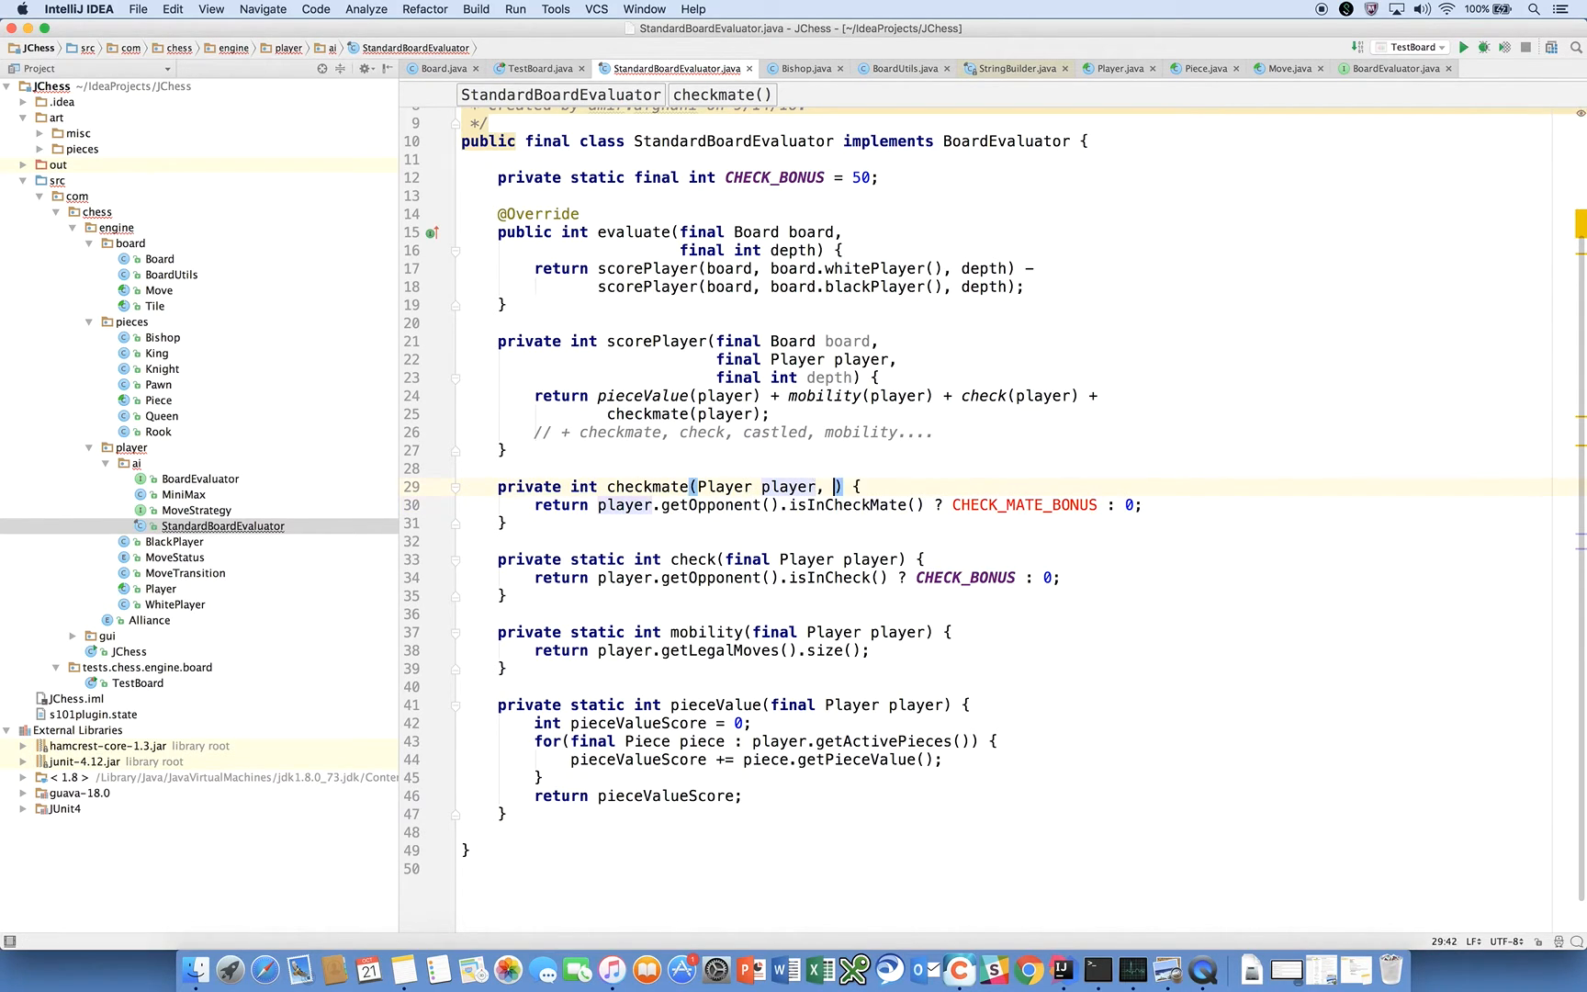
- Give checkmate an int depth parameter, pass depth from scorePlayer, and multiply the bonus by depthBonus(depth)
{"action": "type", "text": "depth"}
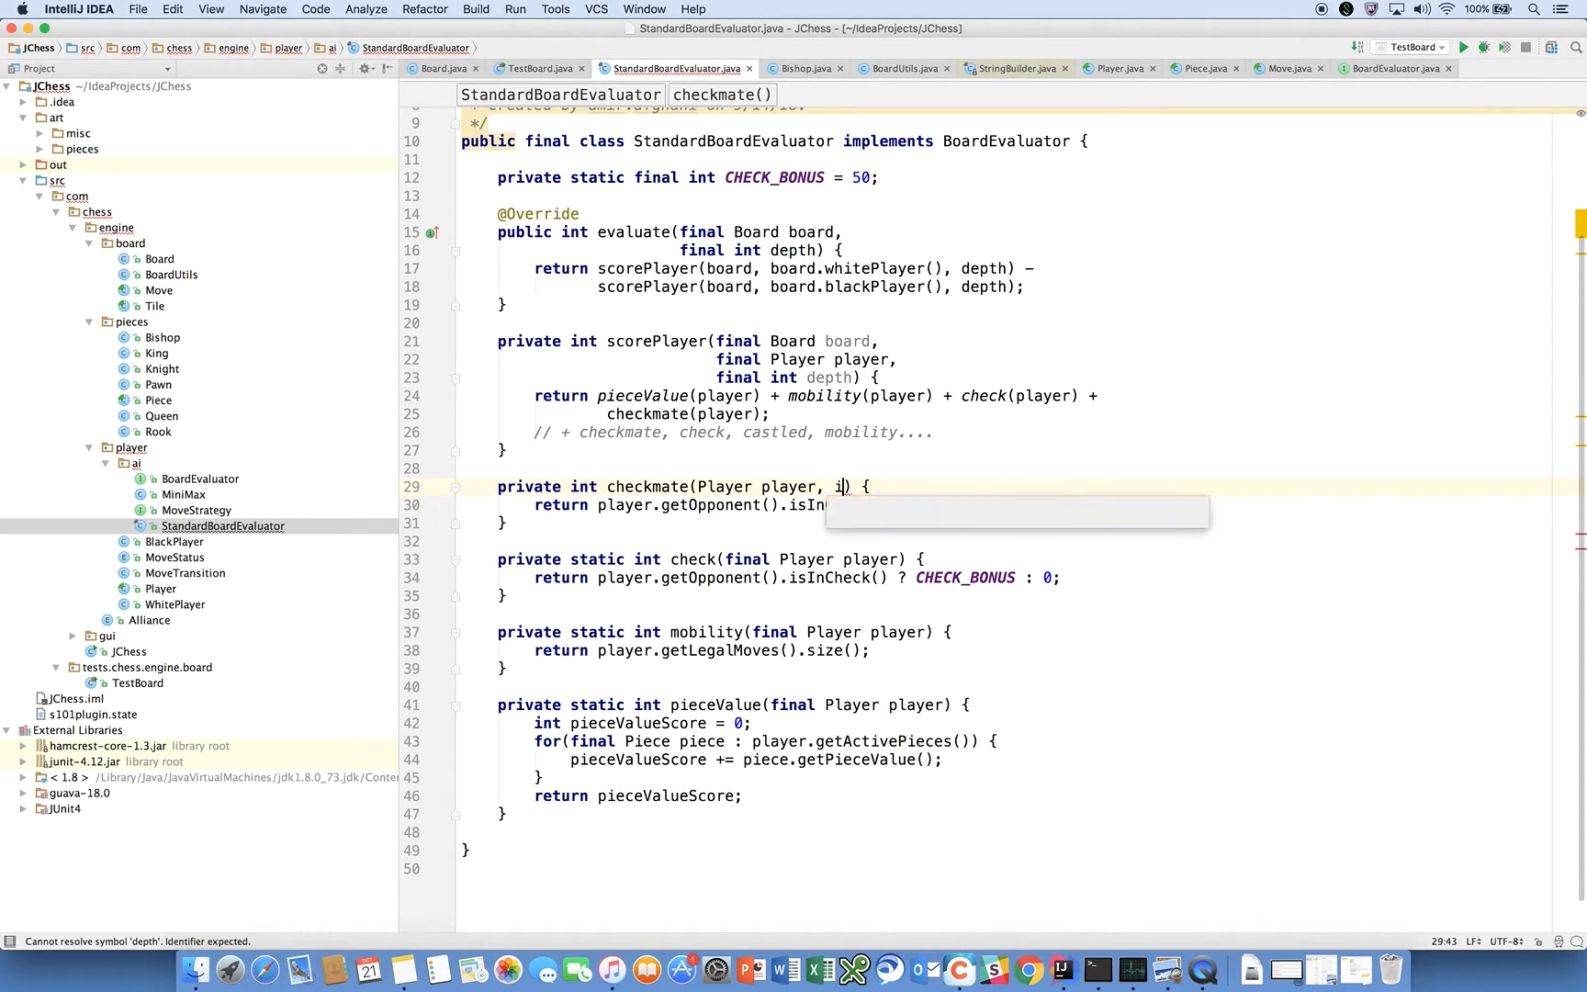
{"action": "type", "text": "nt depth"}
{"action": "left_click", "coordinate": [1023, 414]}
{"action": "type", "text": ", "}
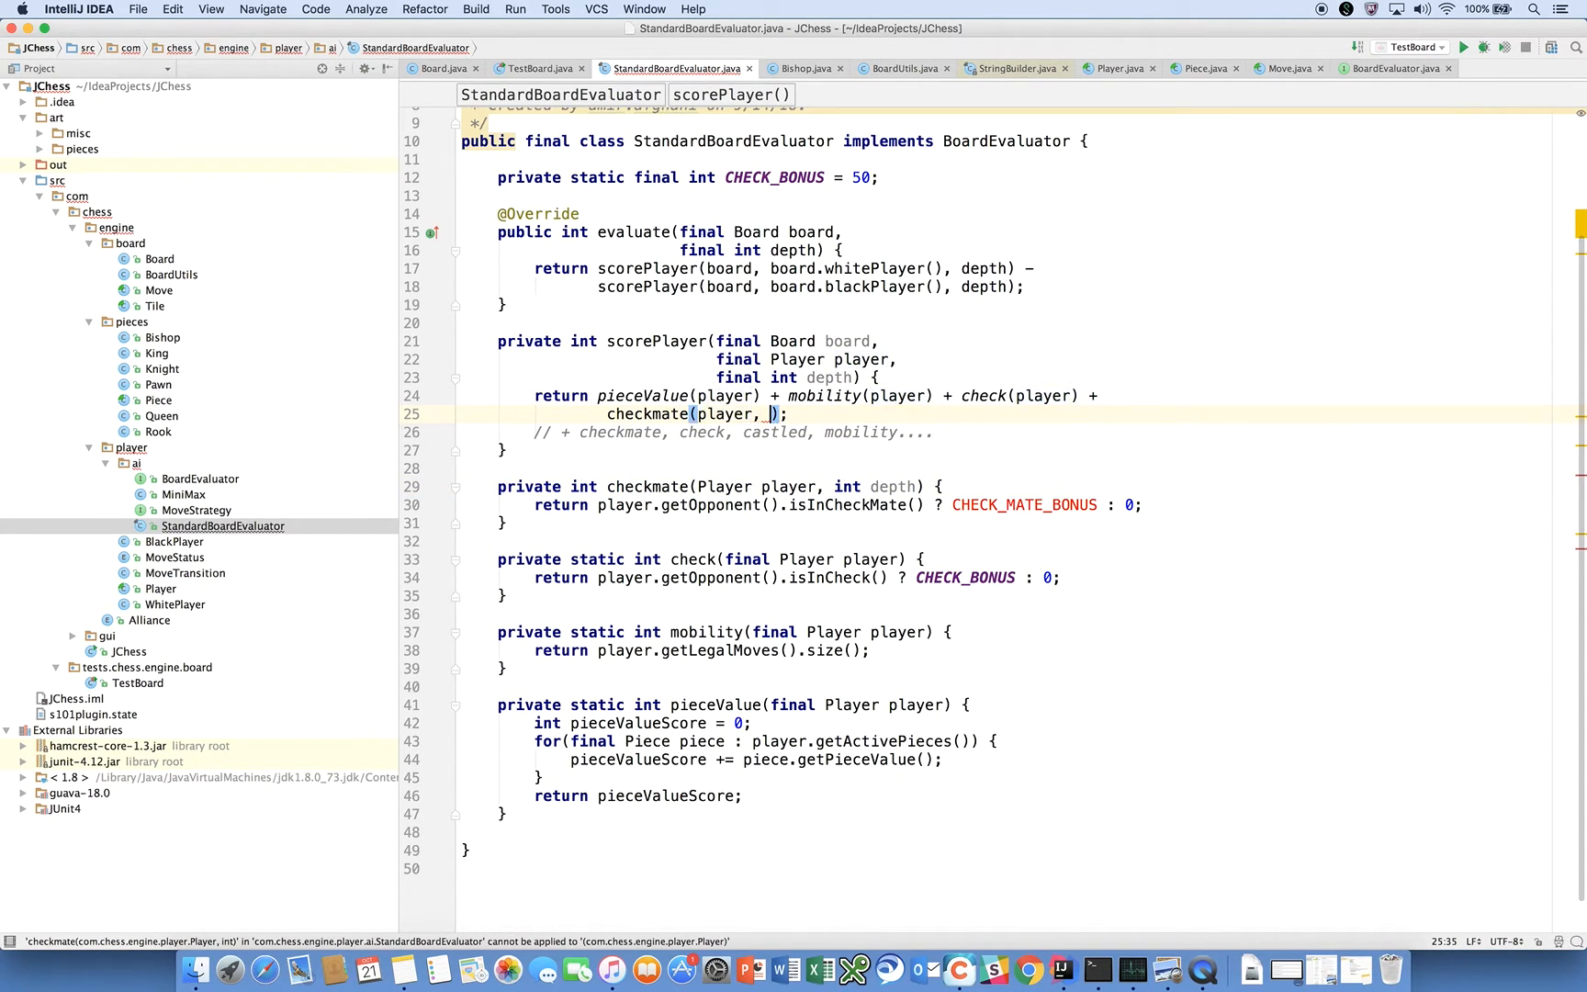
{"action": "type", "text": "depth"}
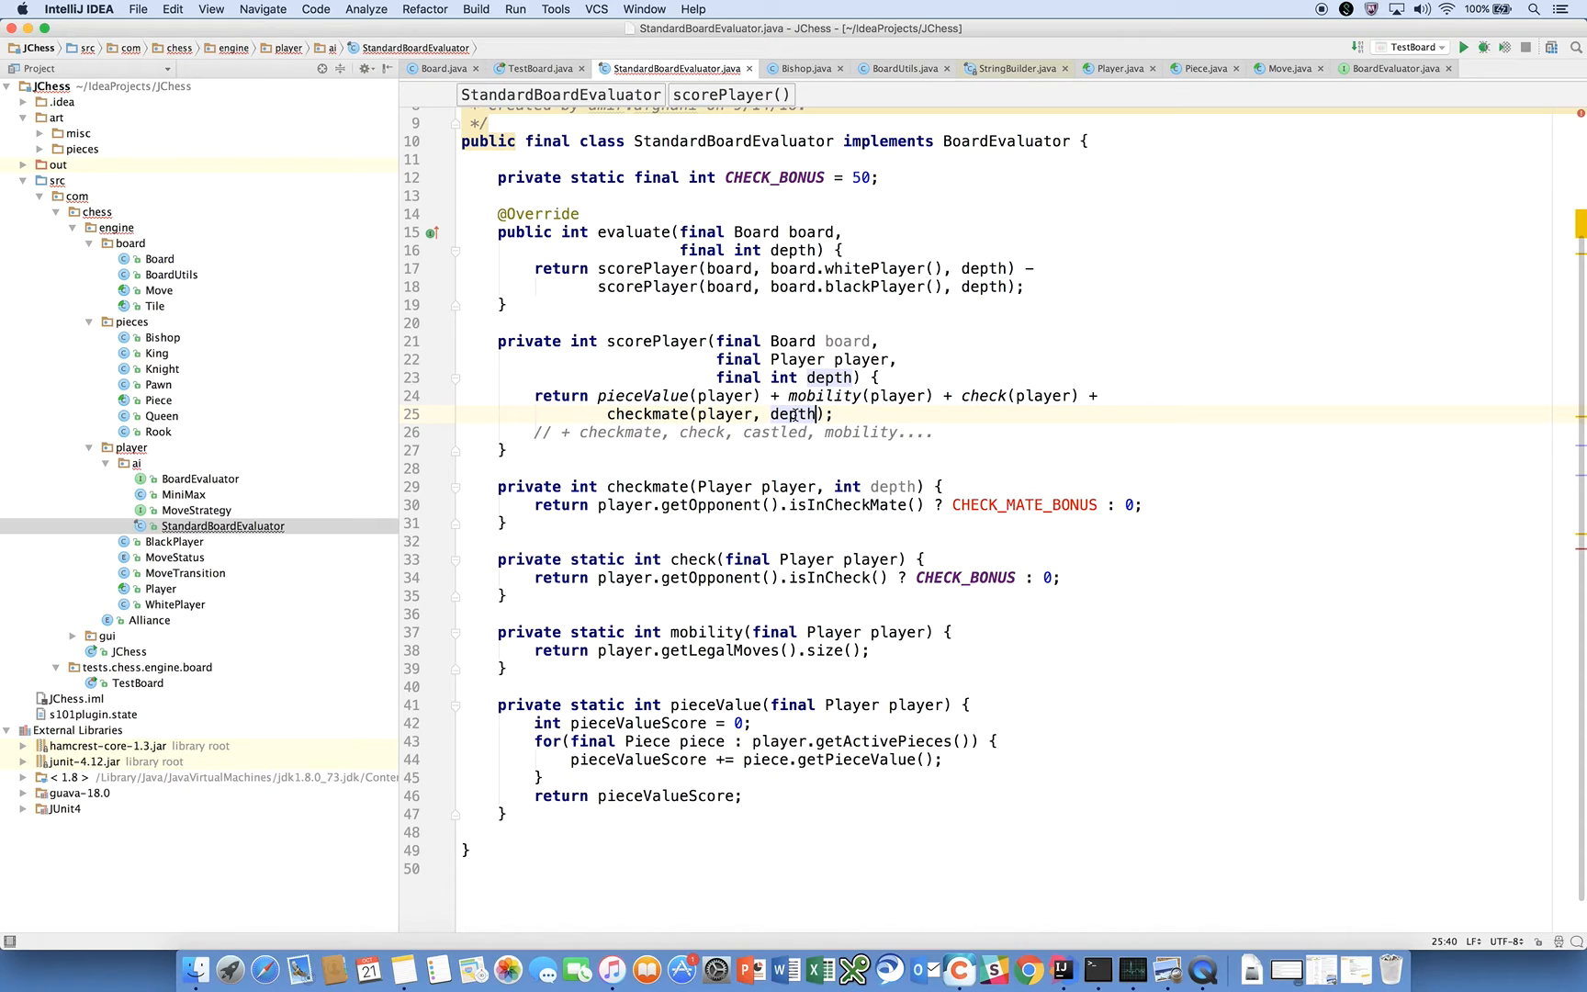
{"action": "mouse_move", "coordinate": [845, 467]}
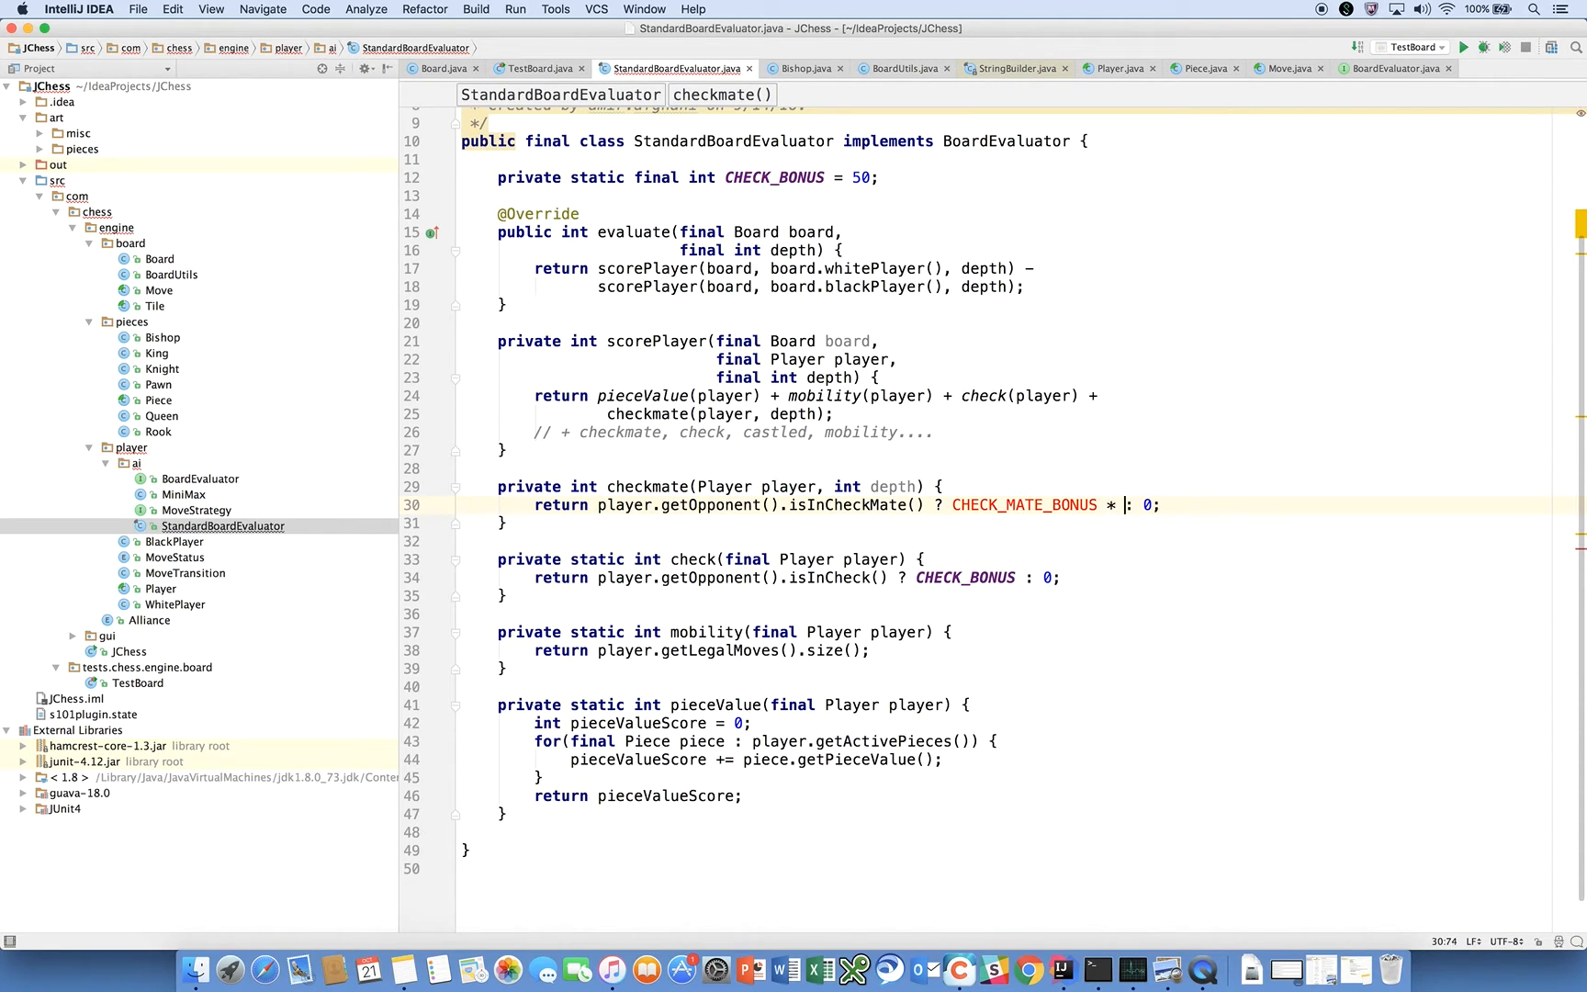
{"action": "type", "text": "depthBonus(depth"}
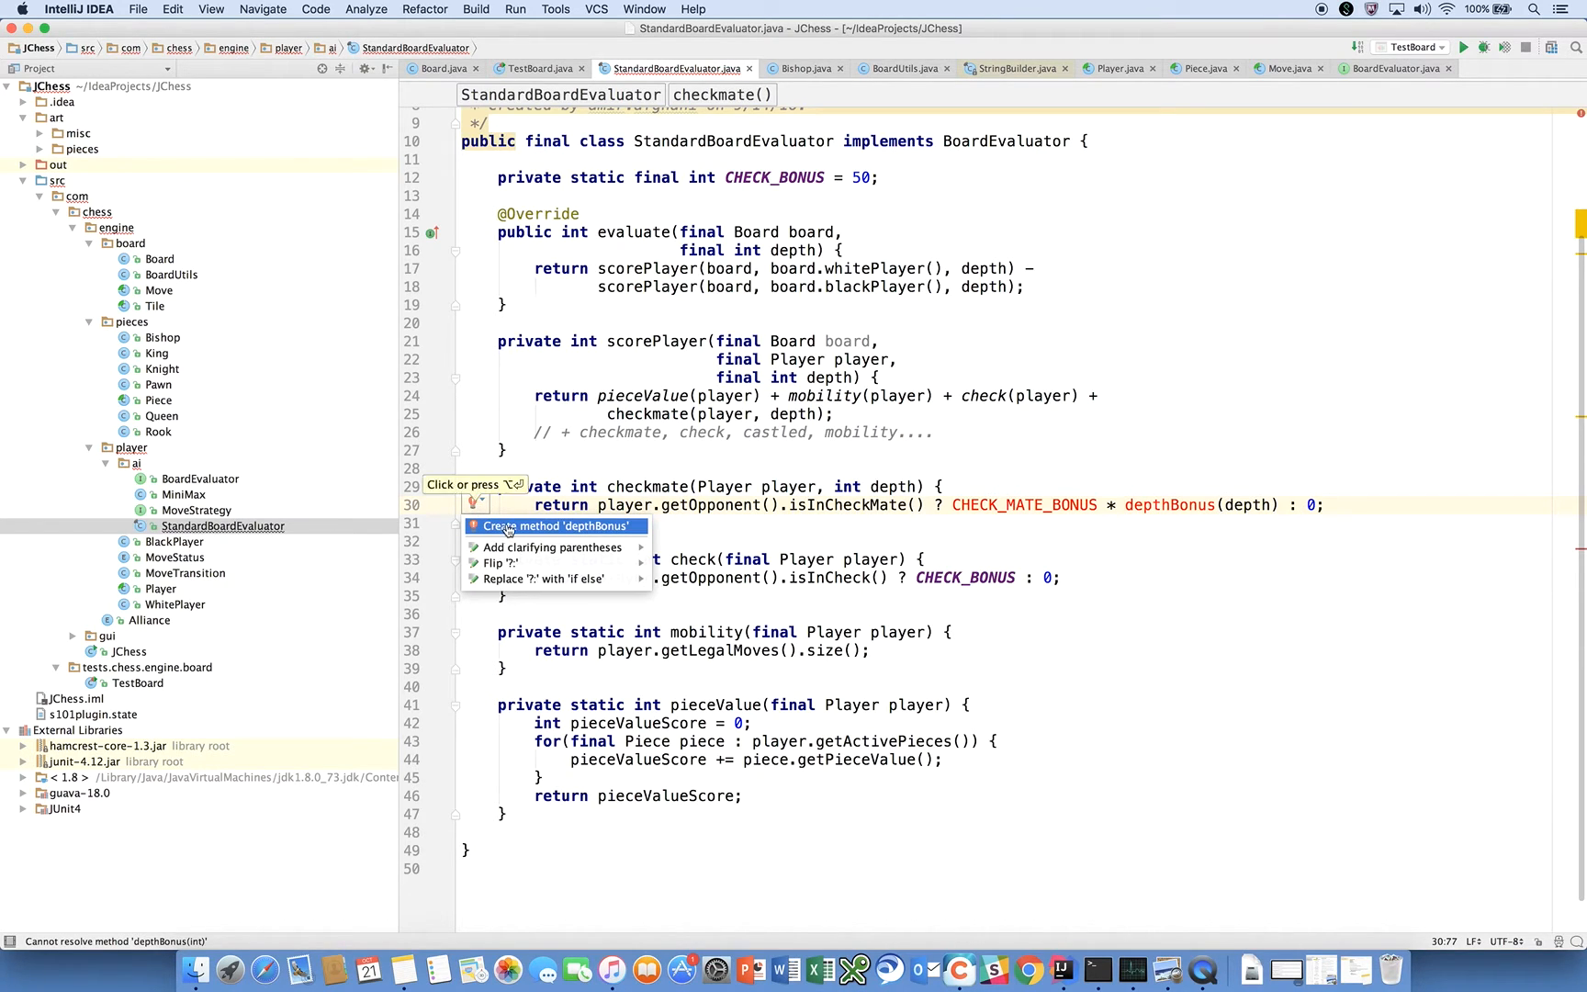
- Generate depthBonus(int depth) returning depth == 0 ? 1 : 100 * depth
{"action": "left_click", "coordinate": [552, 525]}
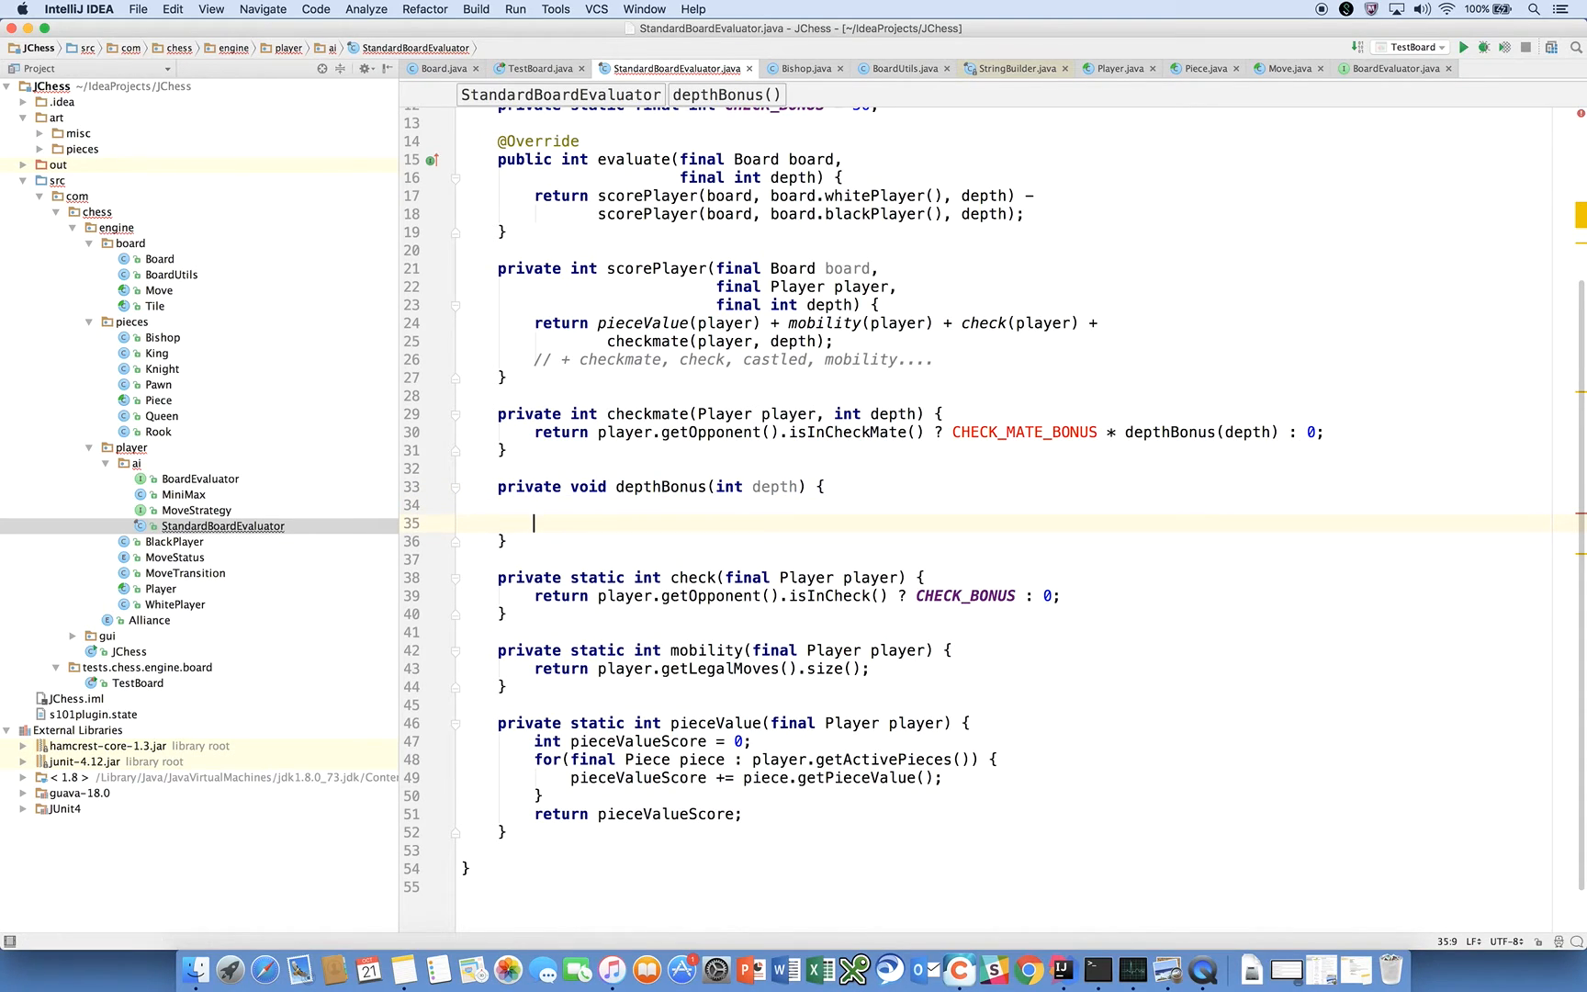
{"action": "mouse_move", "coordinate": [593, 492]}
{"action": "type", "text": "static int"}
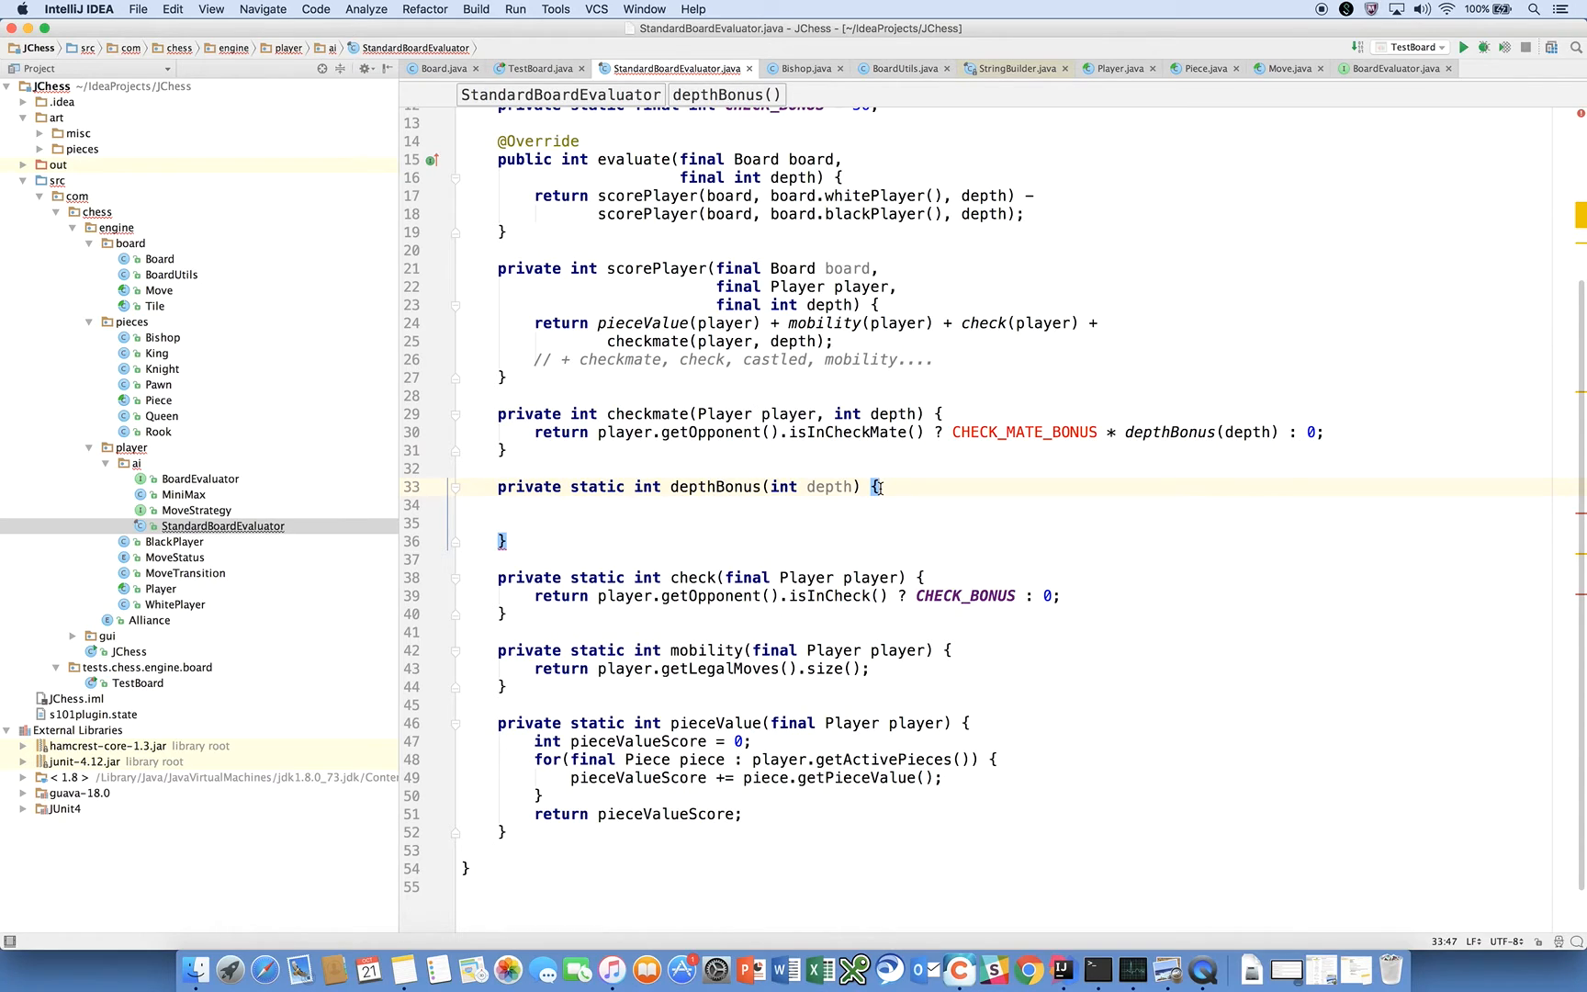
{"action": "type", "text": "return d"}
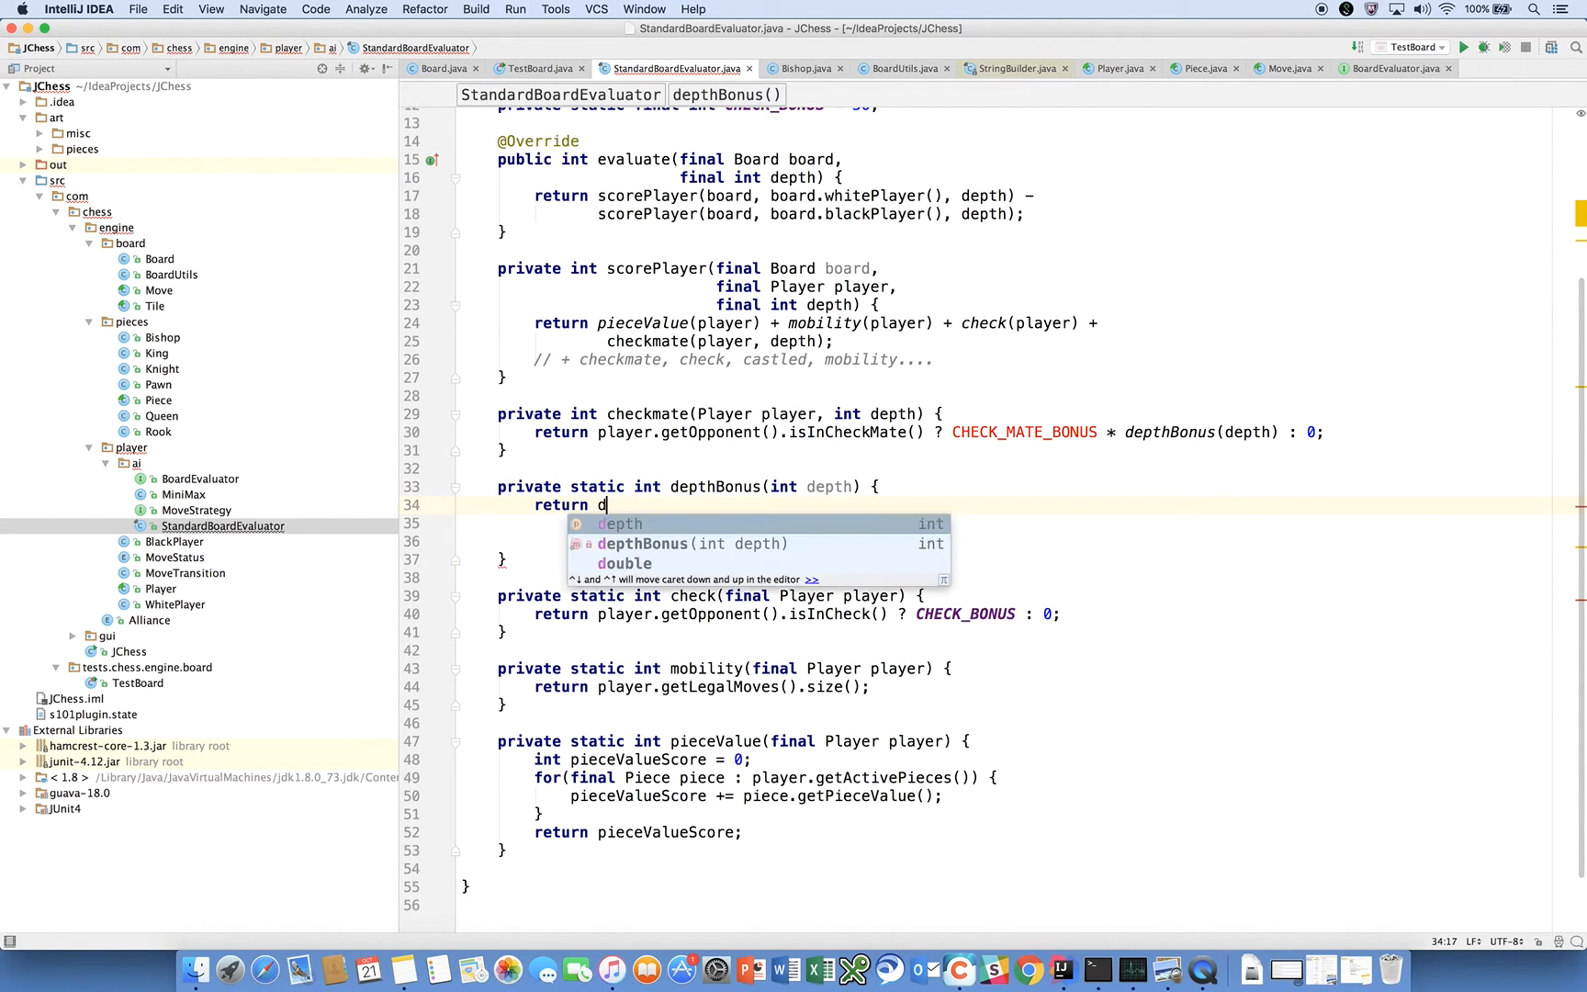
{"action": "type", "text": "epth == 0 ?"}
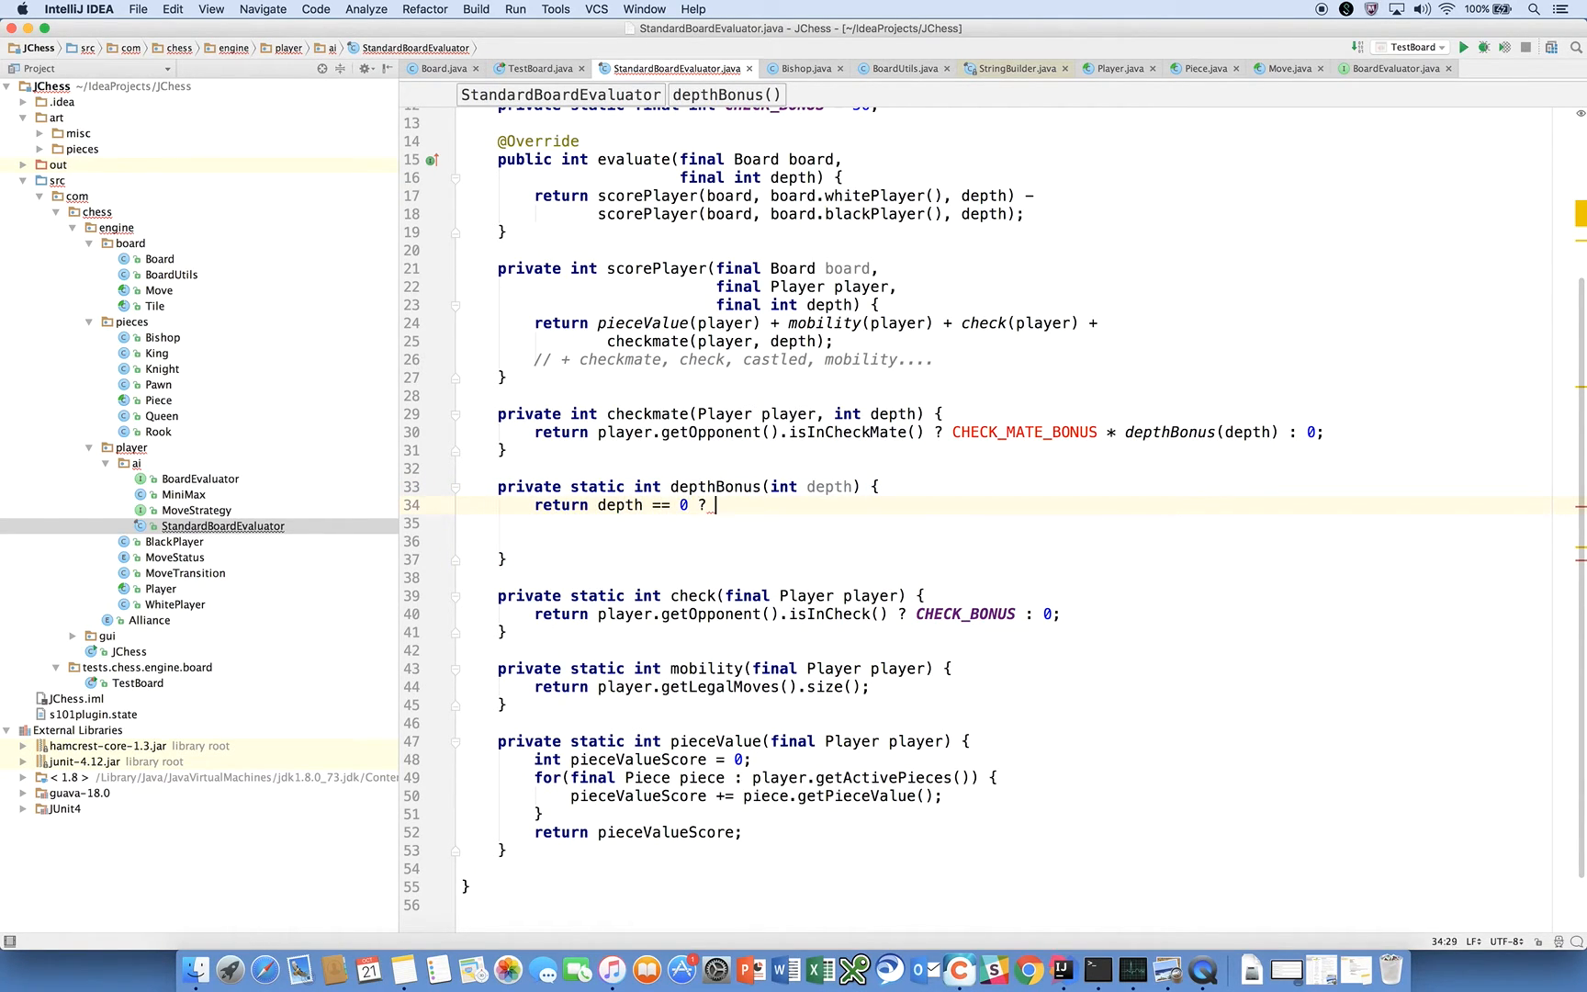
{"action": "type", "text": "1"}
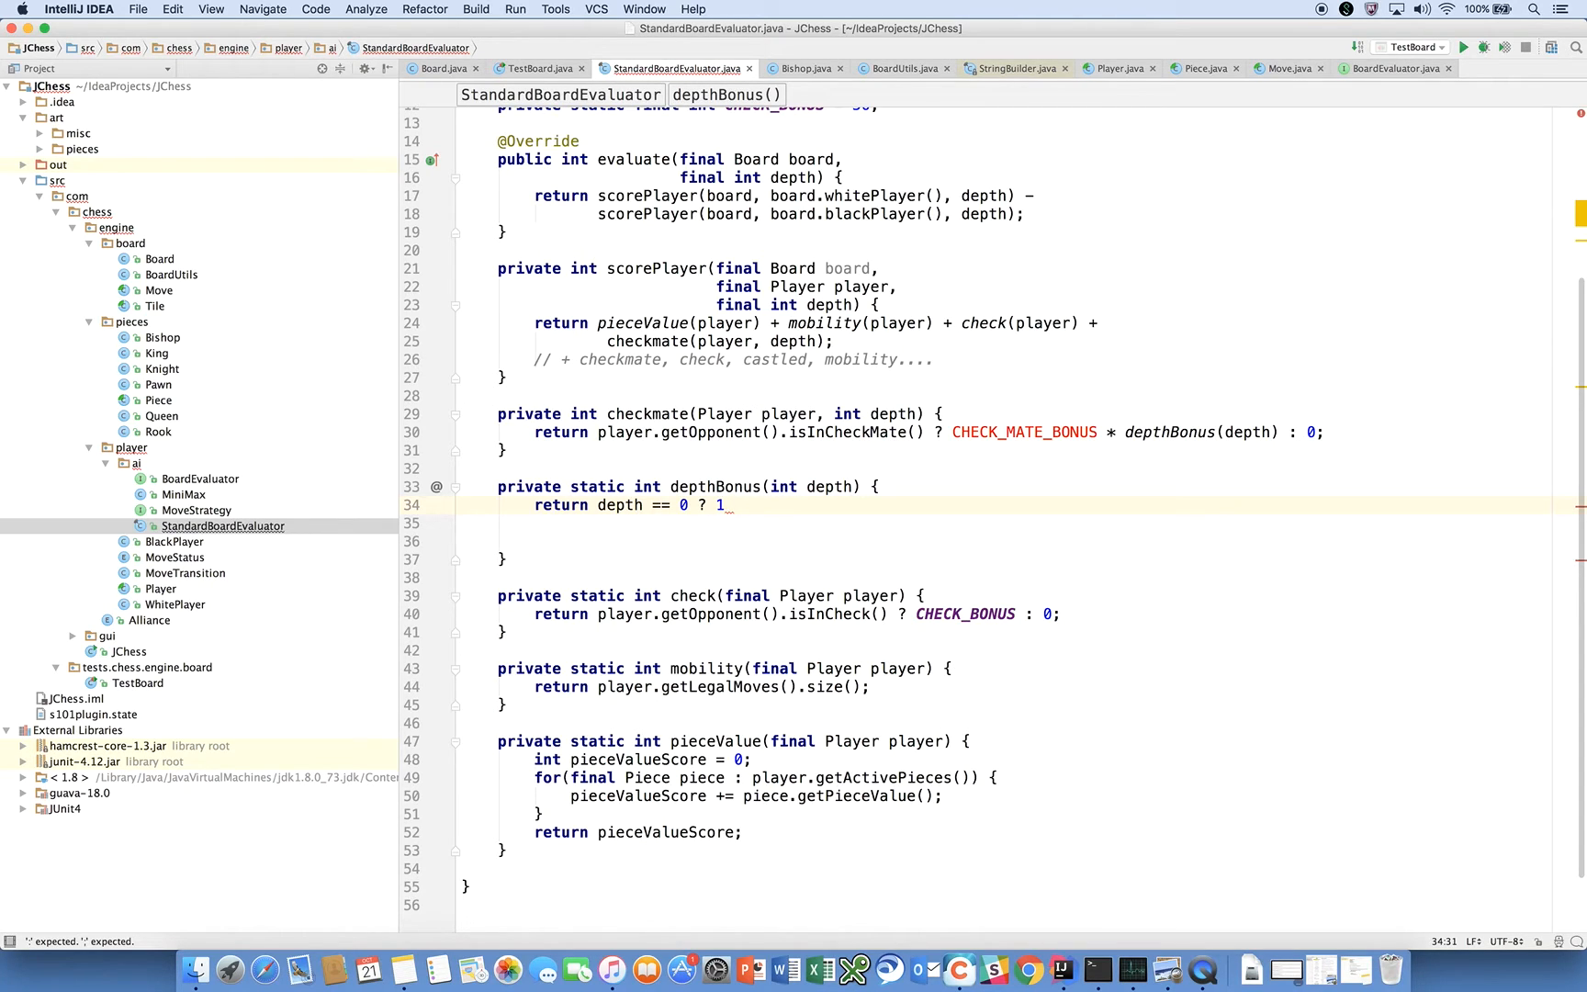
{"action": "type", "text": ": 100"}
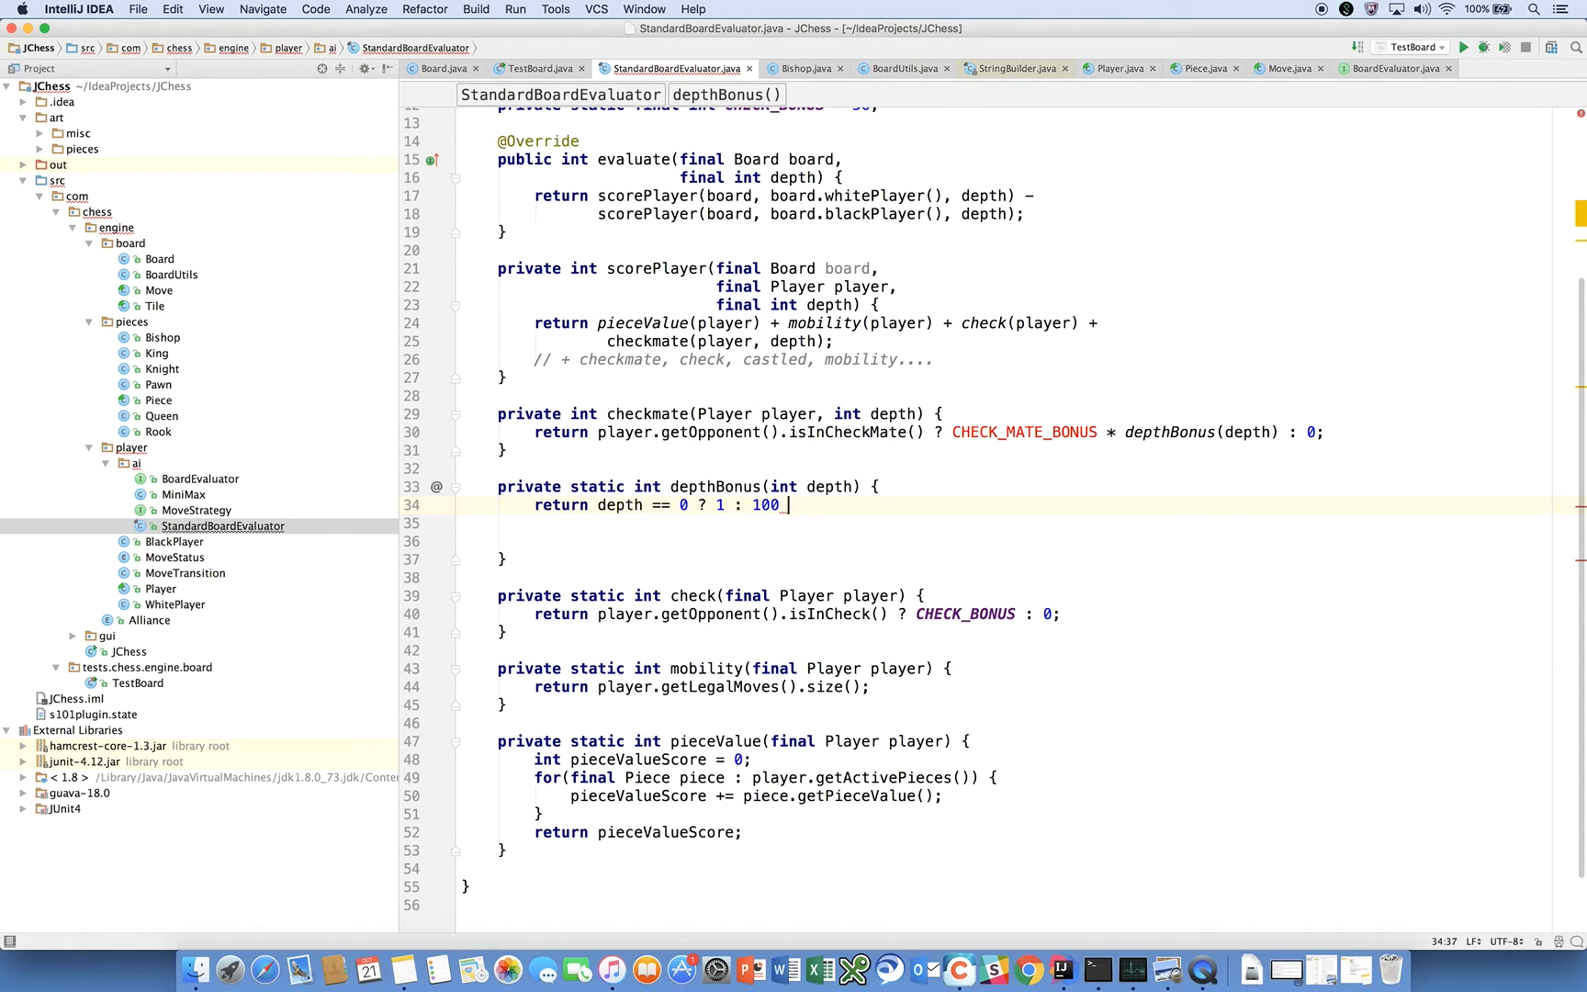
{"action": "type", "text": "* depth;"}
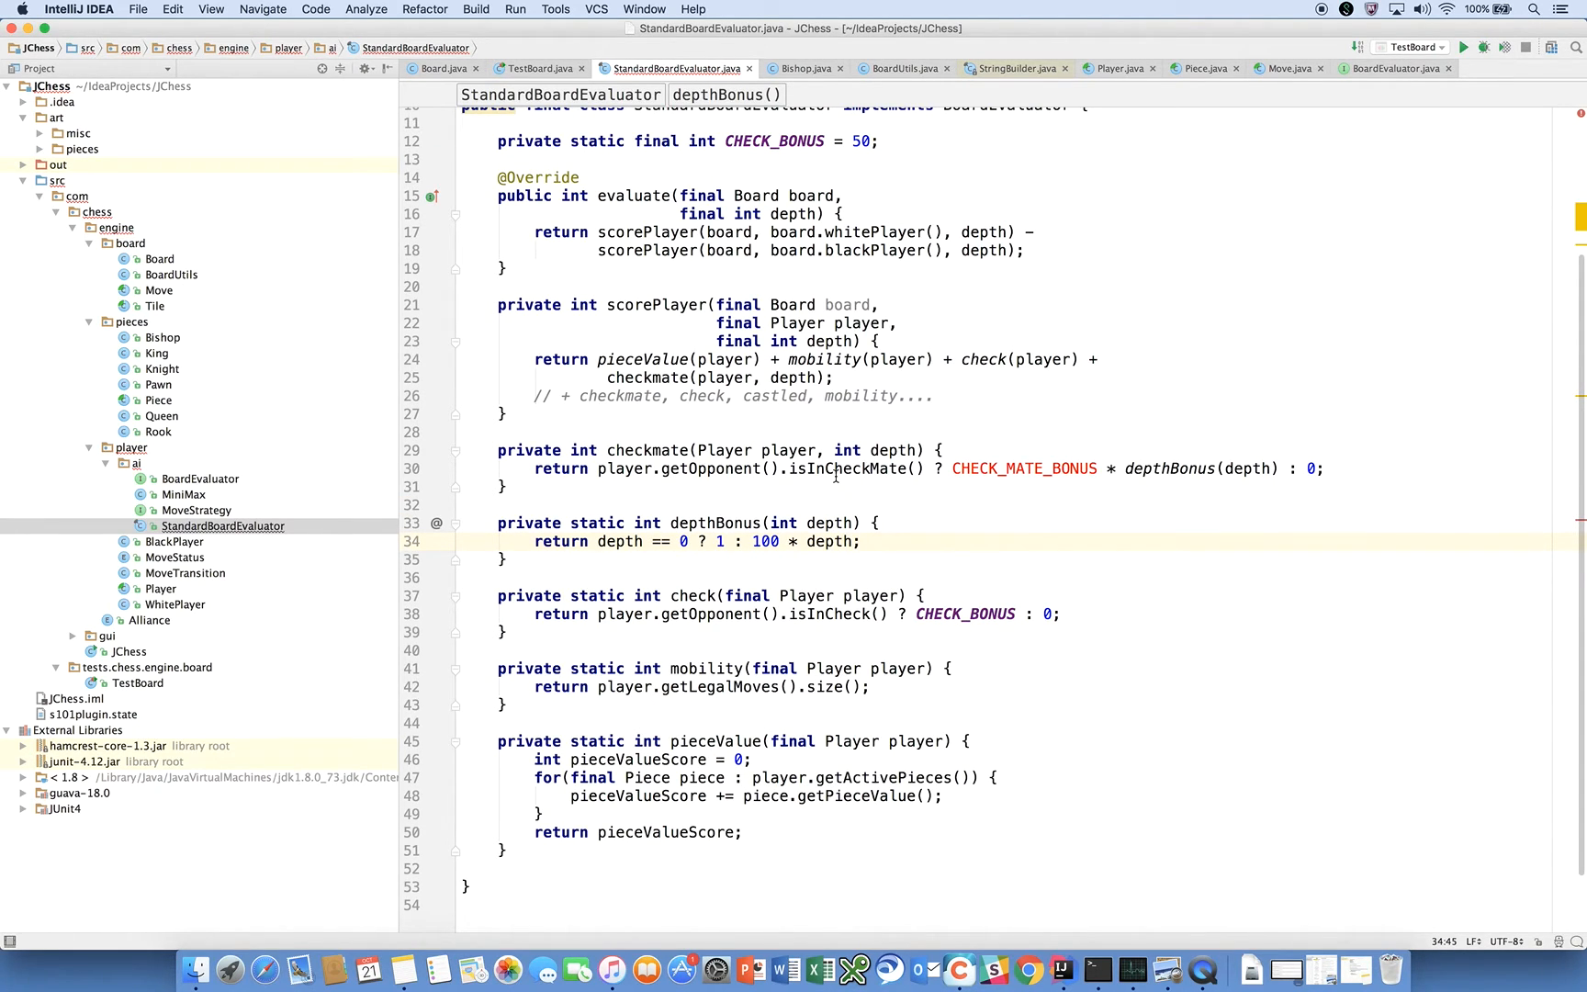
{"action": "mouse_move", "coordinate": [997, 469]}
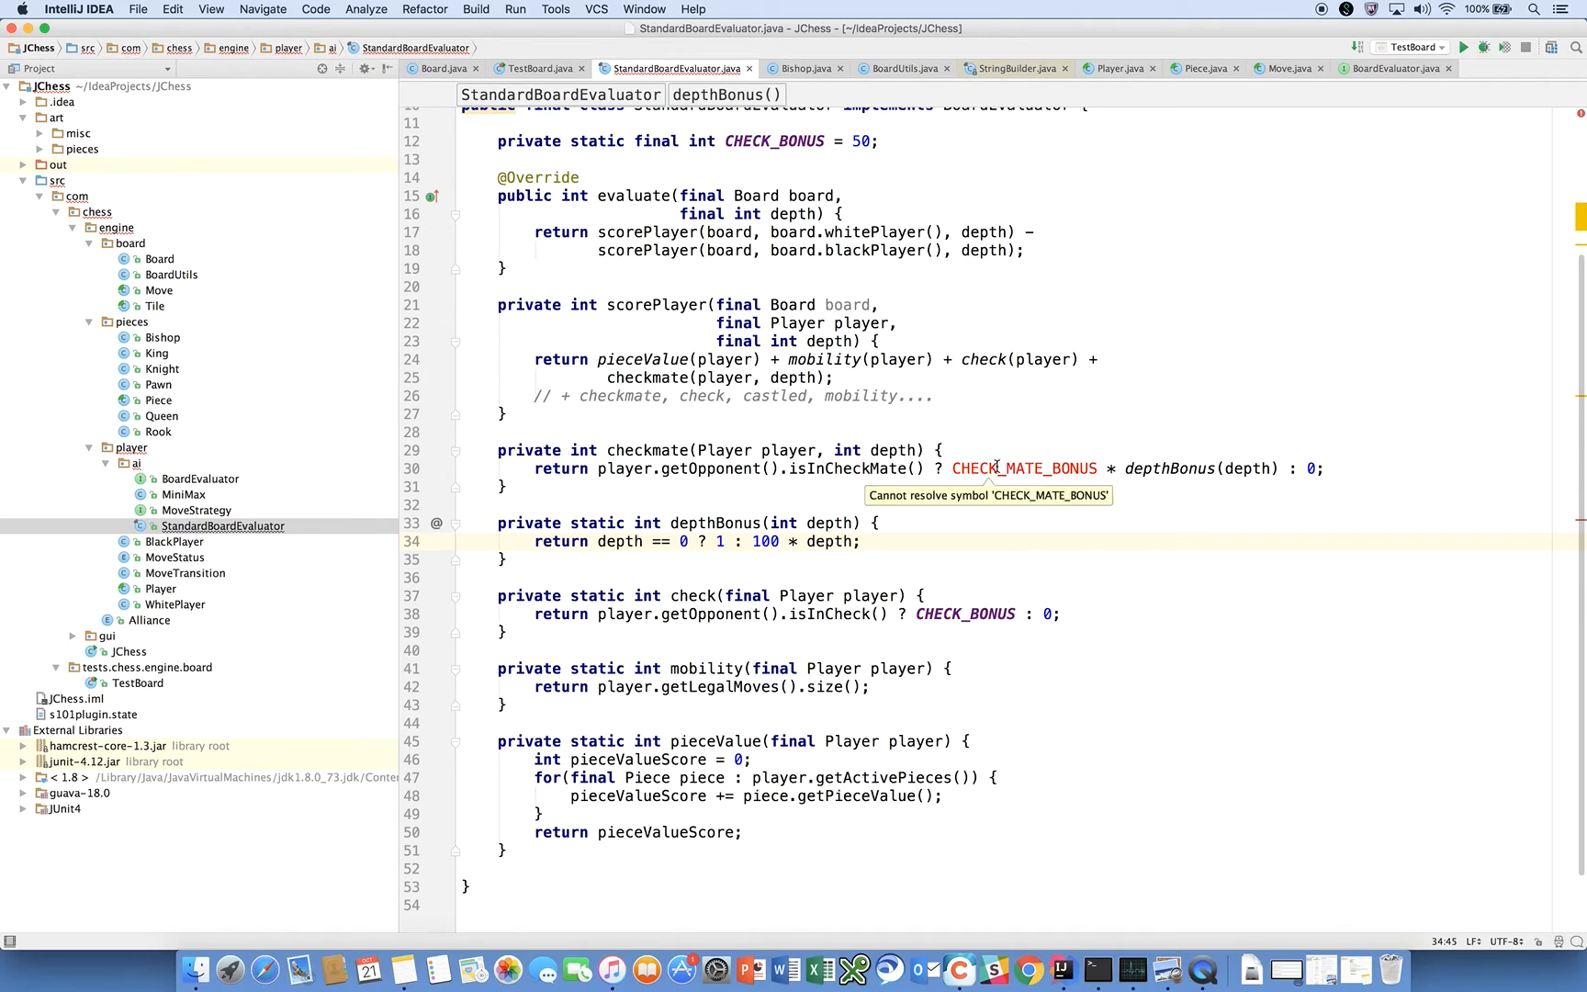
- Create the CHECK_MATE_BONUS constant with value 10000
{"action": "left_click", "coordinate": [474, 466]}
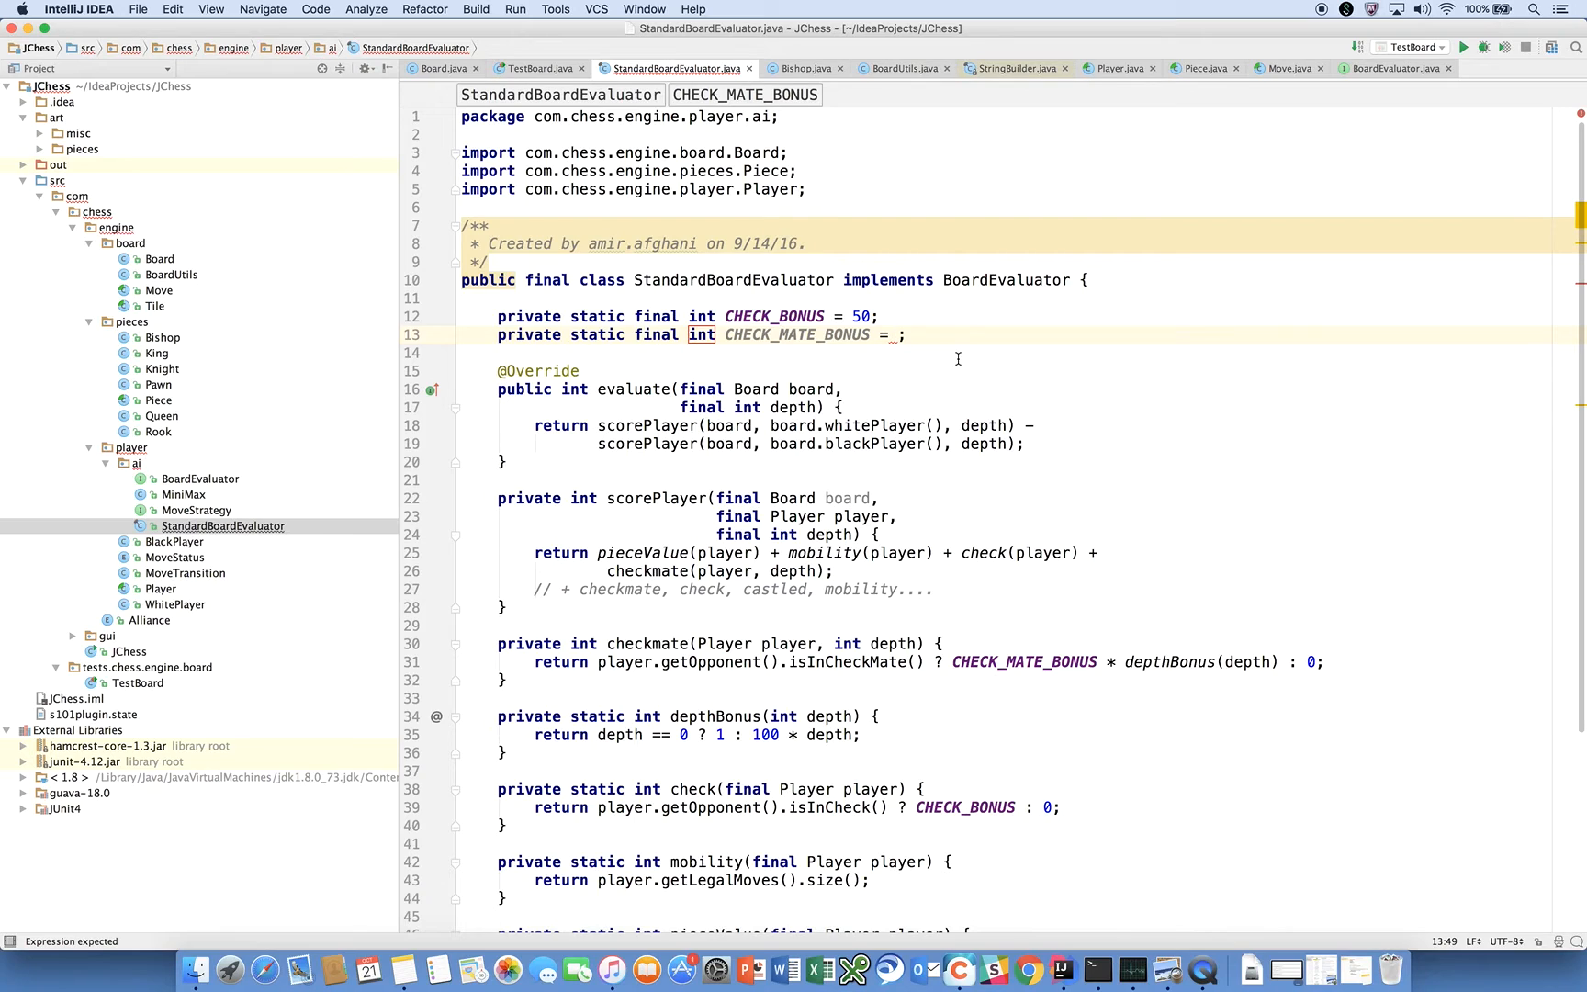
{"action": "type", "text": "10"}
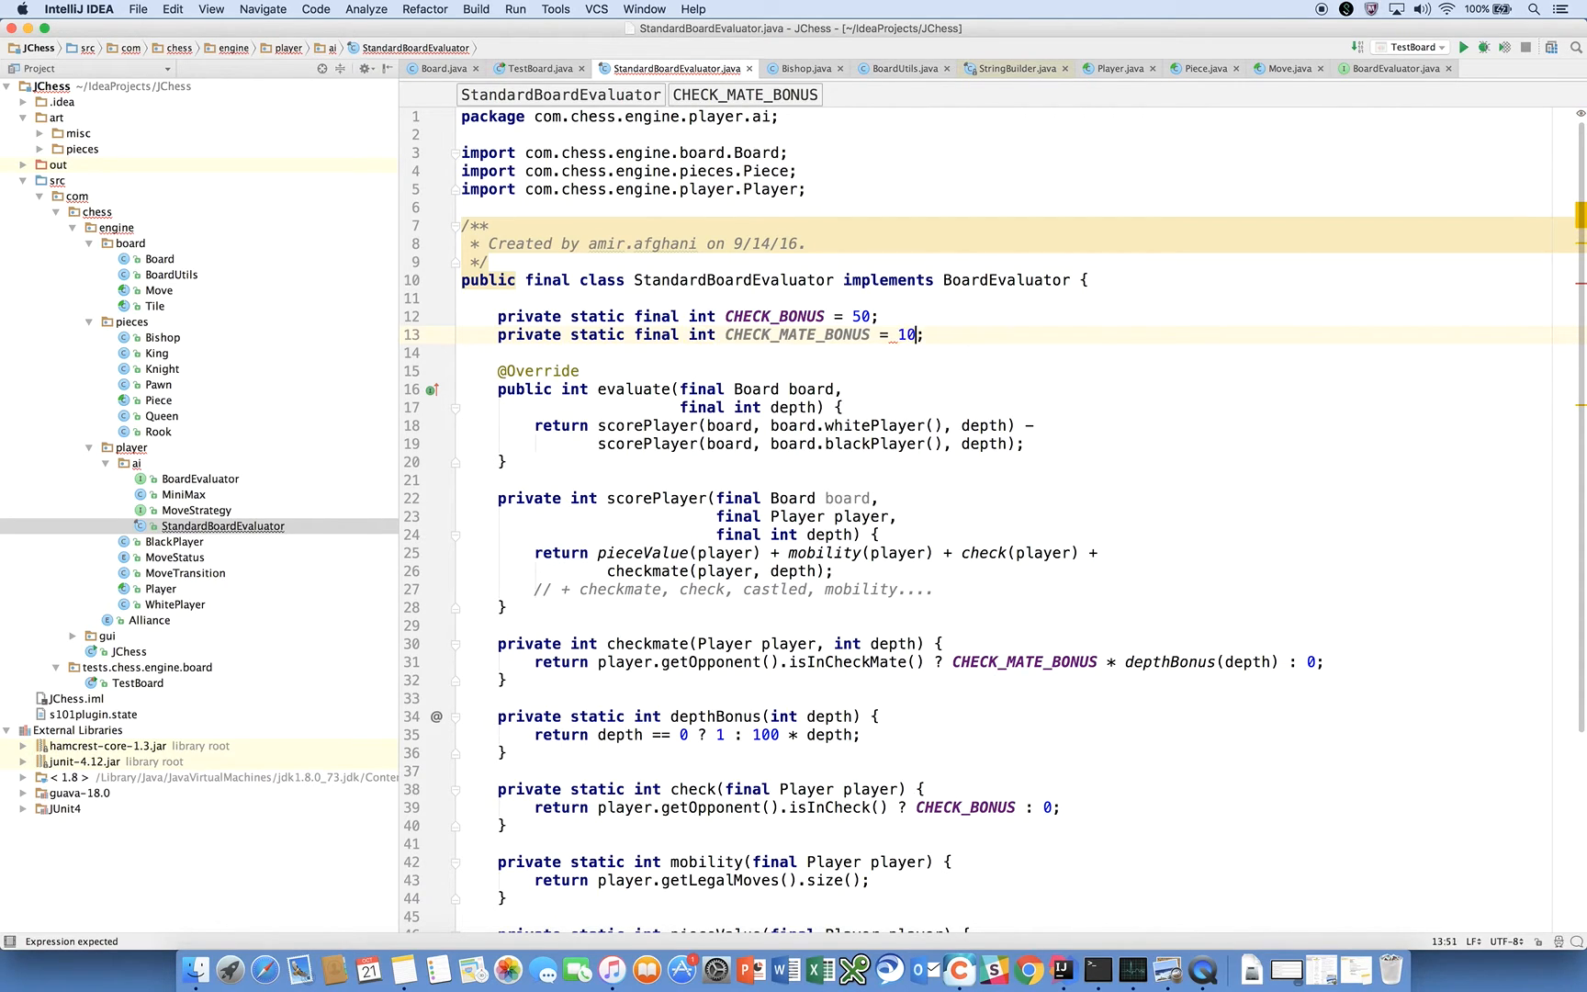
{"action": "type", "text": "000"}
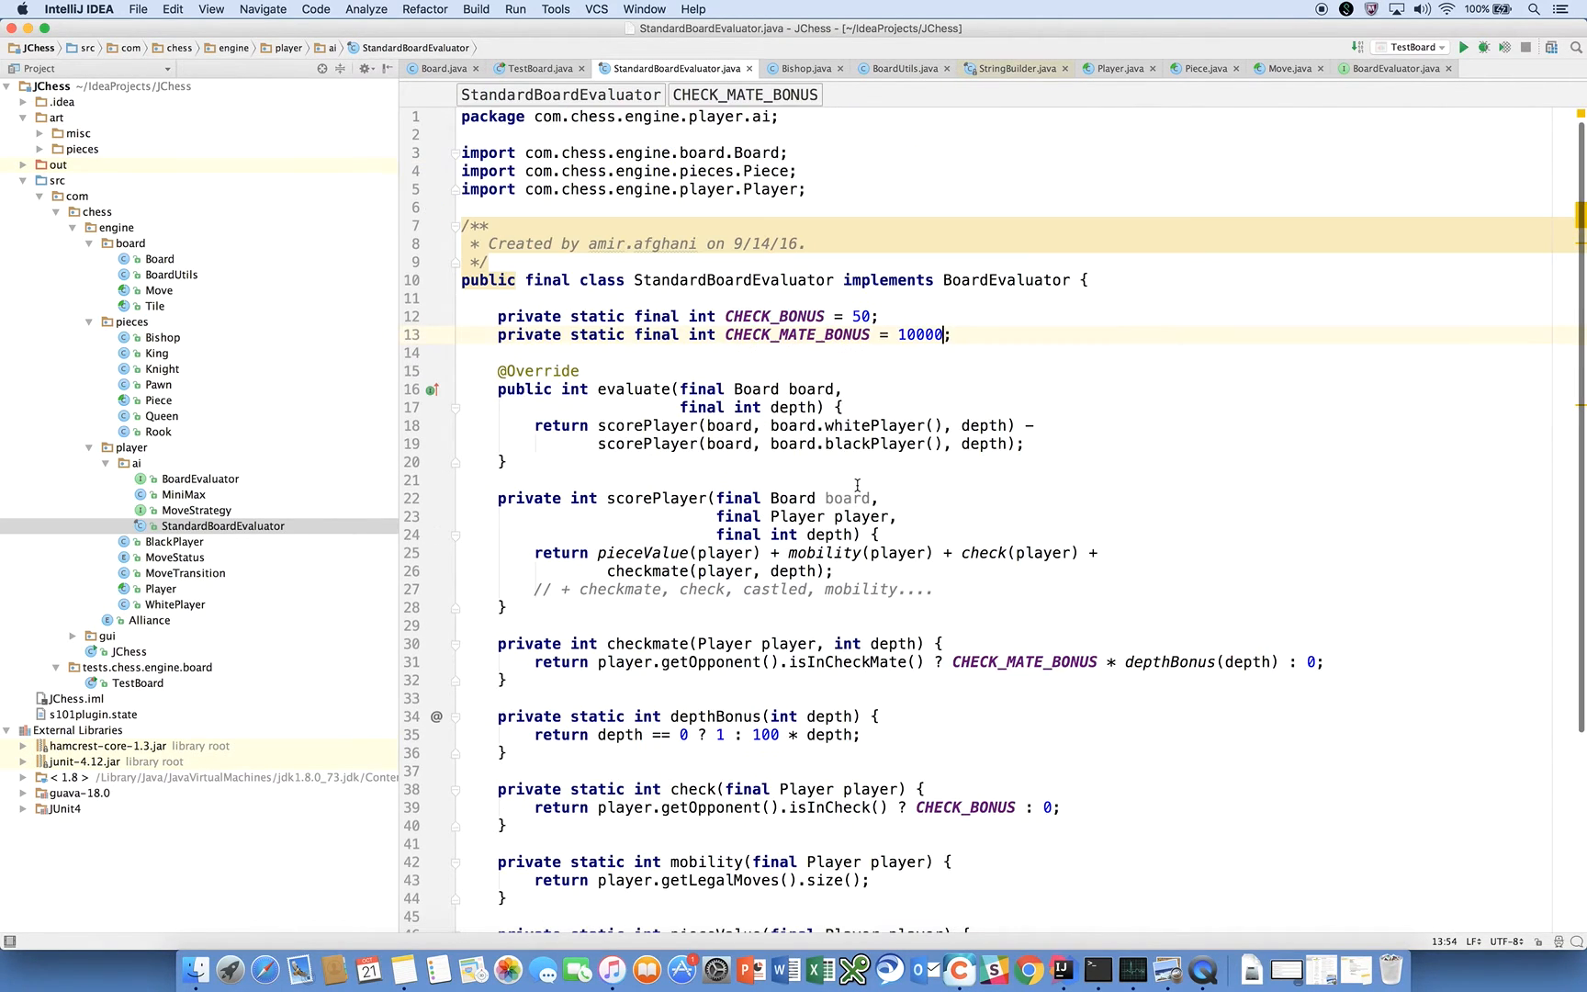
- Declare DEPTH_BONUS = 100 and use it in depthBonus instead of 100
{"action": "key", "text": "Enter"}
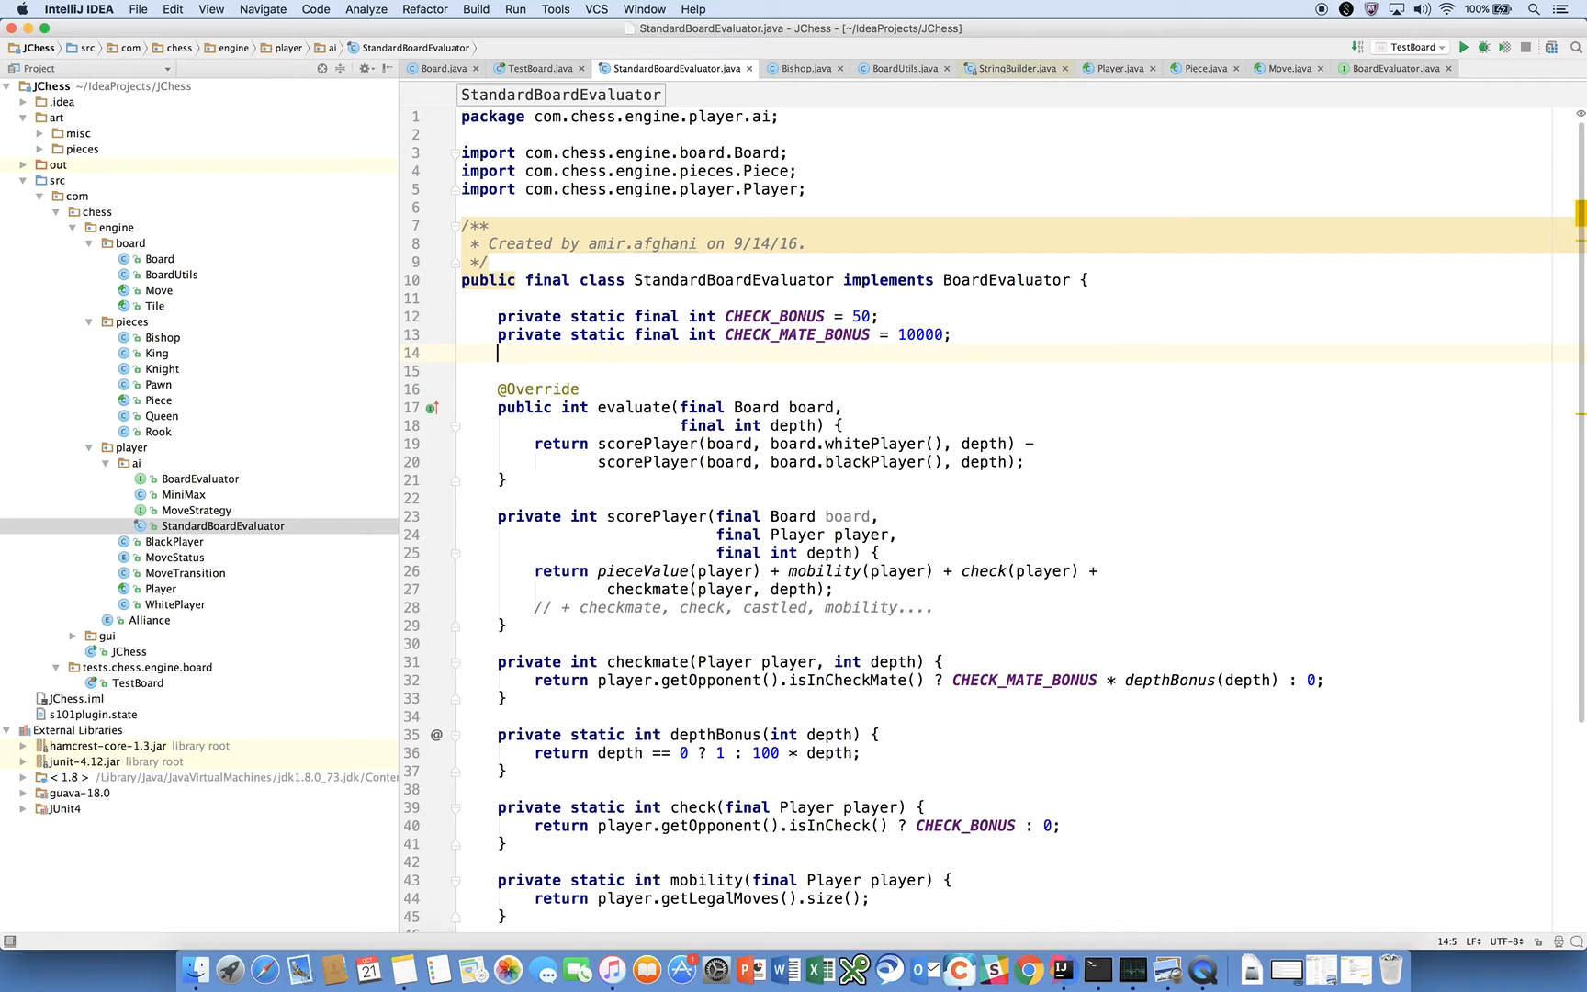
{"action": "type", "text": "P"}
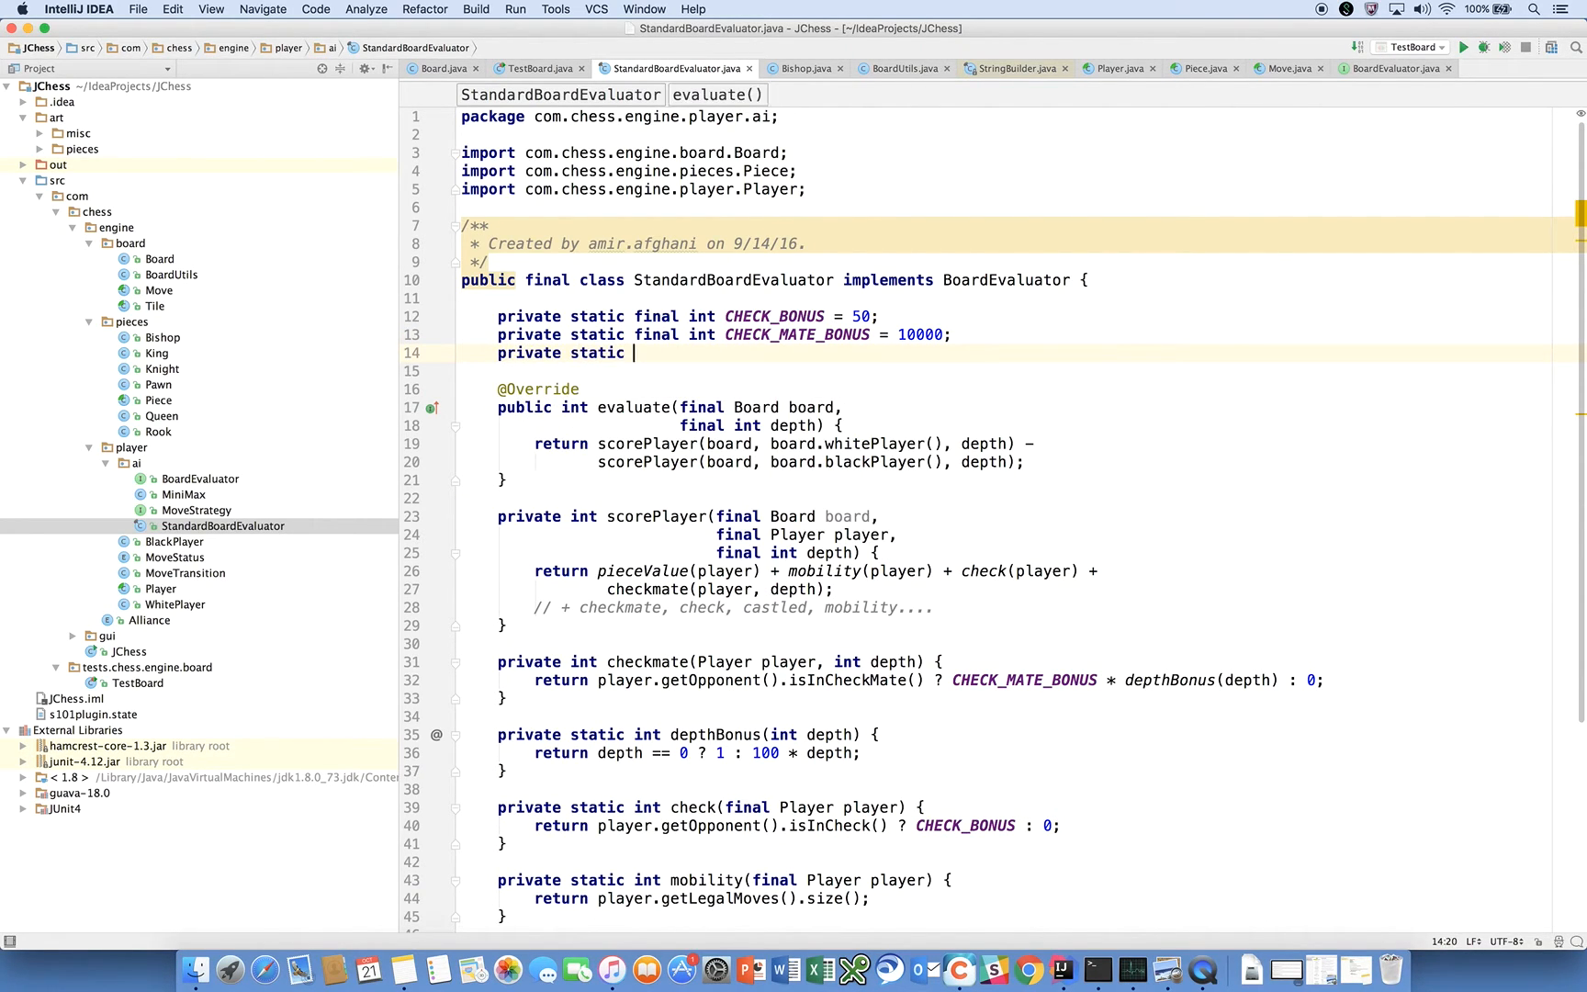
{"action": "type", "text": "final int depth"}
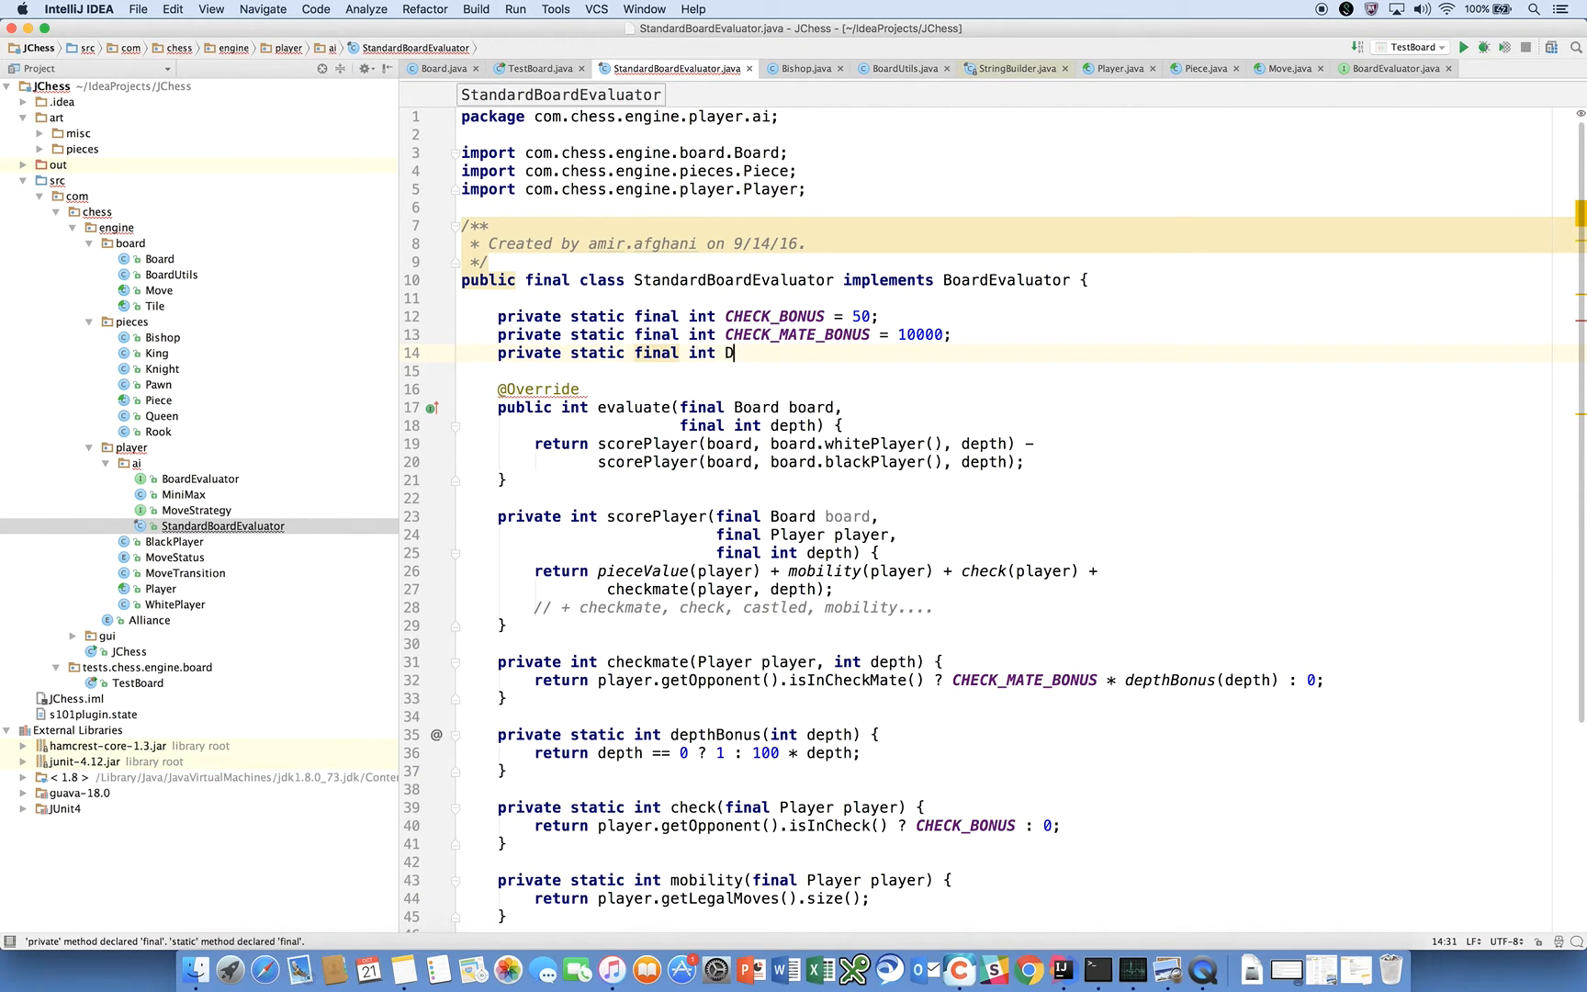
{"action": "type", "text": "EPTH_BONUS = 100;"}
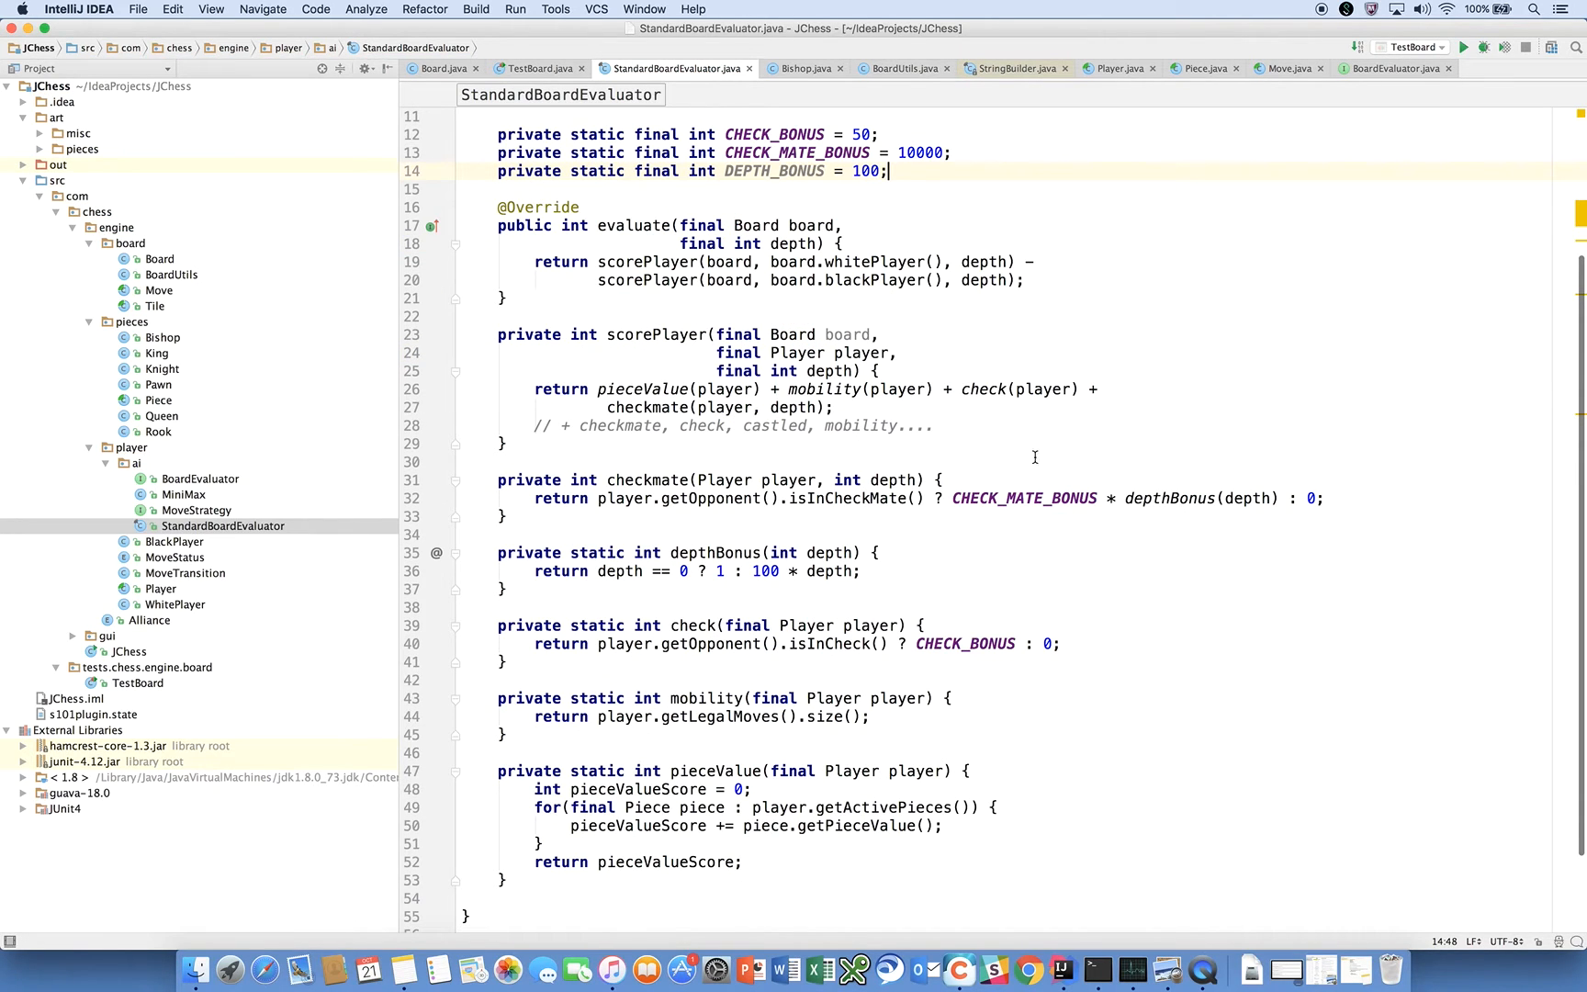
{"action": "type", "text": "DEPTH_BONUS"}
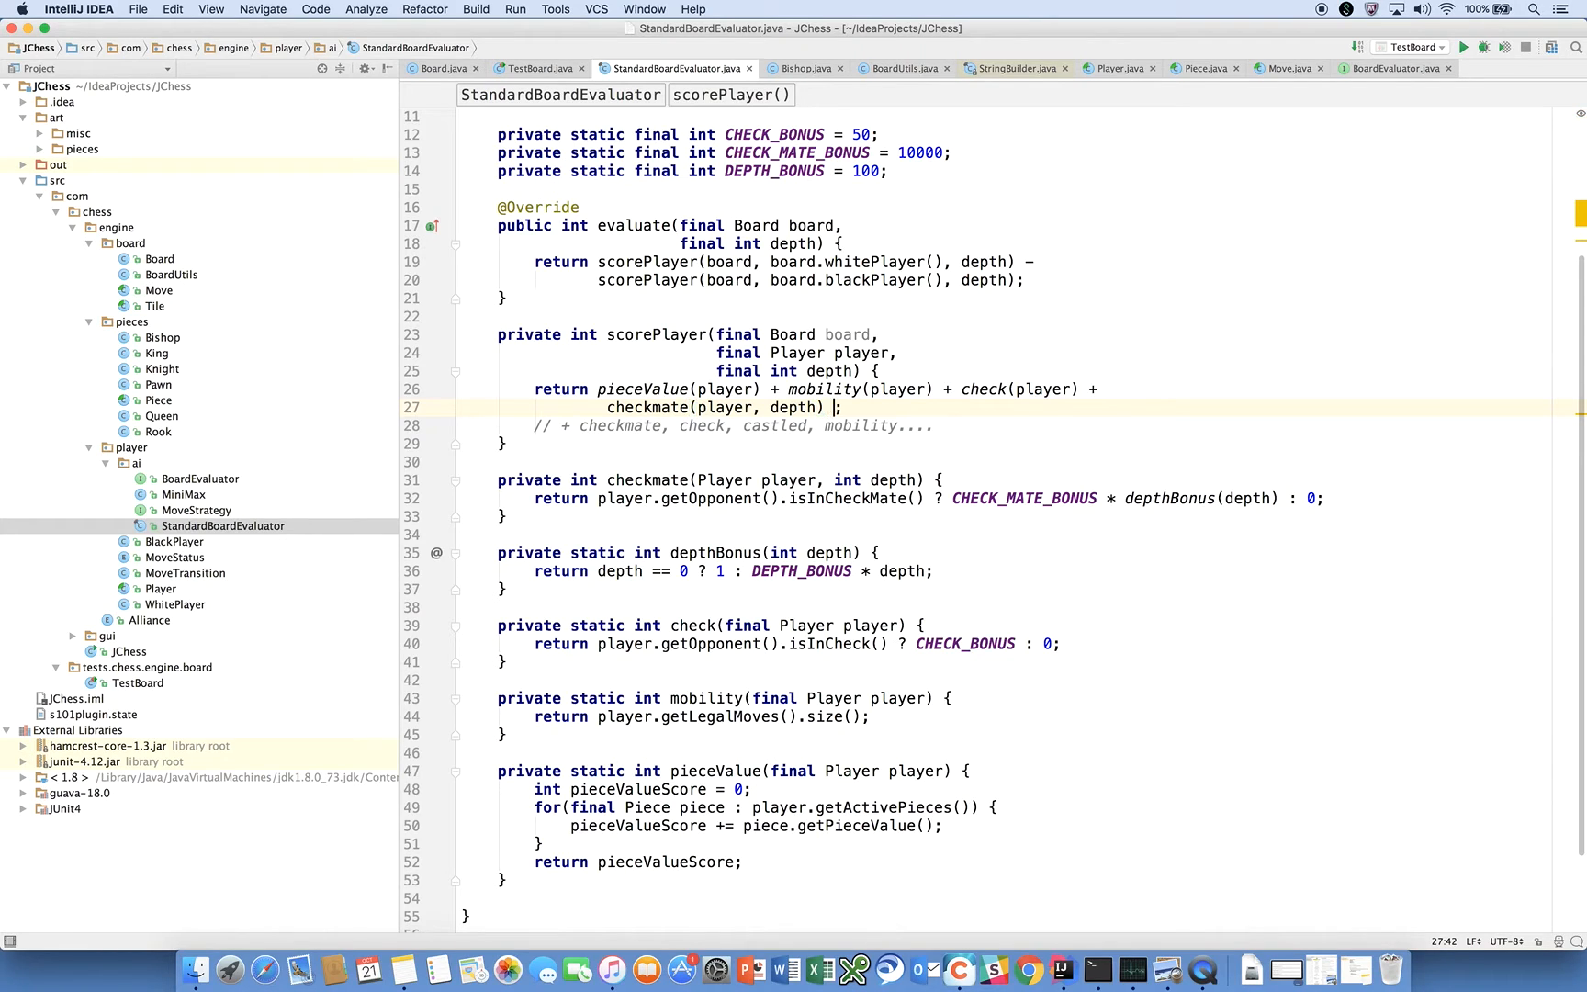
- Add + castled(player) to scorePlayer and generate the missing castled method
{"action": "type", "text": "+ c"}
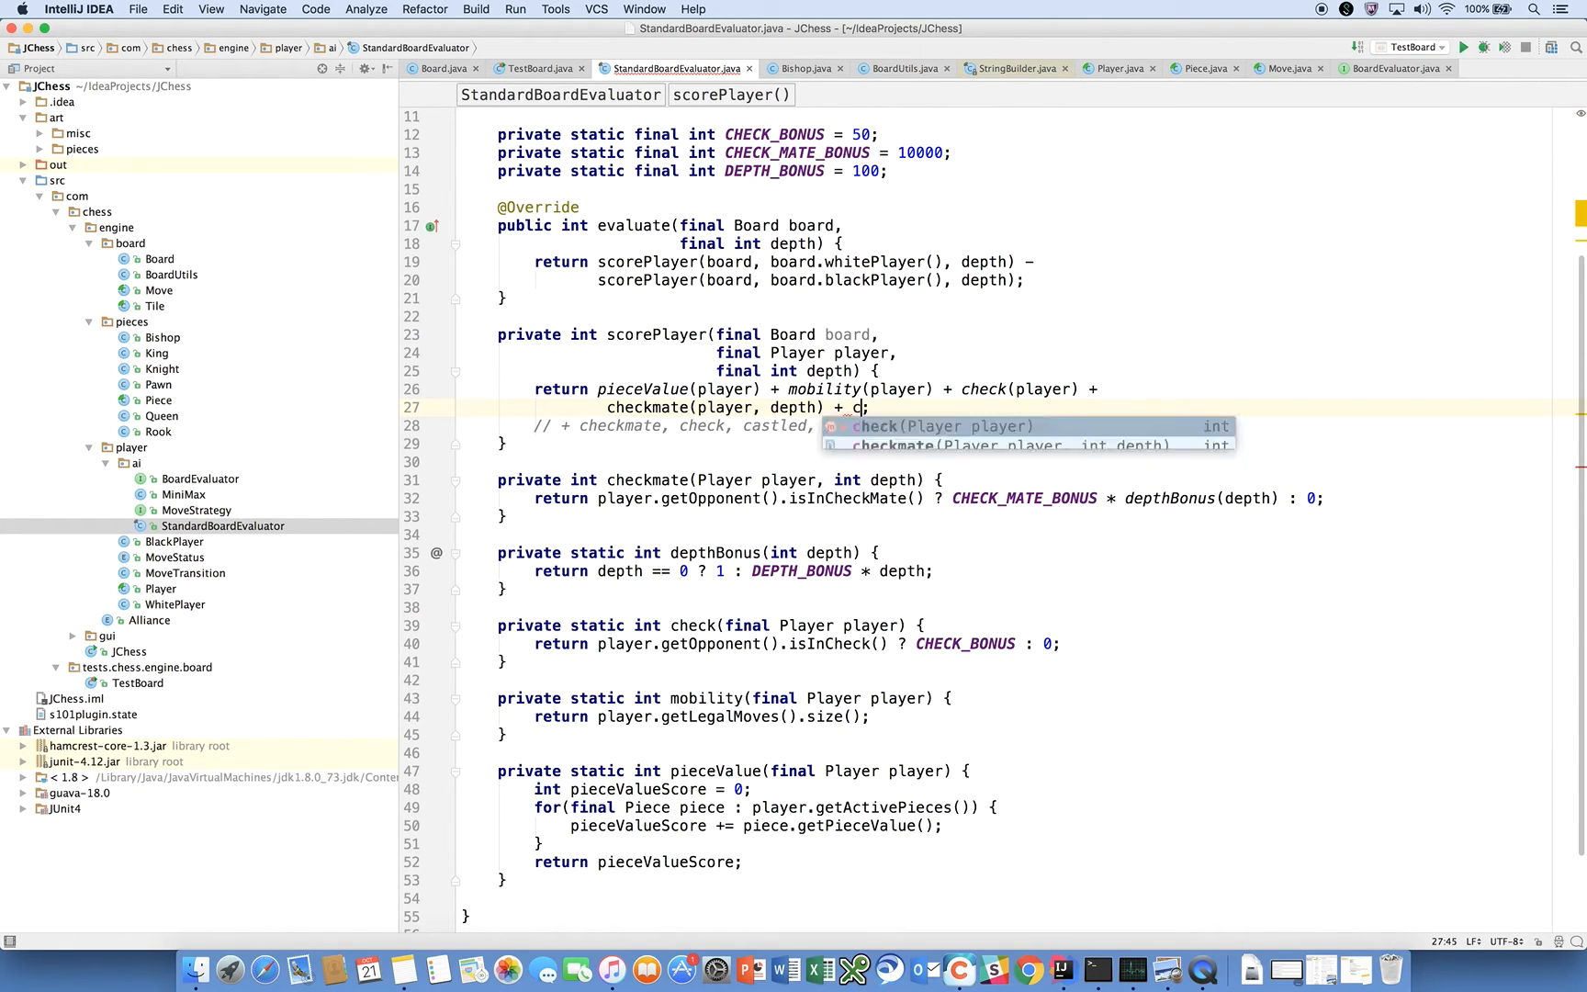
{"action": "type", "text": "astle"}
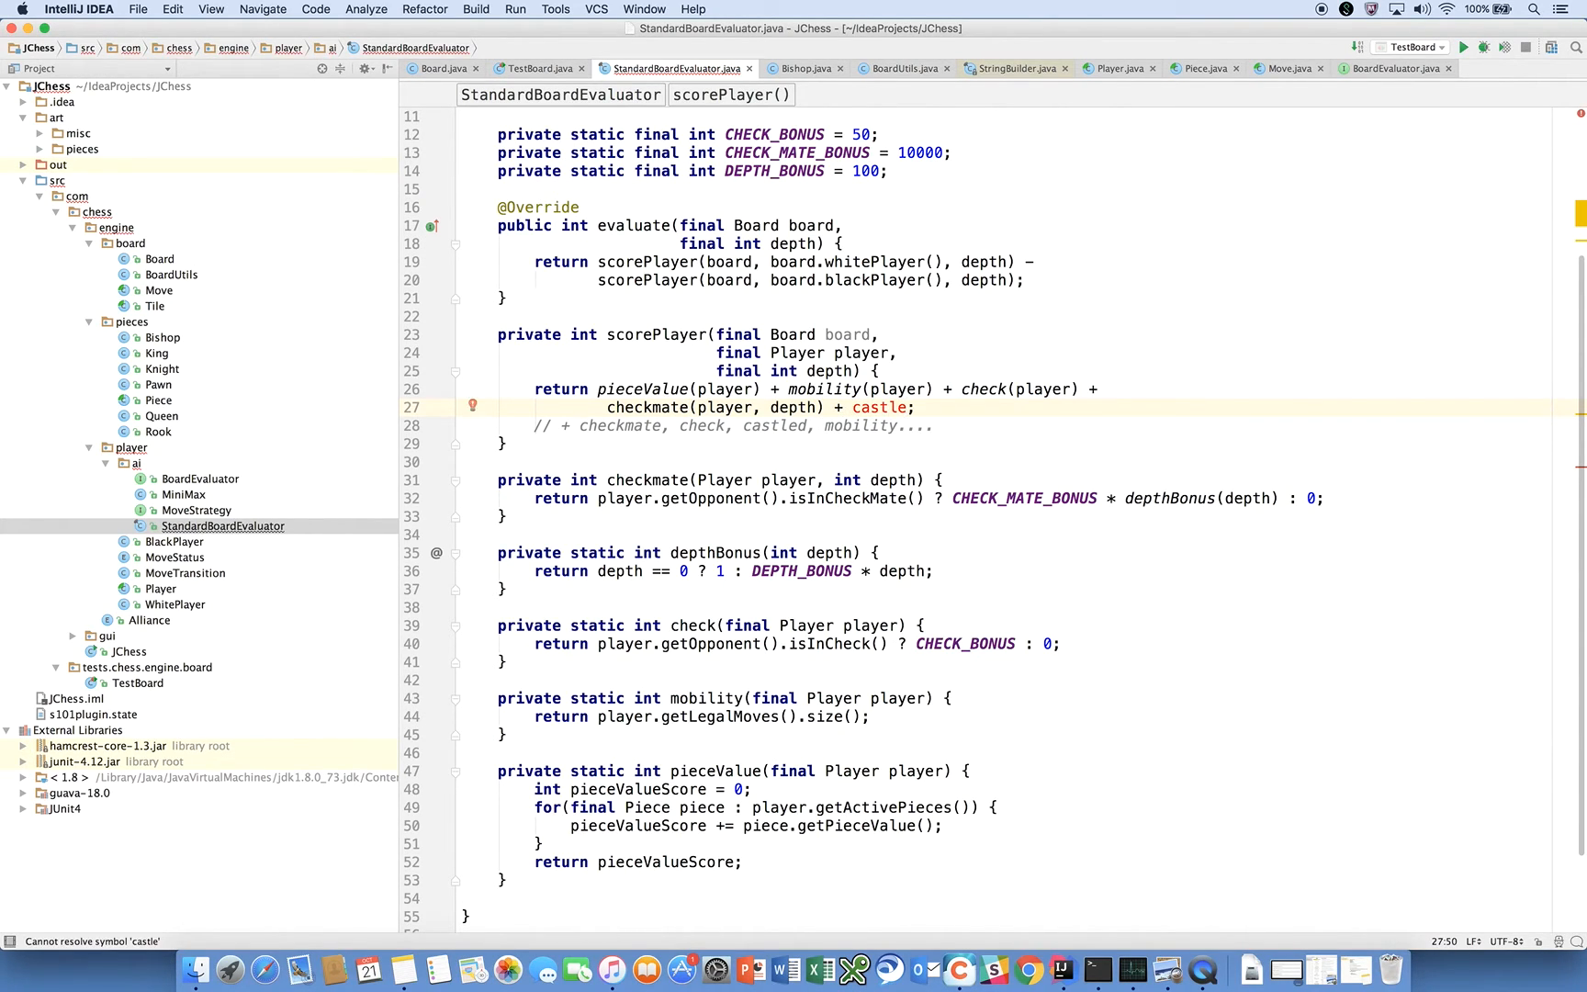
{"action": "type", "text": "d()"}
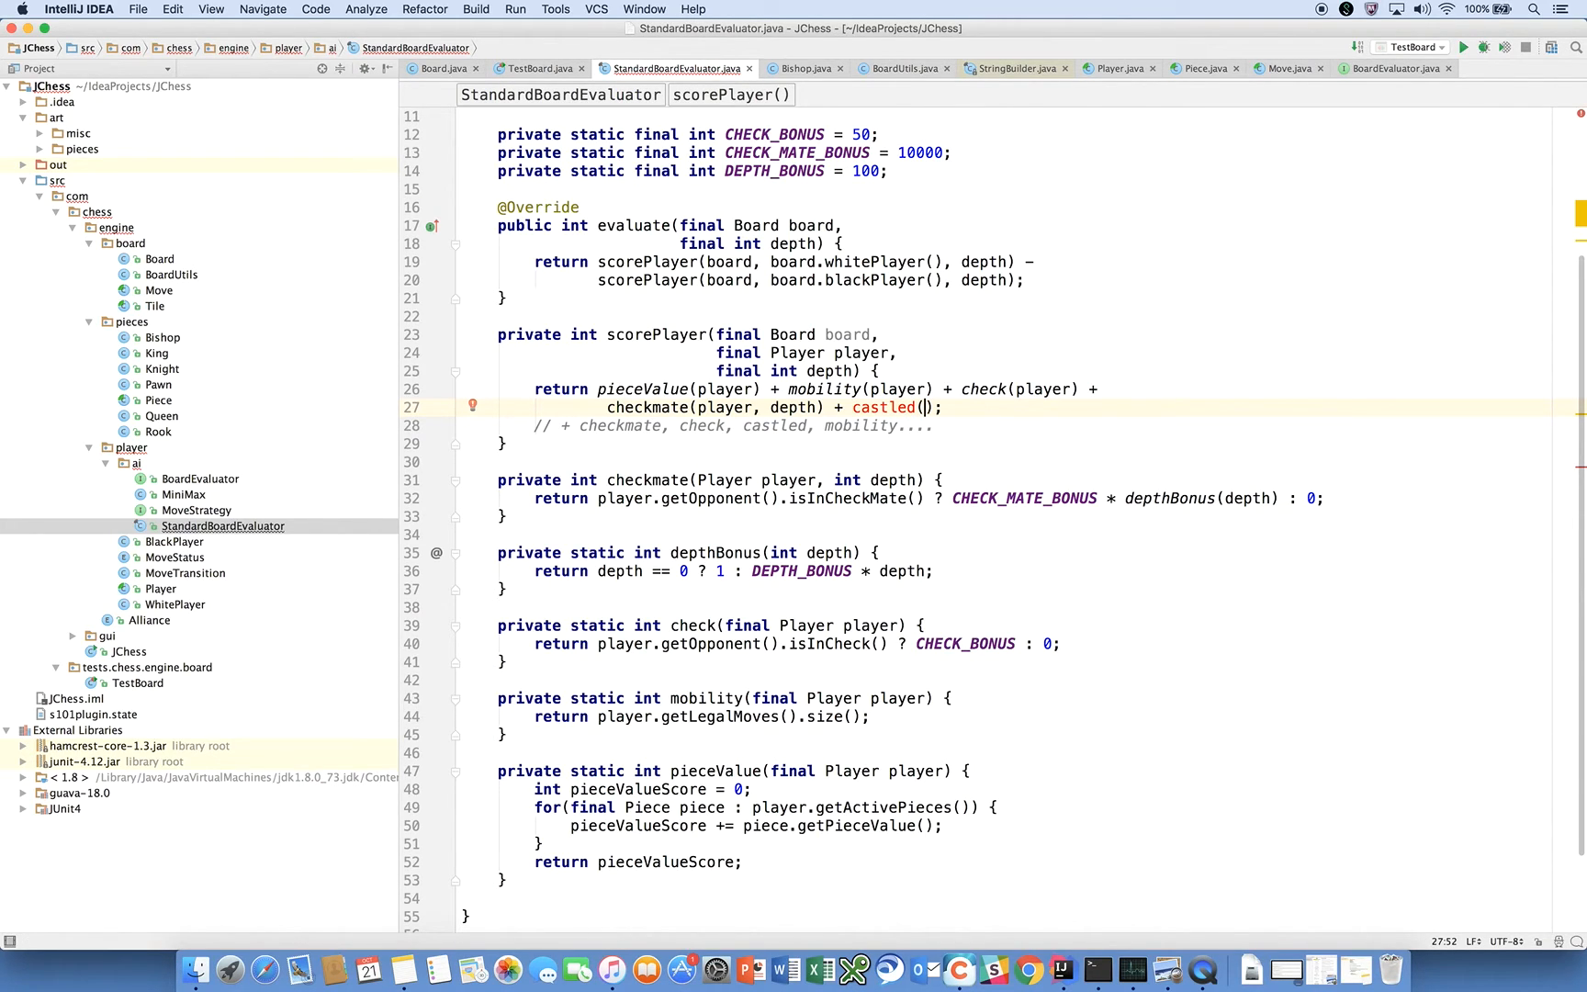
{"action": "type", "text": "player"}
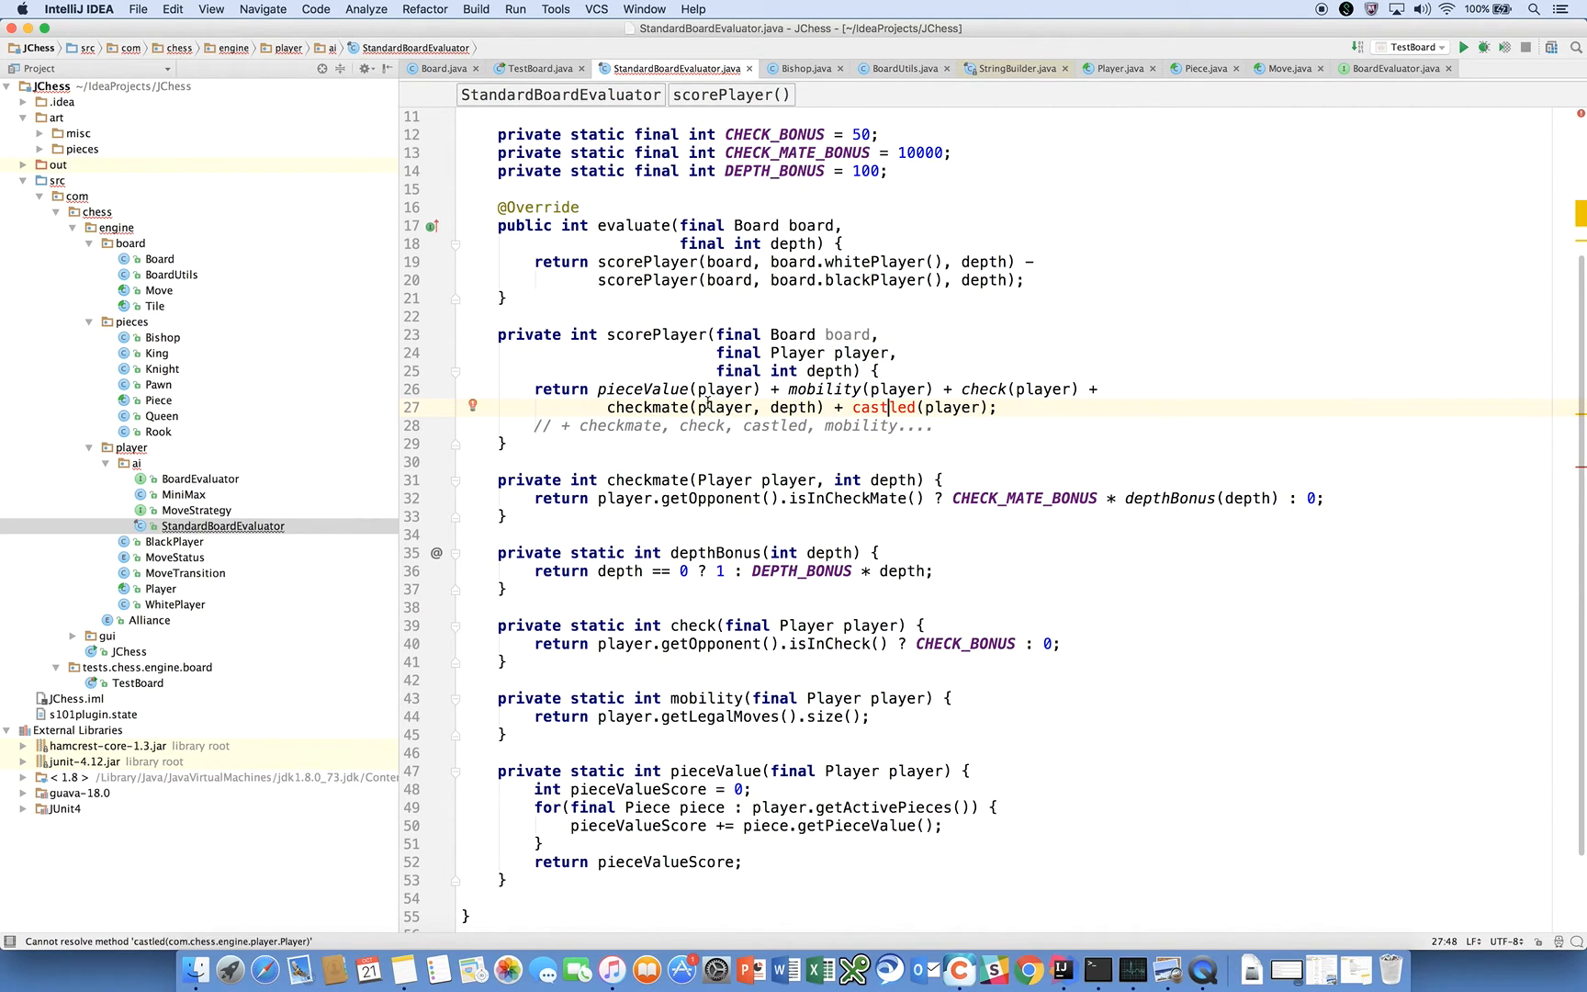
{"action": "left_click", "coordinate": [473, 404]}
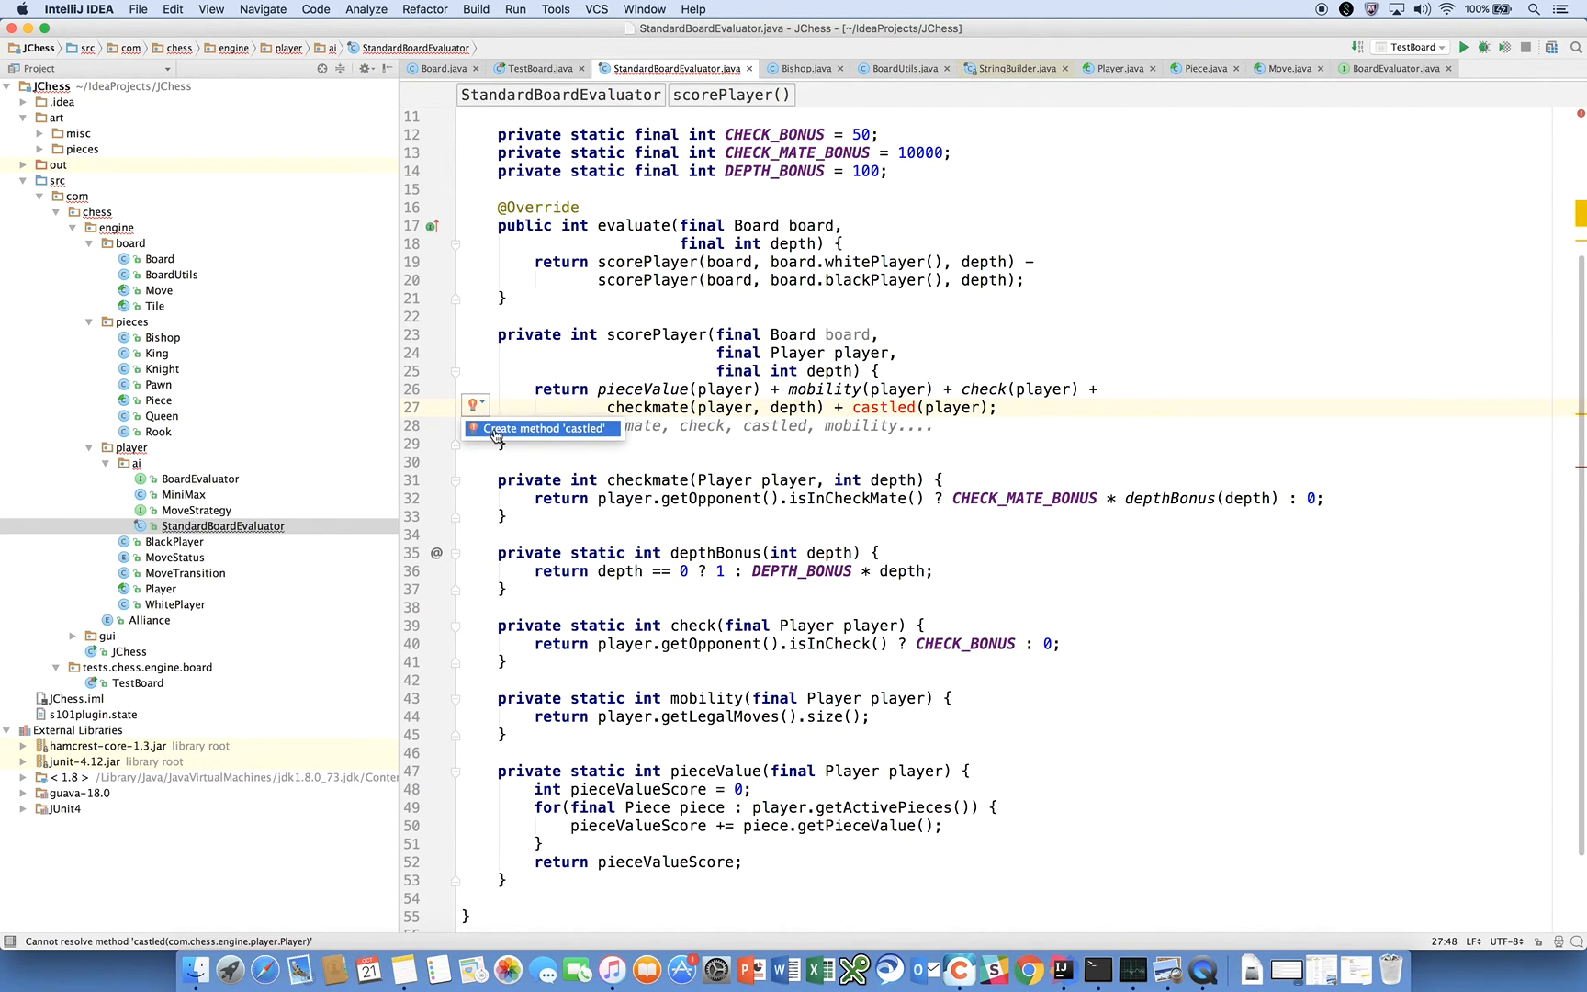
{"action": "left_click", "coordinate": [542, 428]}
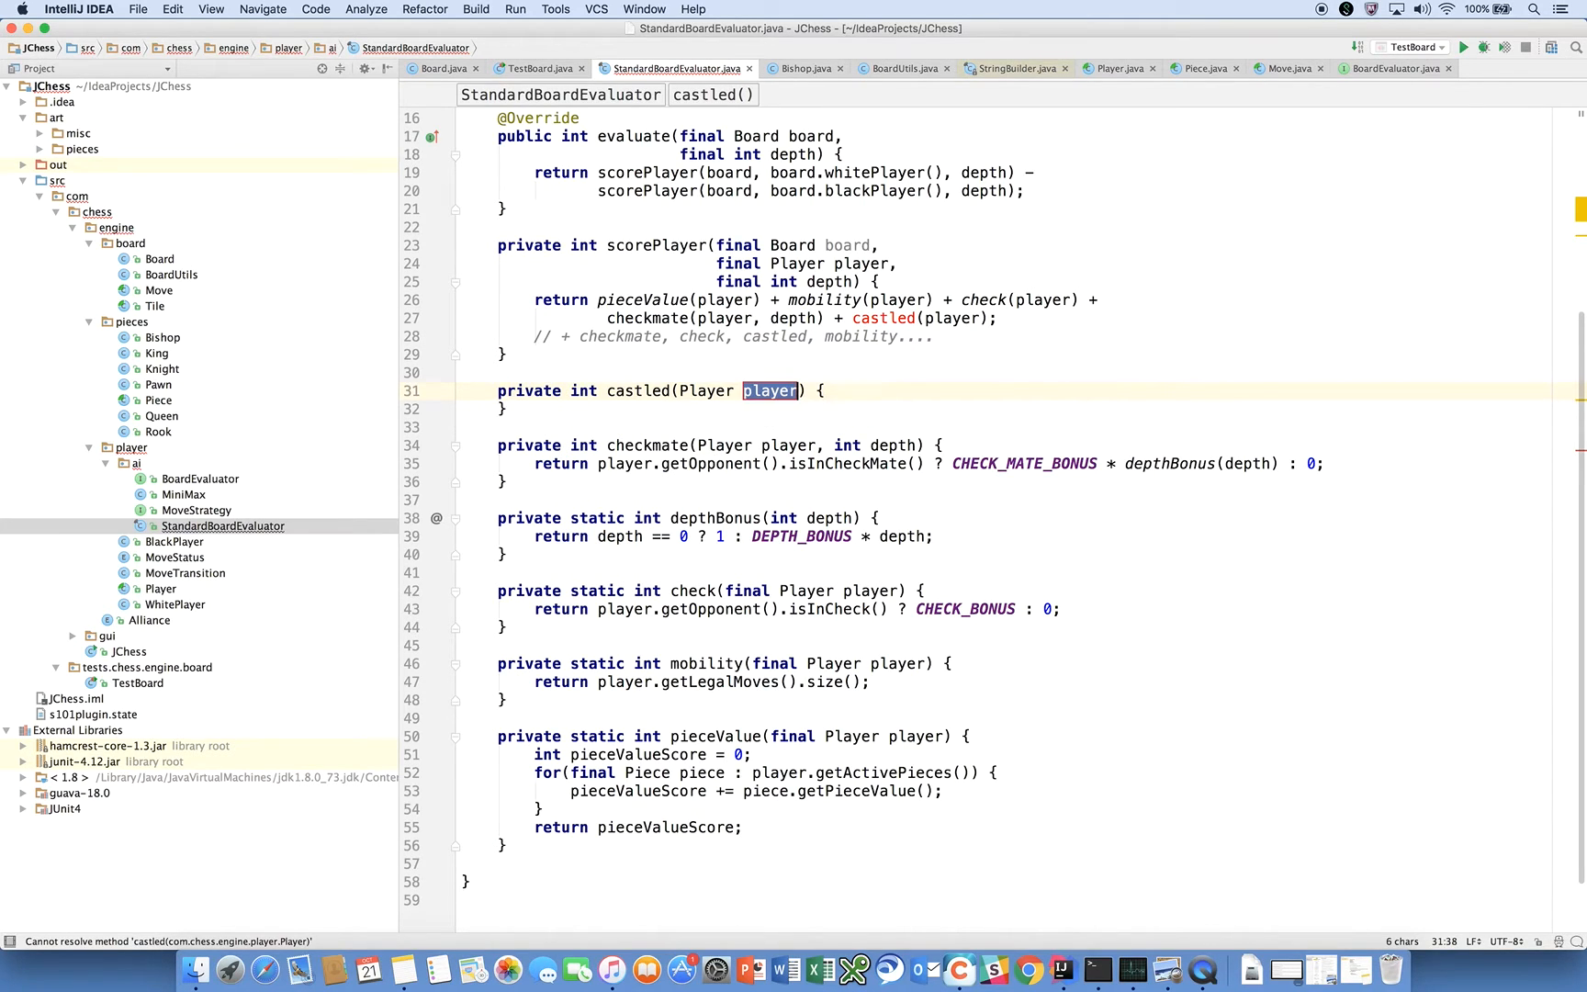
- Make castled return player.isCastled() ? CASTLE_BONUS : 0
{"action": "type", "text": "return 0;"}
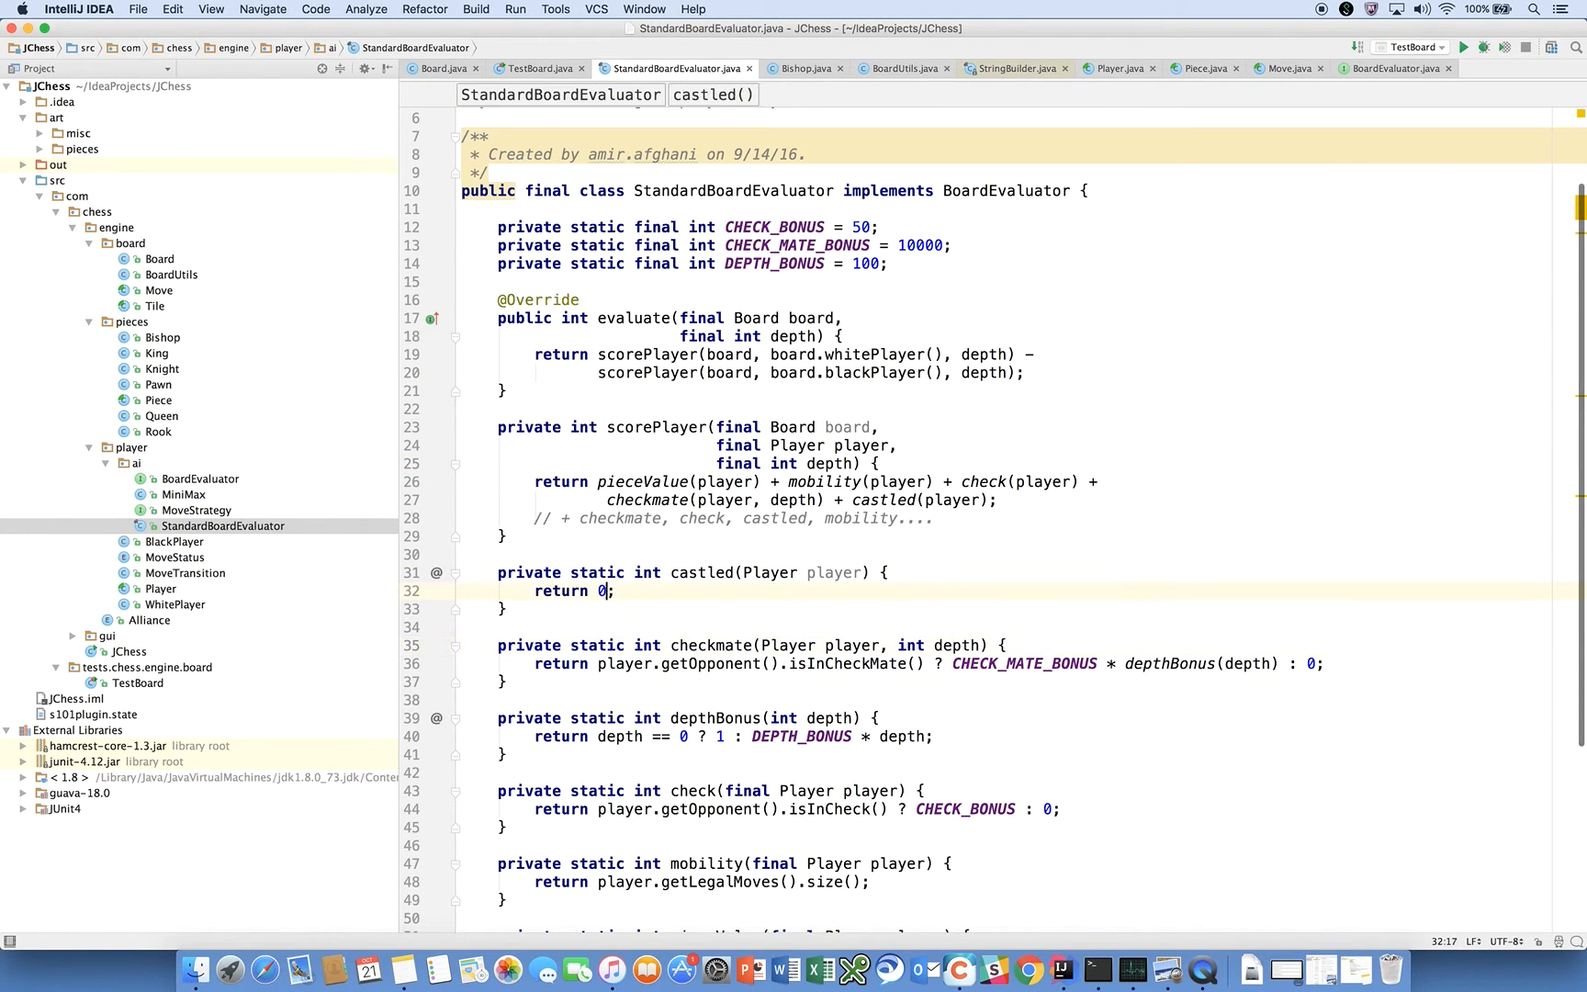
{"action": "type", "text": "player."}
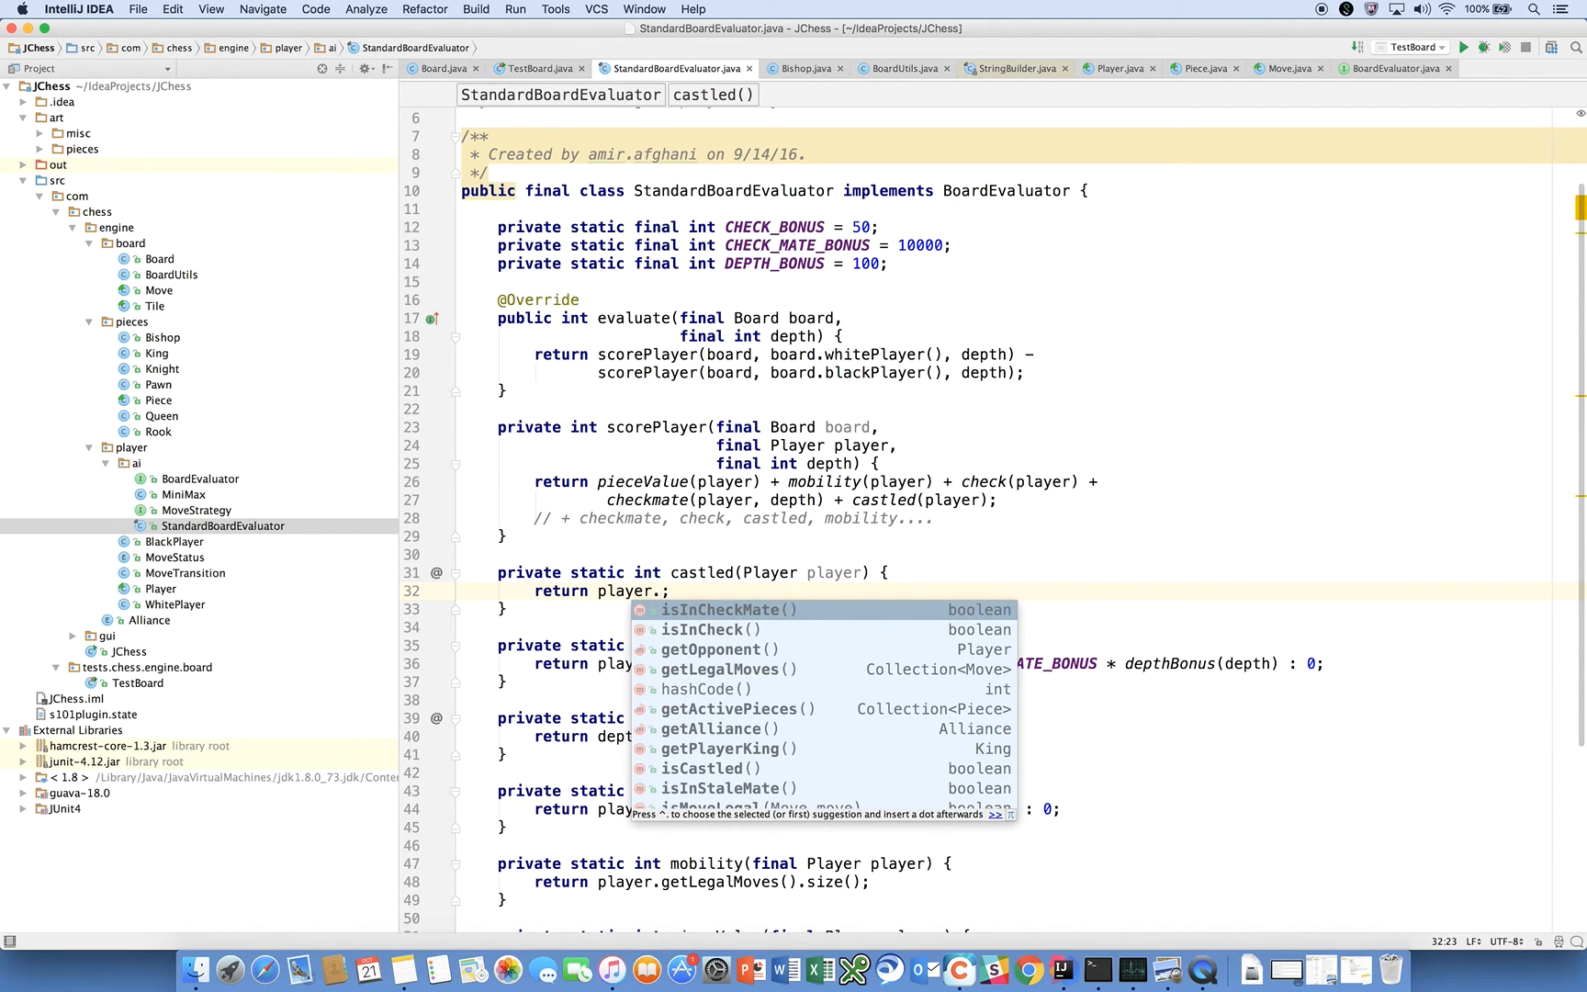
{"action": "left_click", "coordinate": [711, 768]}
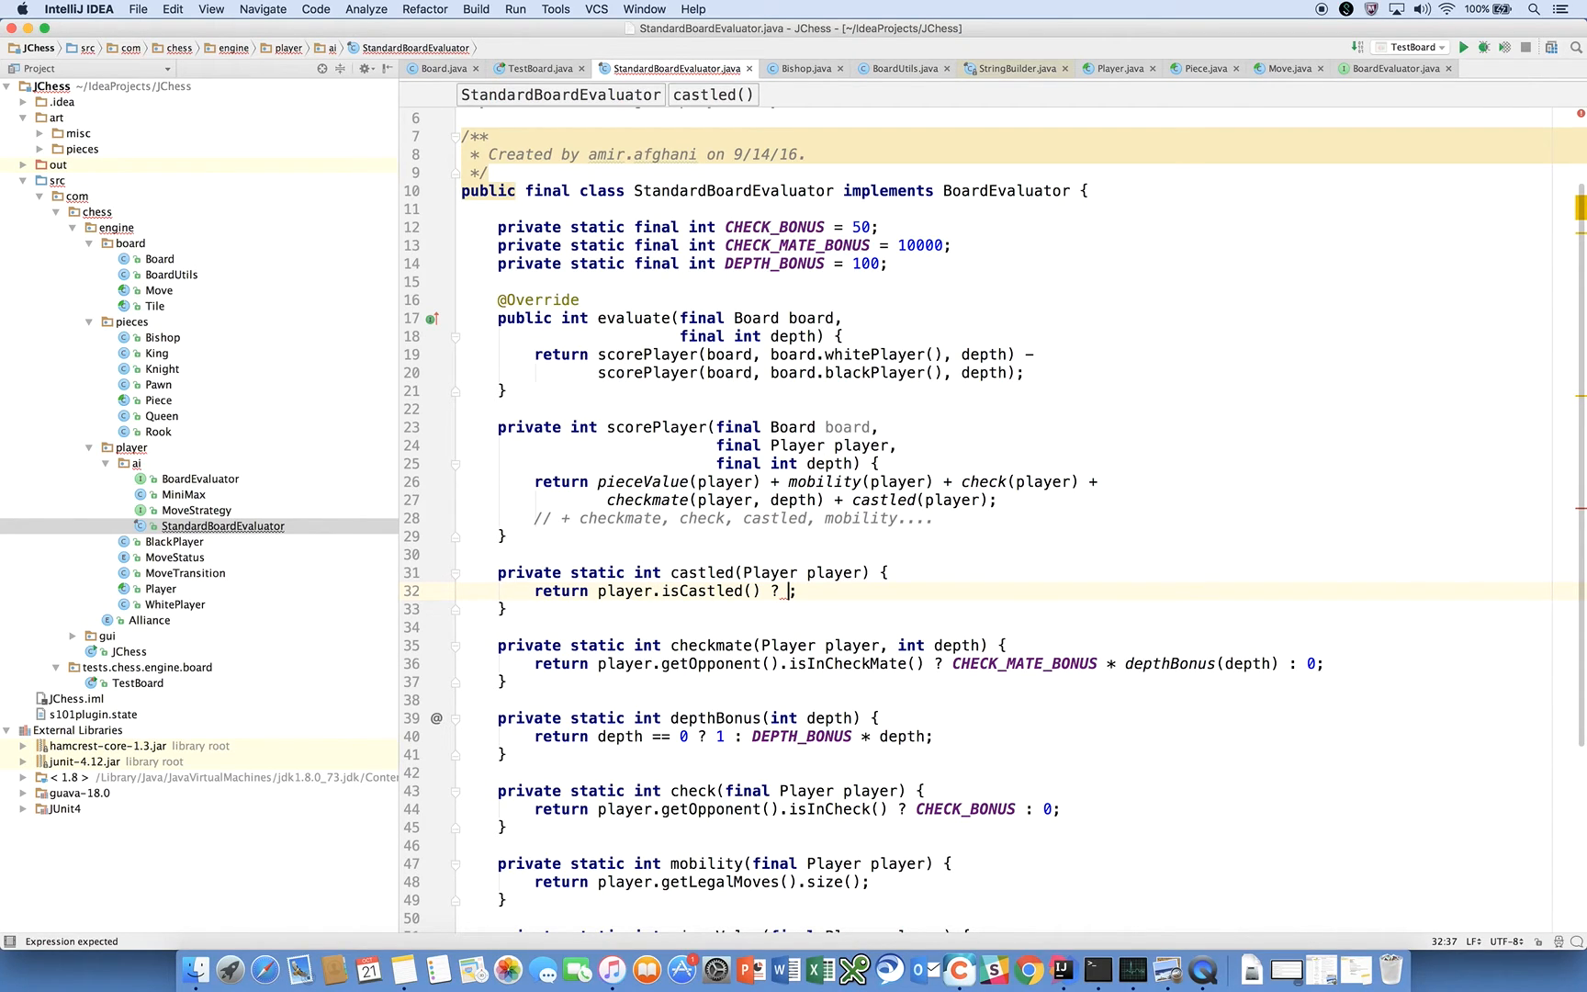
{"action": "type", "text": "CASTLE_BONUS : 0"}
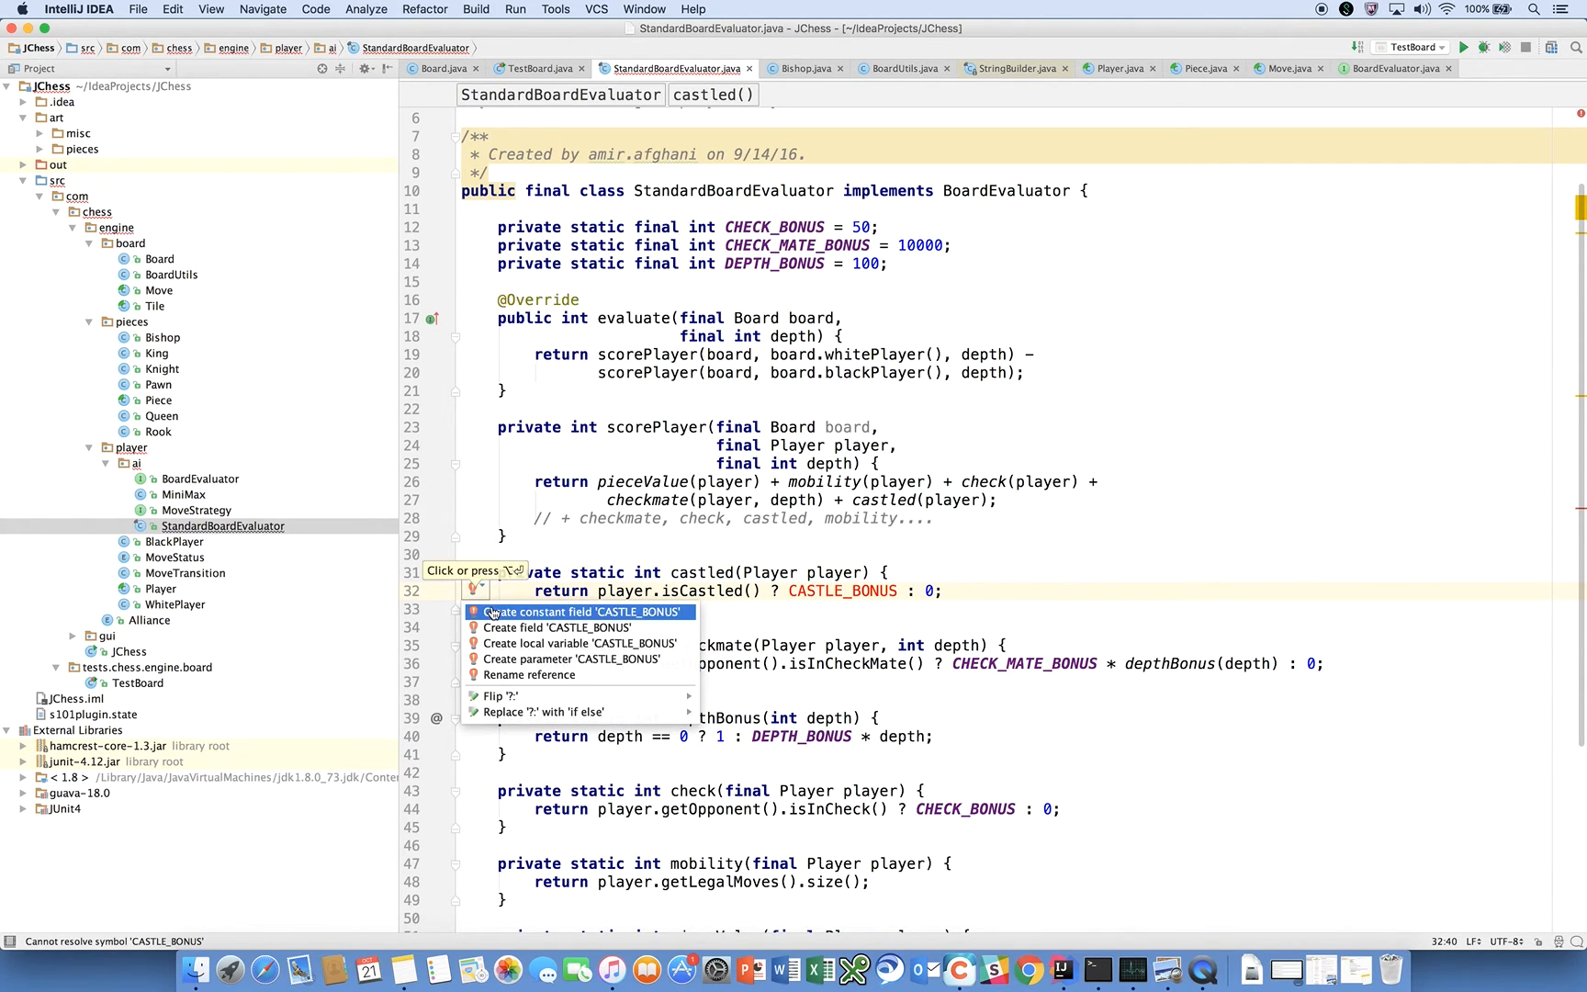
- Create the CASTLE_BONUS constant set to 60 and remove scorePlayer's leftover comment
{"action": "left_click", "coordinate": [581, 611]}
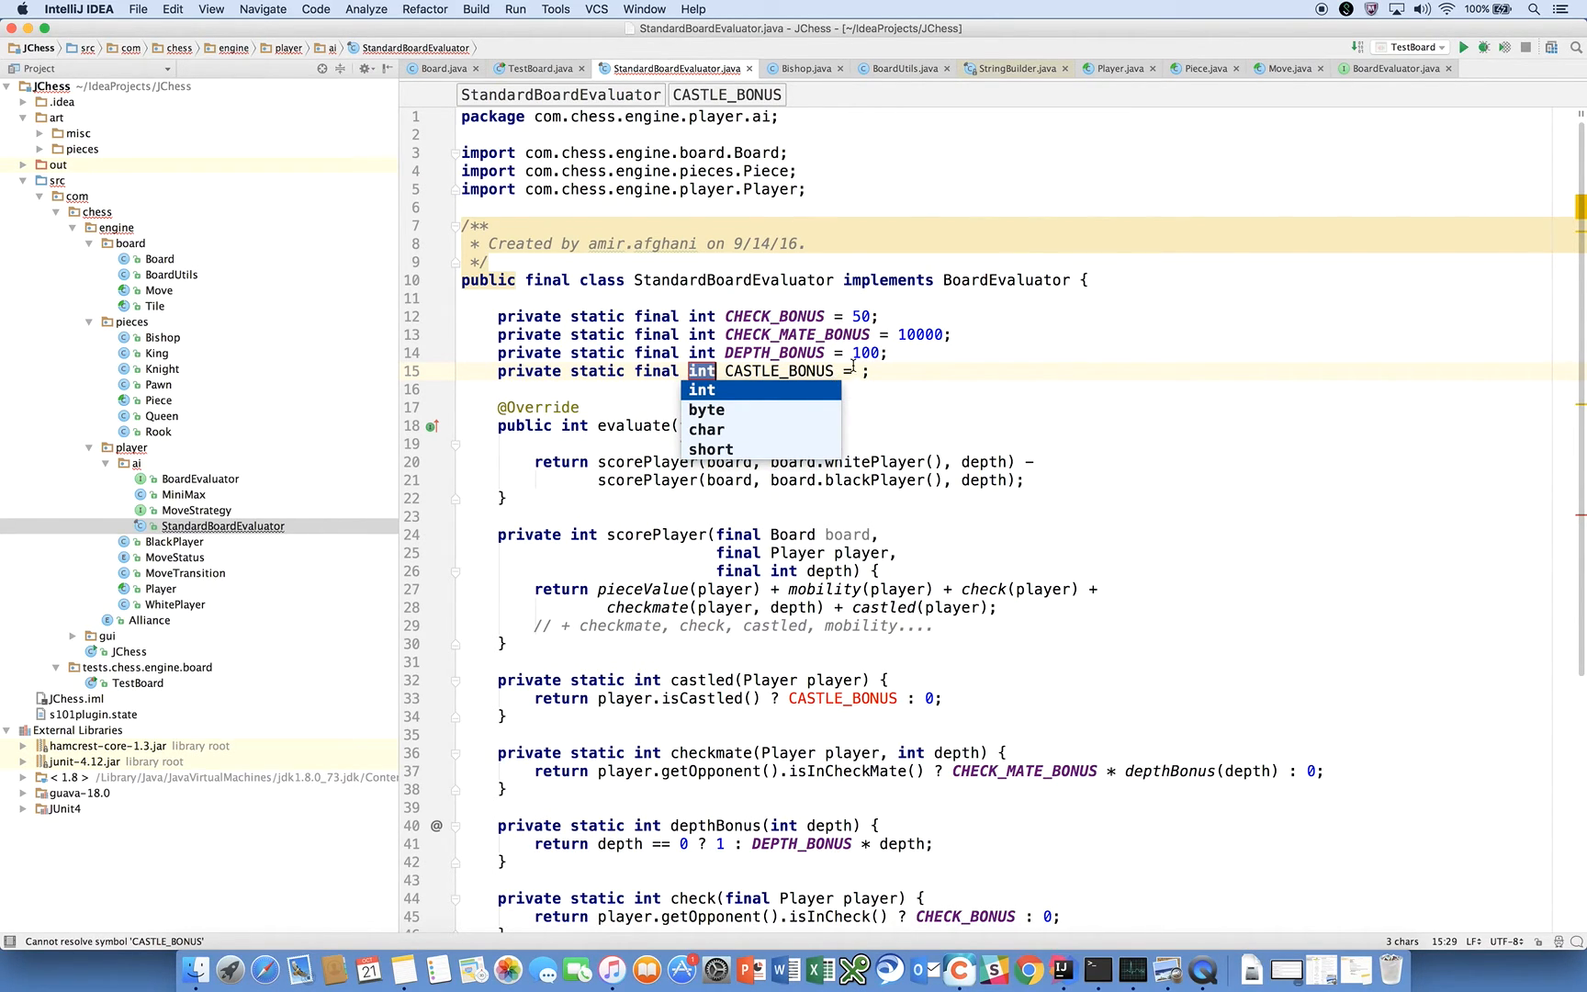
{"action": "type", "text": "60"}
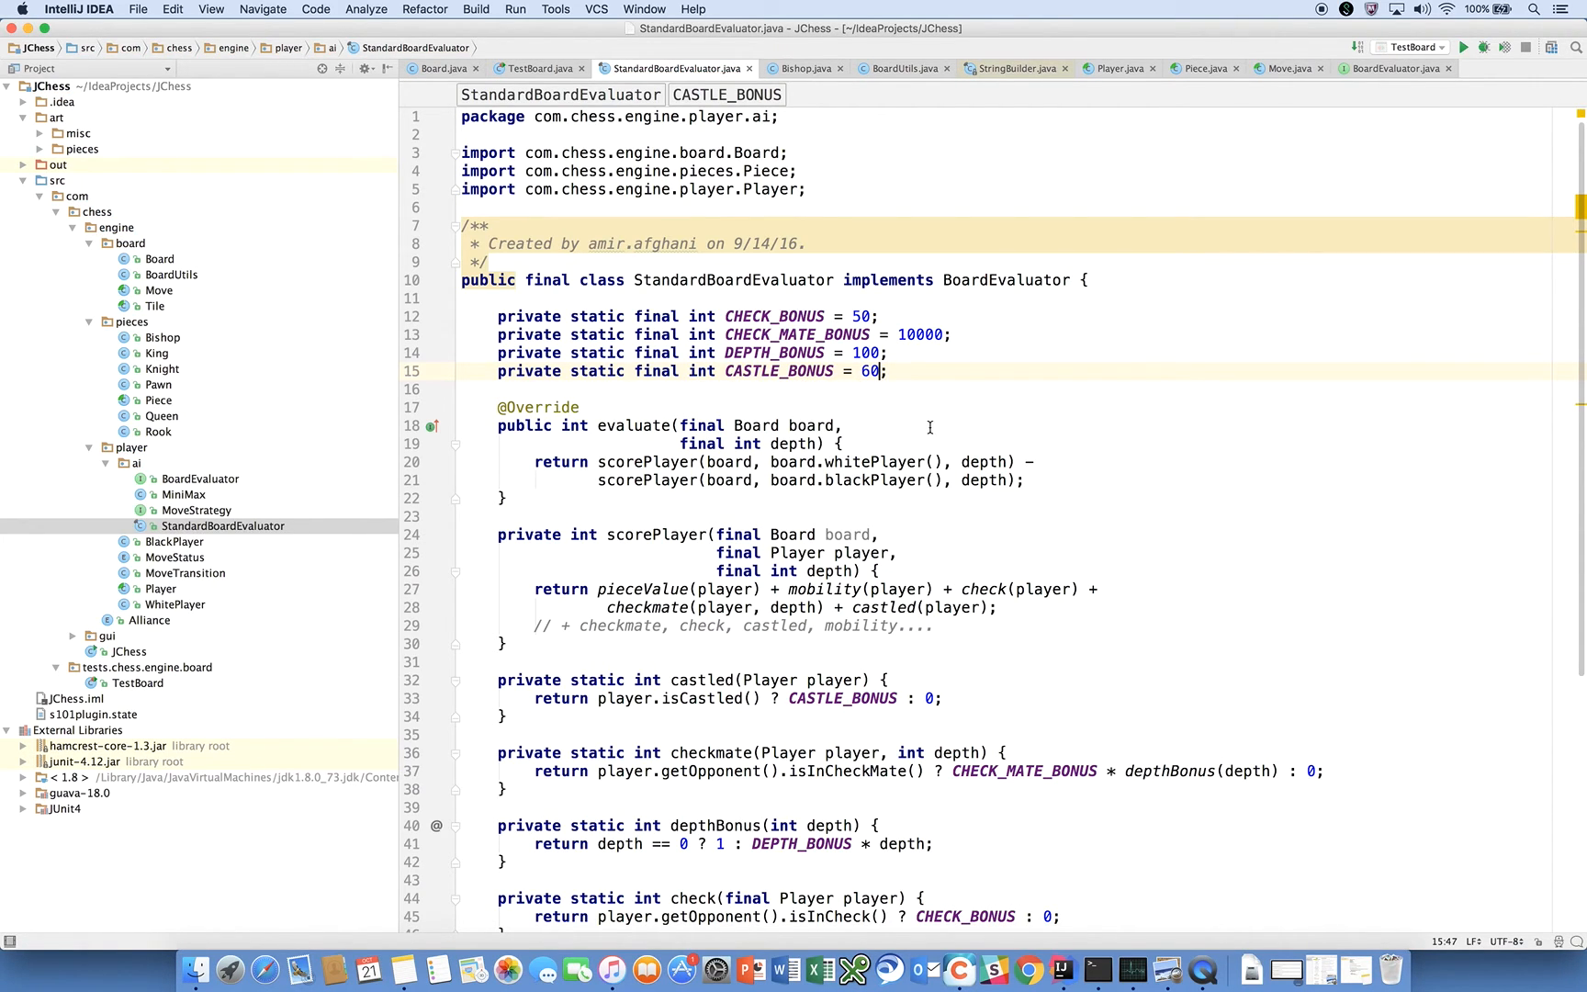
{"action": "scroll", "scroll_direction": "down", "scroll_amount": 3}
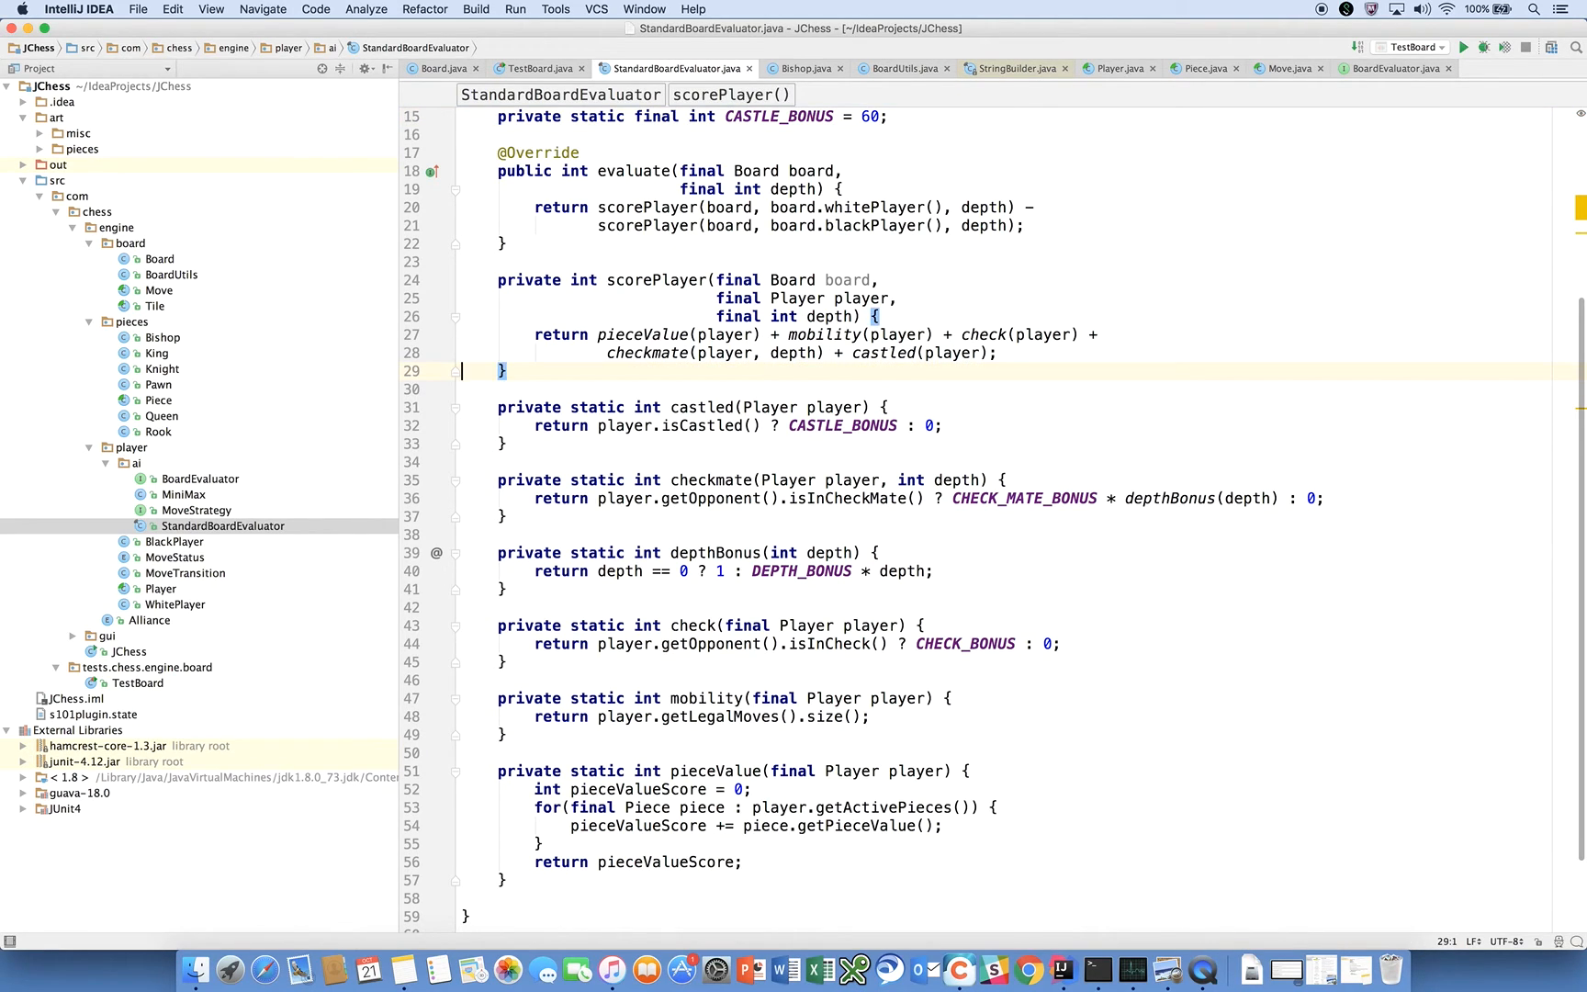
- Break scorePlayer's return so checkmate and castled terms sit on their own lines
{"action": "left_click", "coordinate": [604, 353]}
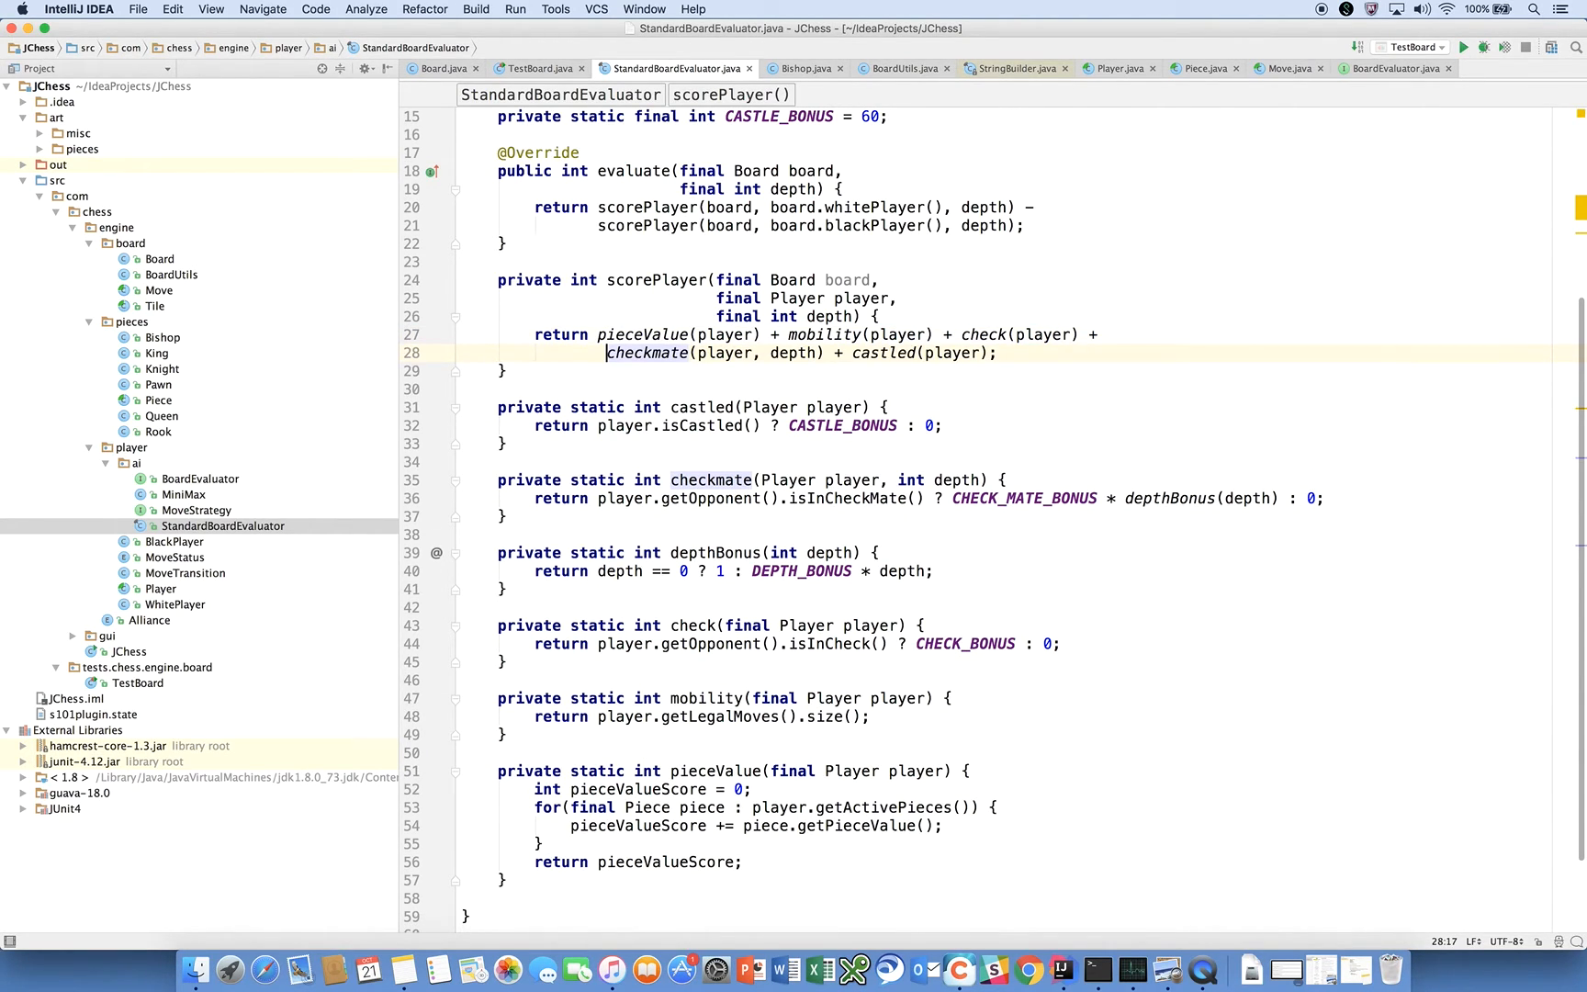
{"action": "left_click", "coordinate": [779, 334]}
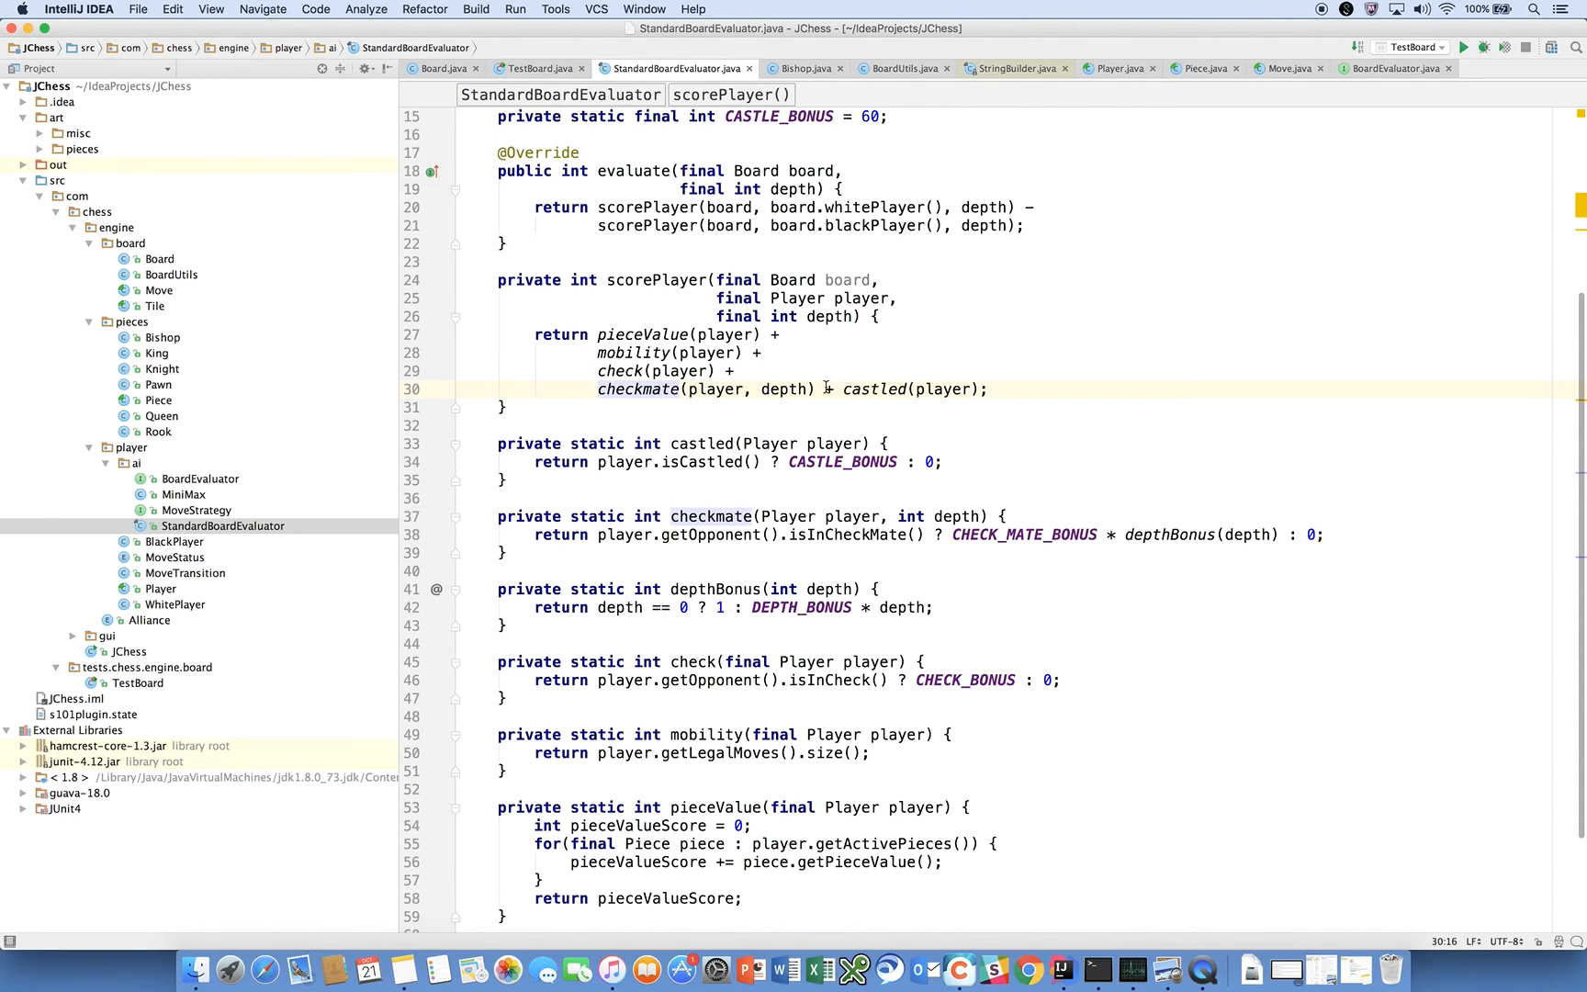
{"action": "key", "text": "Enter"}
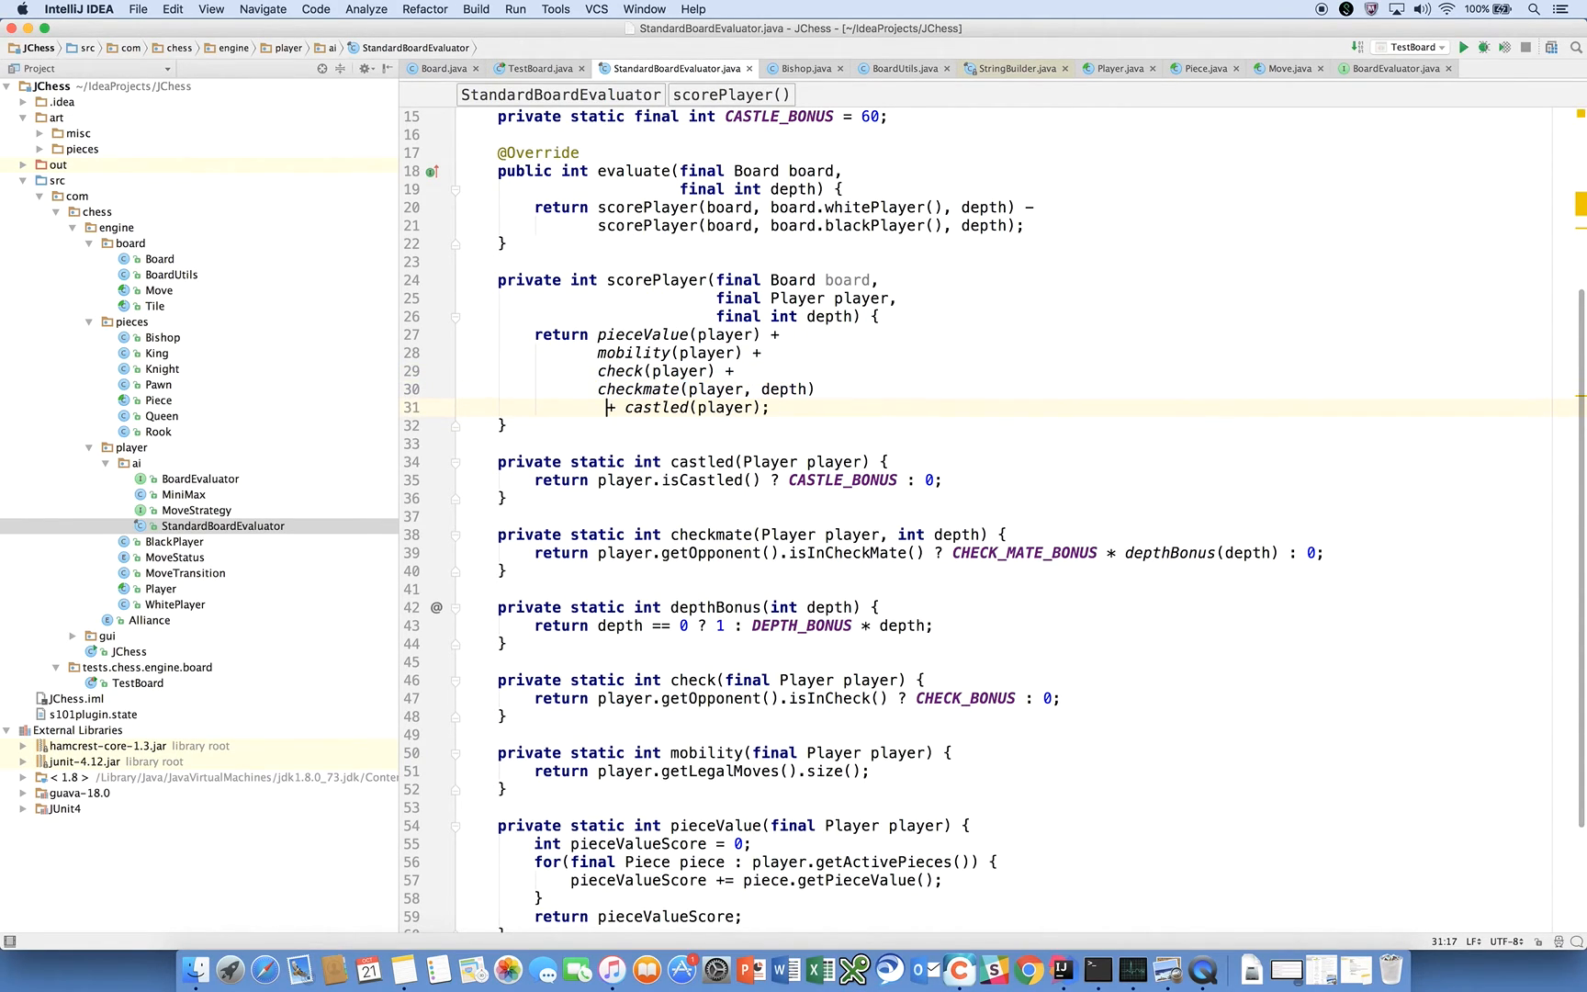